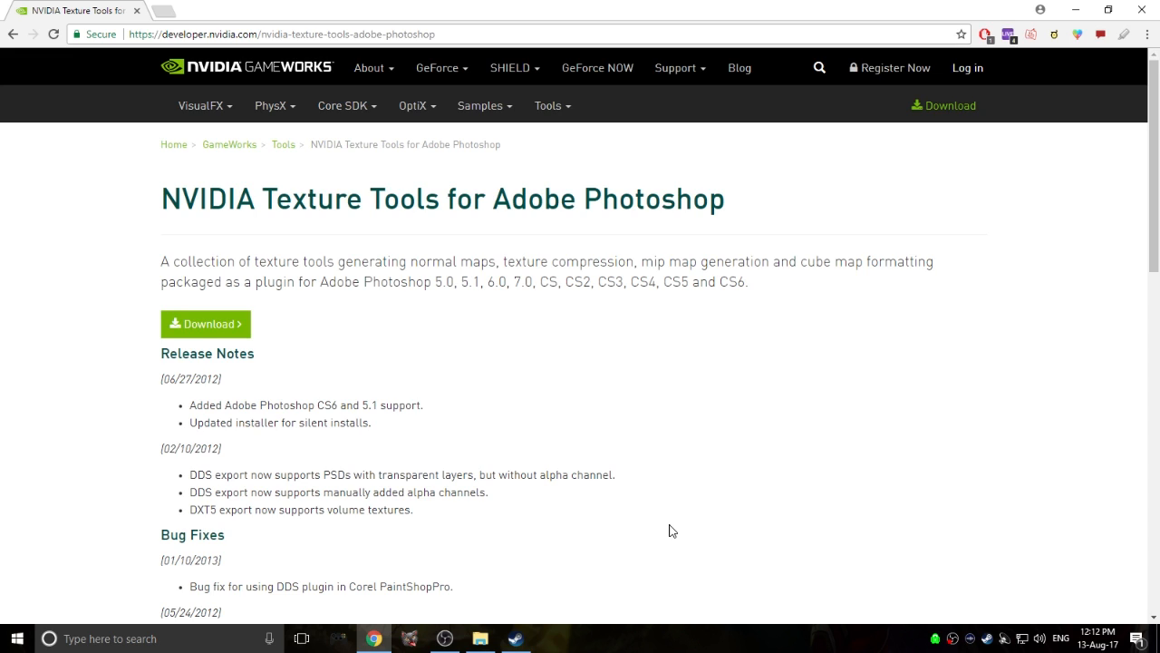
{"action": "mouse_move", "coordinate": [540, 453]}
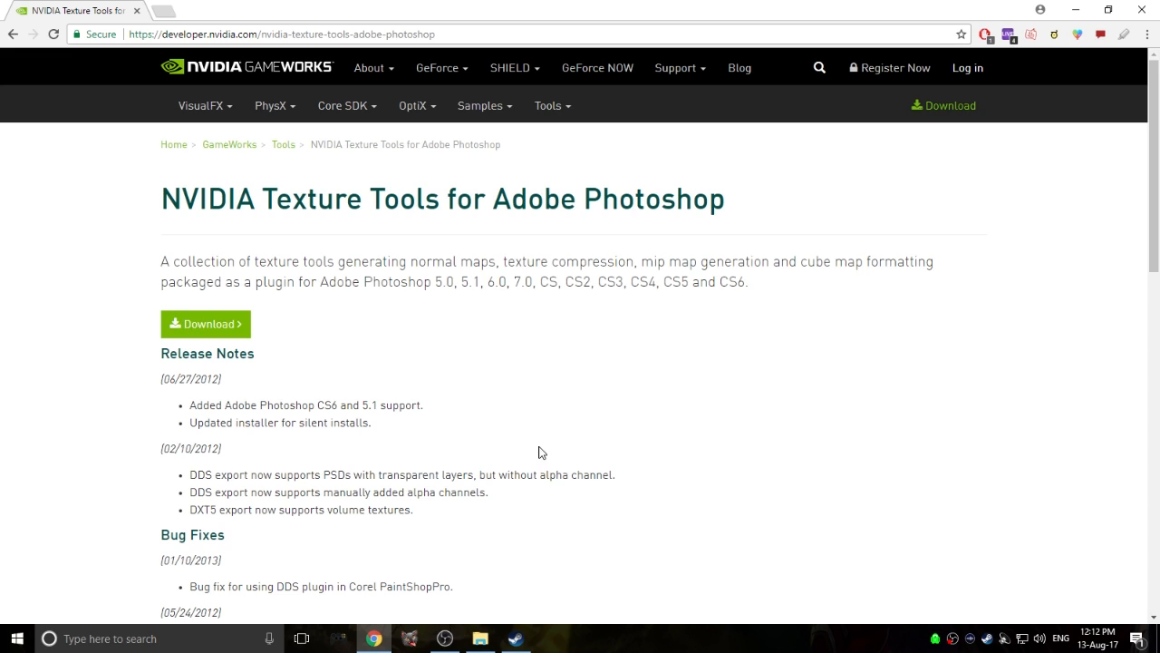
{"action": "mouse_move", "coordinate": [522, 388]}
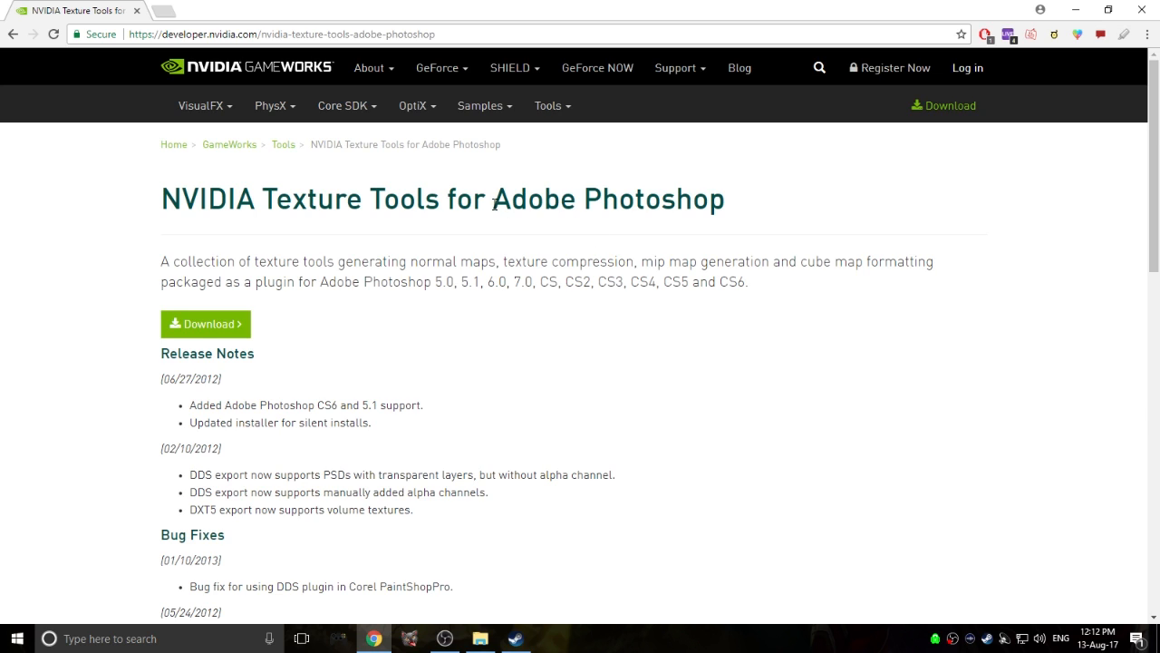
{"action": "mouse_move", "coordinate": [732, 225]}
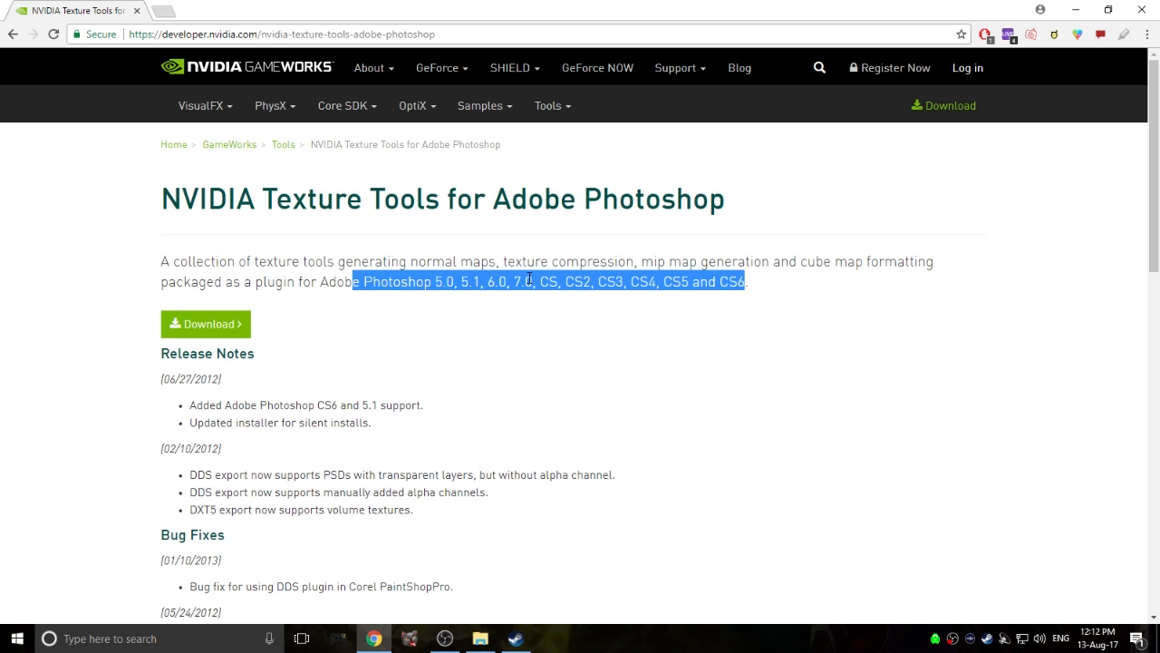
Browse the AFL Evolution entry in the Steam library toward its local files
{"action": "left_click", "coordinate": [542, 283]}
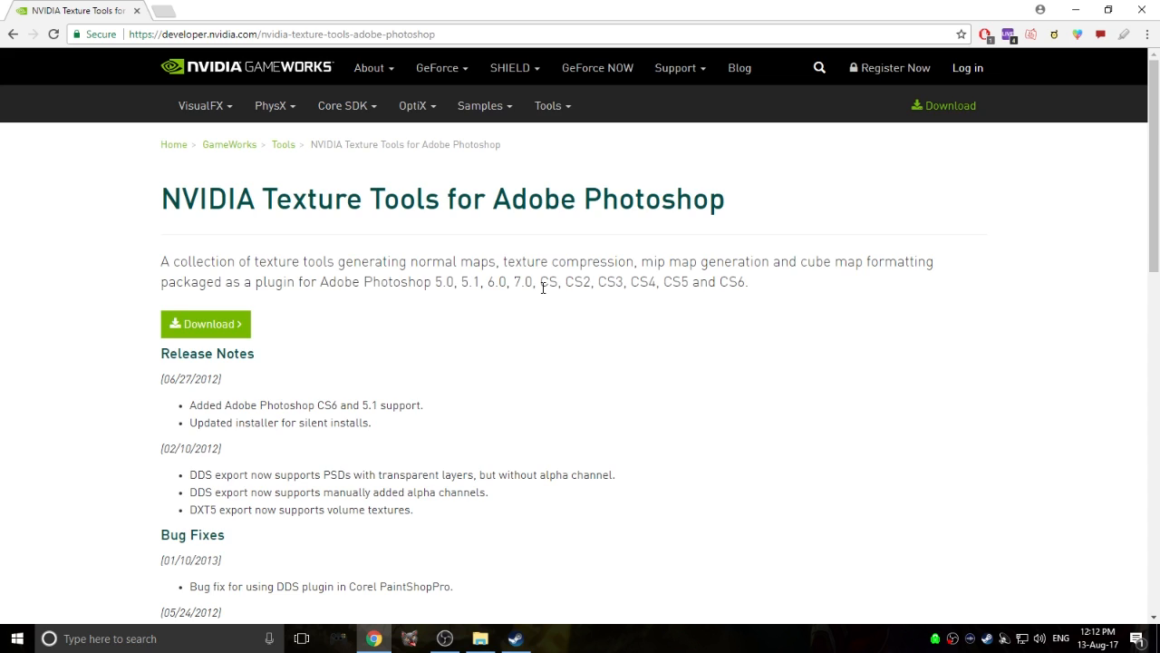
{"action": "mouse_move", "coordinate": [515, 344]}
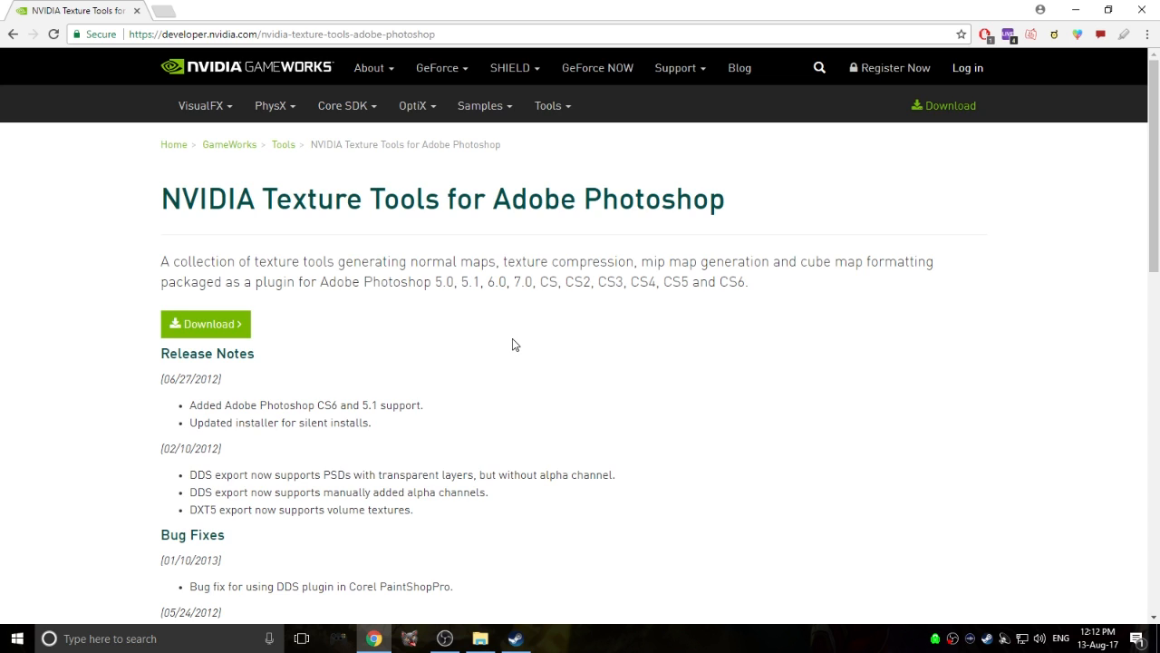
{"action": "mouse_move", "coordinate": [336, 232]}
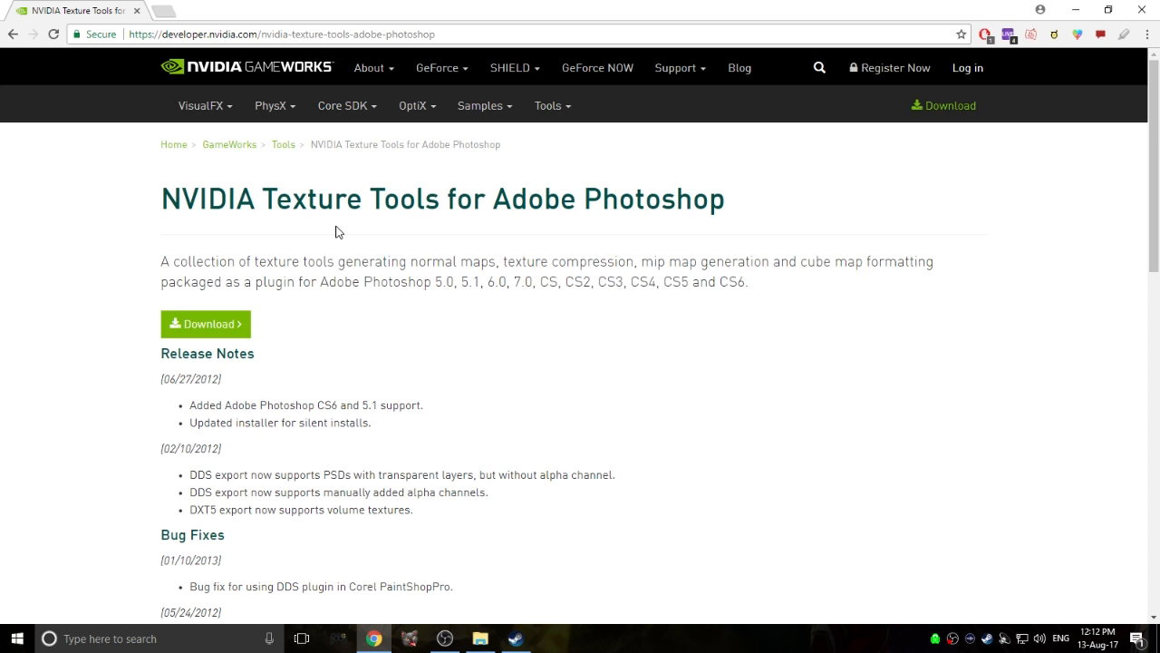
{"action": "left_click_drag", "start_coordinate": [161, 199], "coordinate": [589, 200]}
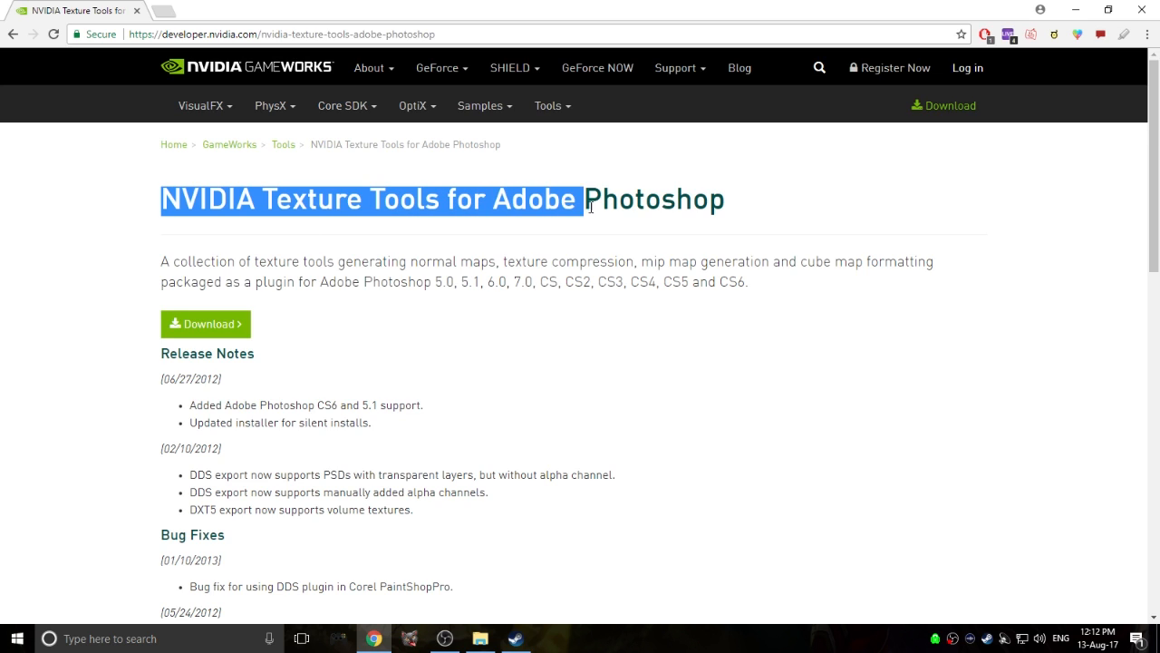
{"action": "left_click", "coordinate": [279, 305]}
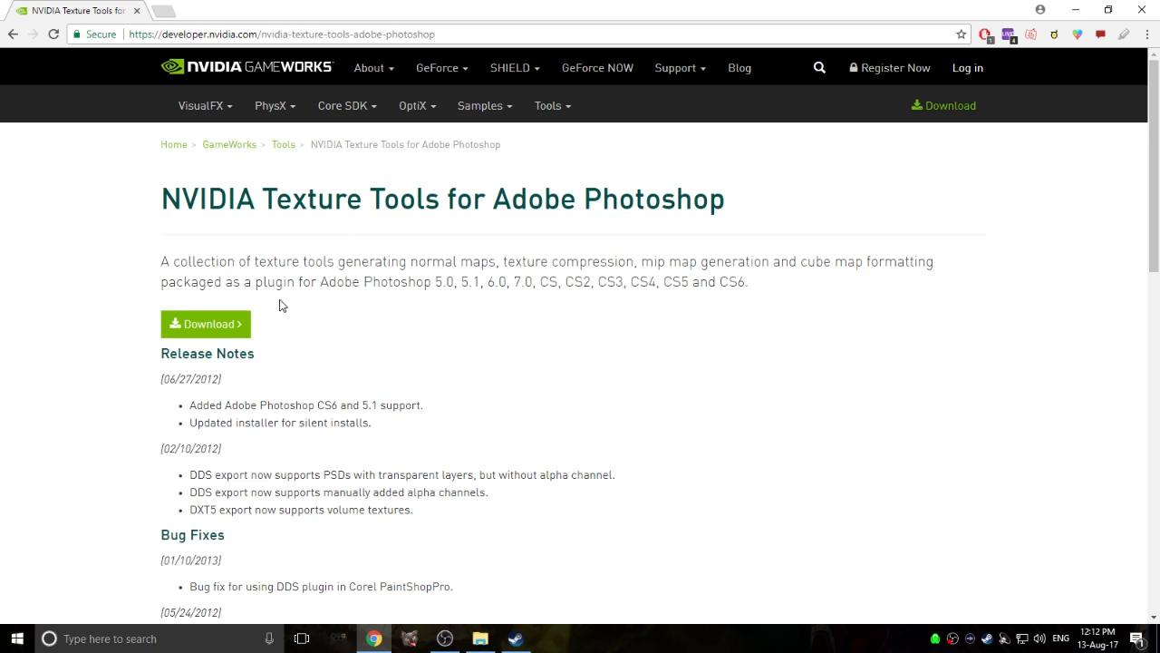
{"action": "mouse_move", "coordinate": [207, 323]}
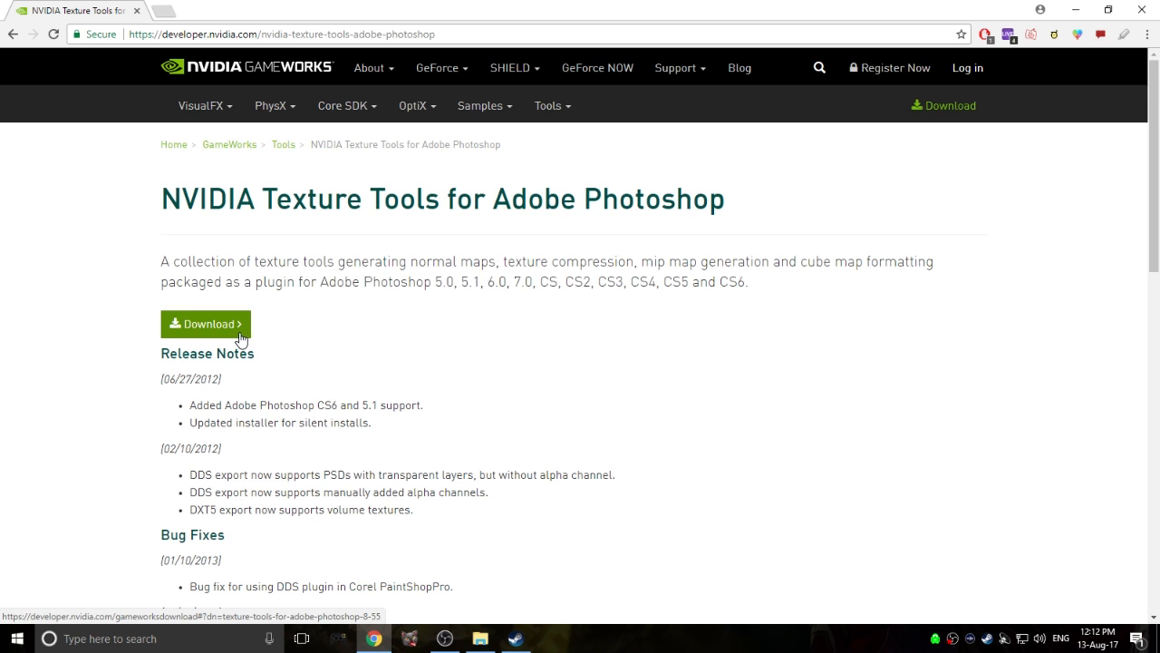
{"action": "scroll", "scroll_direction": "down", "scroll_amount": 3}
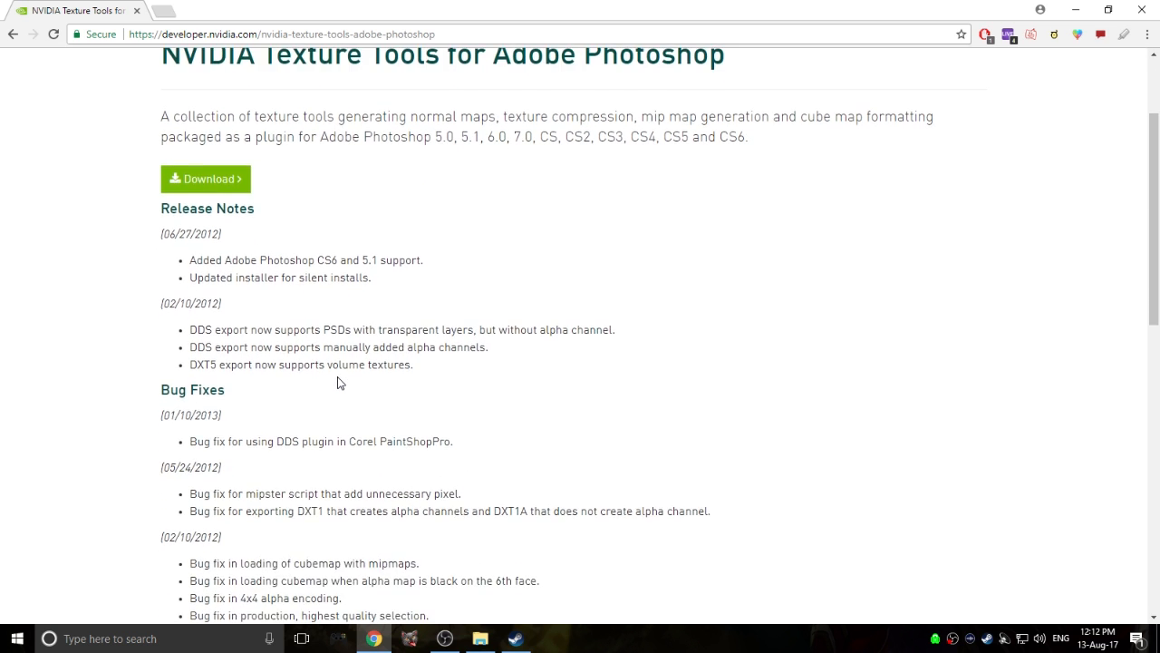
{"action": "scroll", "scroll_direction": "up", "scroll_amount": 3}
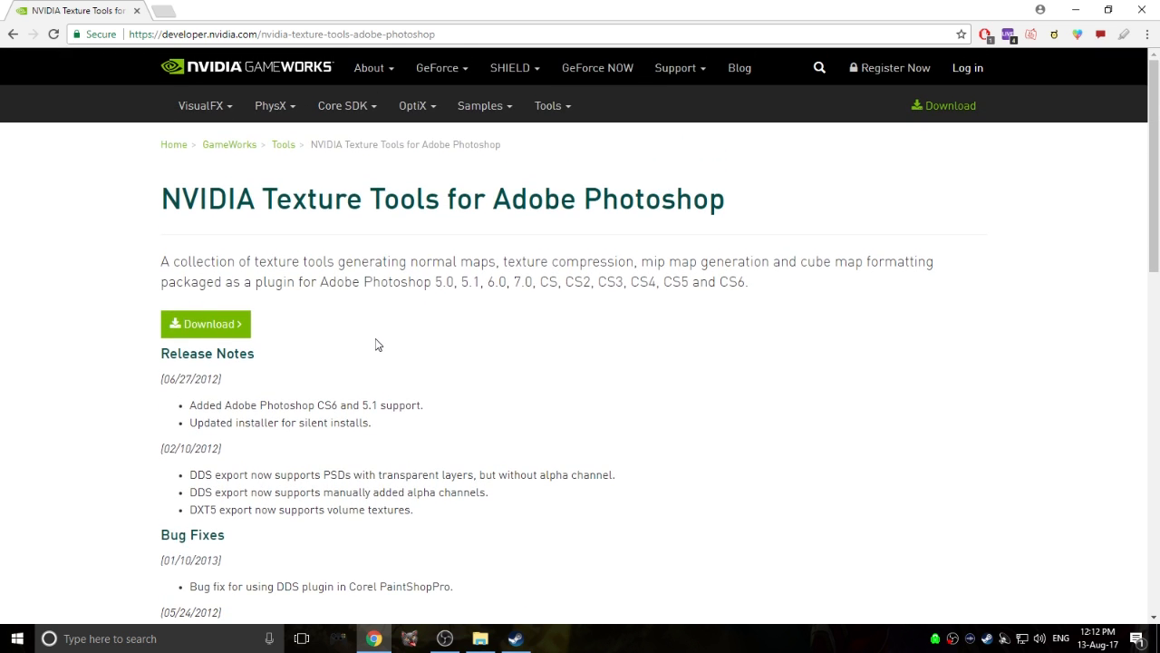
{"action": "mouse_move", "coordinate": [751, 258]}
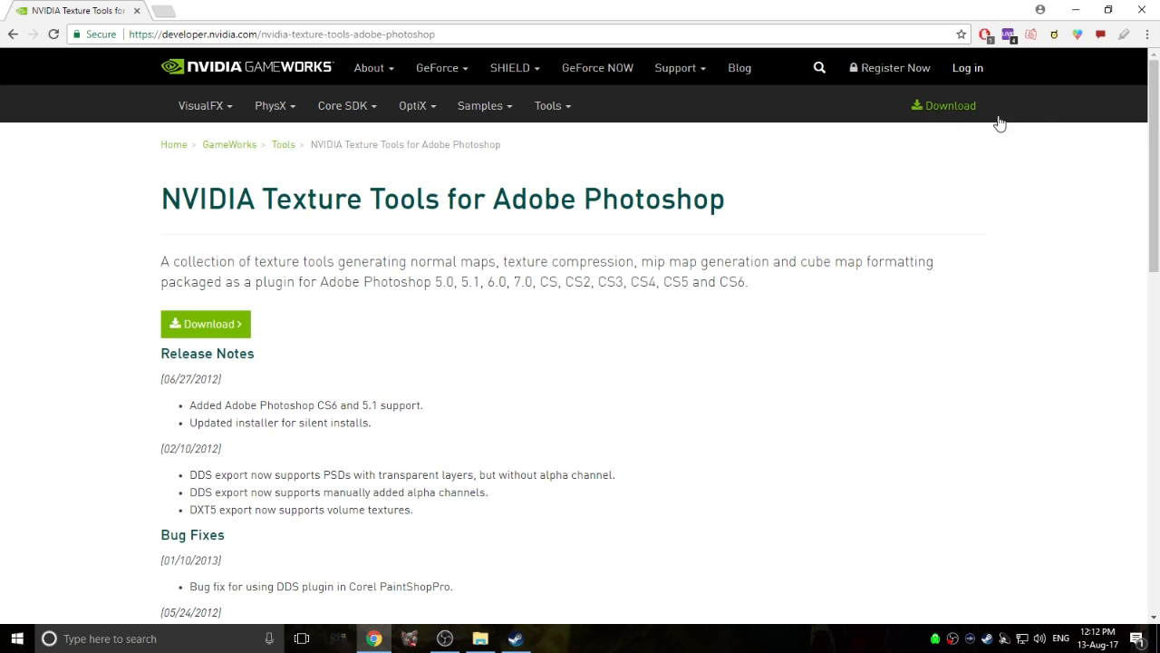
{"action": "mouse_move", "coordinate": [1048, 37]}
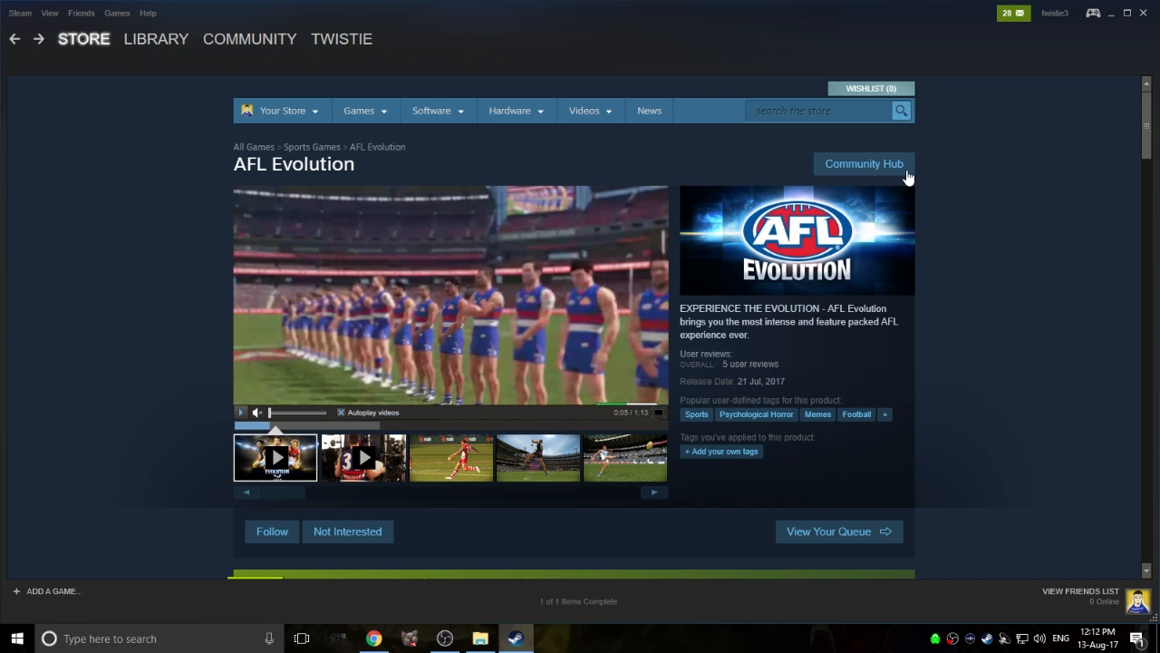
Open SteamApps\common\AFL Evolution in File Explorer, showing pak.waz and the game files
{"action": "left_click", "coordinate": [1128, 13]}
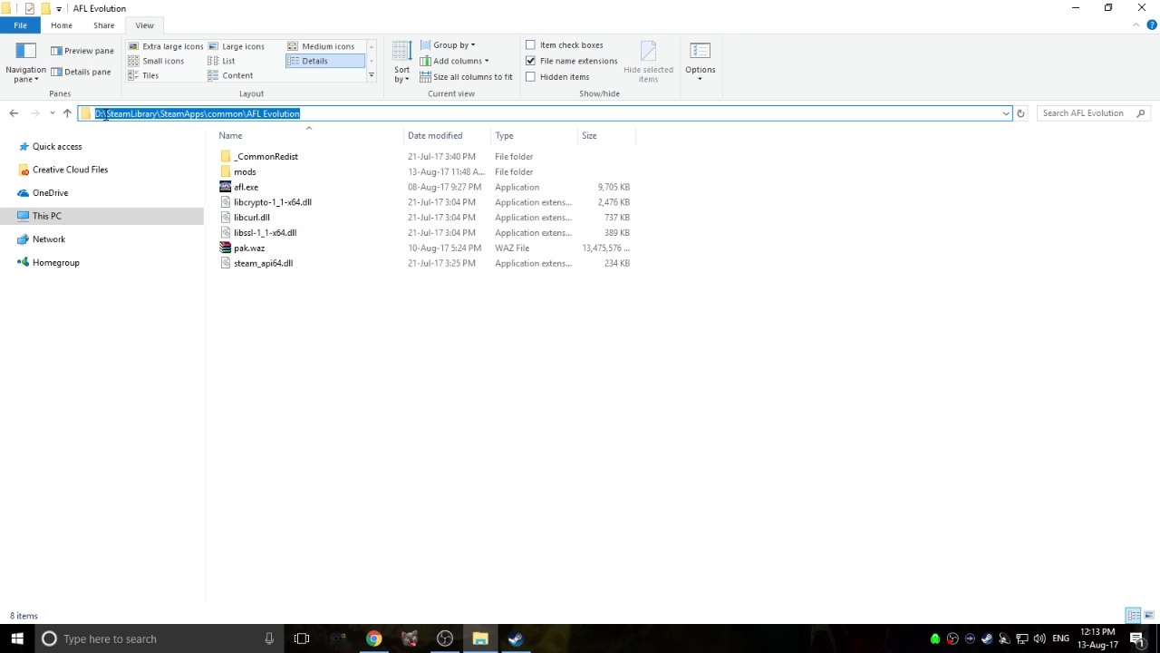
{"action": "left_click", "coordinate": [47, 216]}
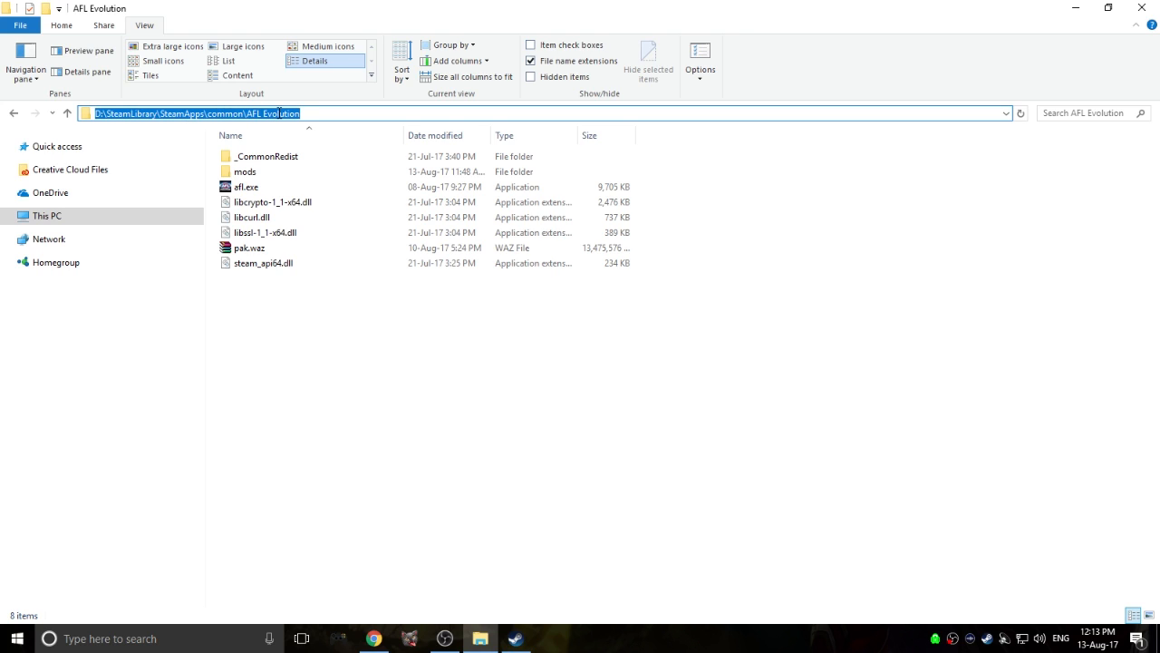
{"action": "mouse_move", "coordinate": [290, 125]}
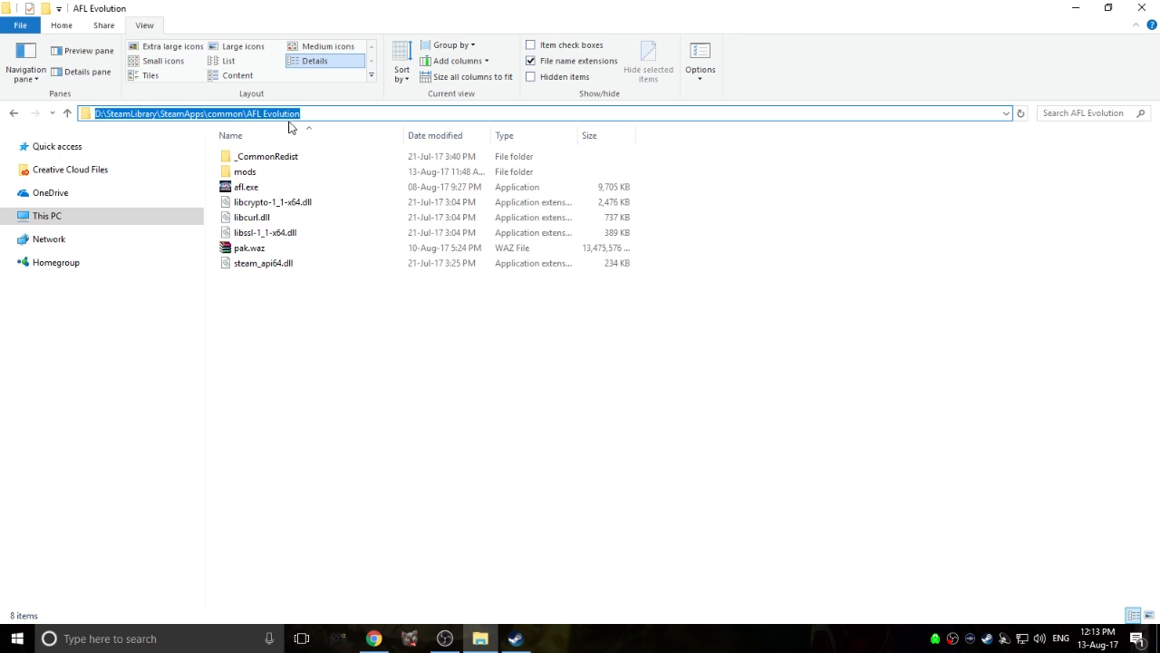
{"action": "left_click", "coordinate": [48, 216]}
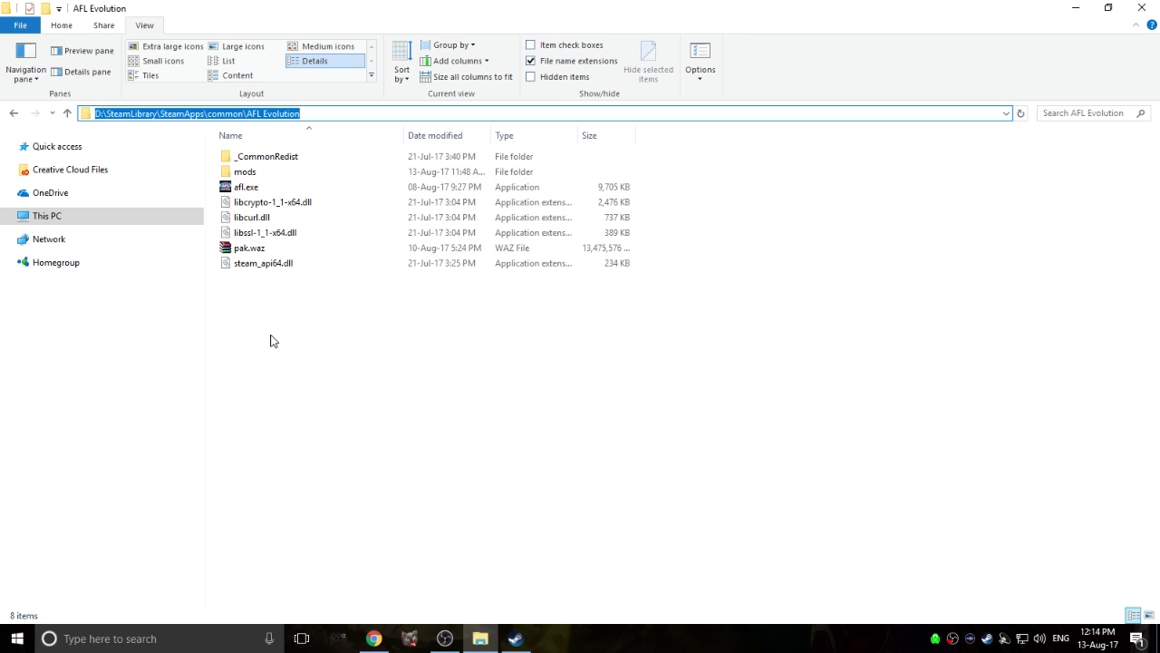
{"action": "left_click", "coordinate": [265, 290]}
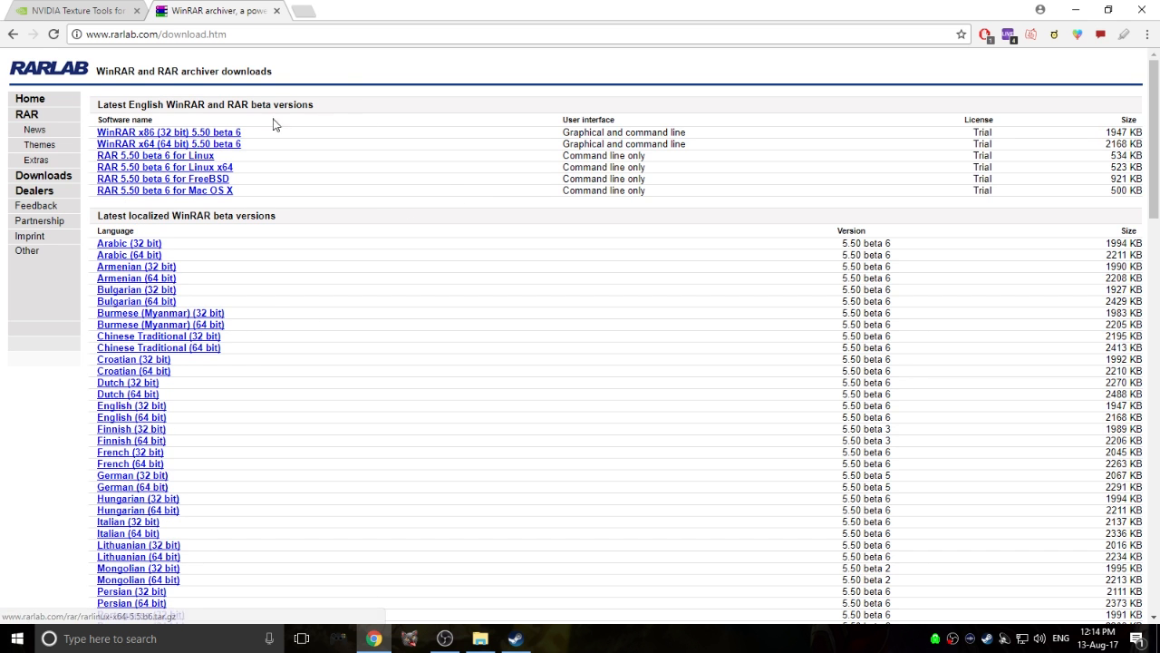
{"action": "mouse_move", "coordinate": [172, 170]}
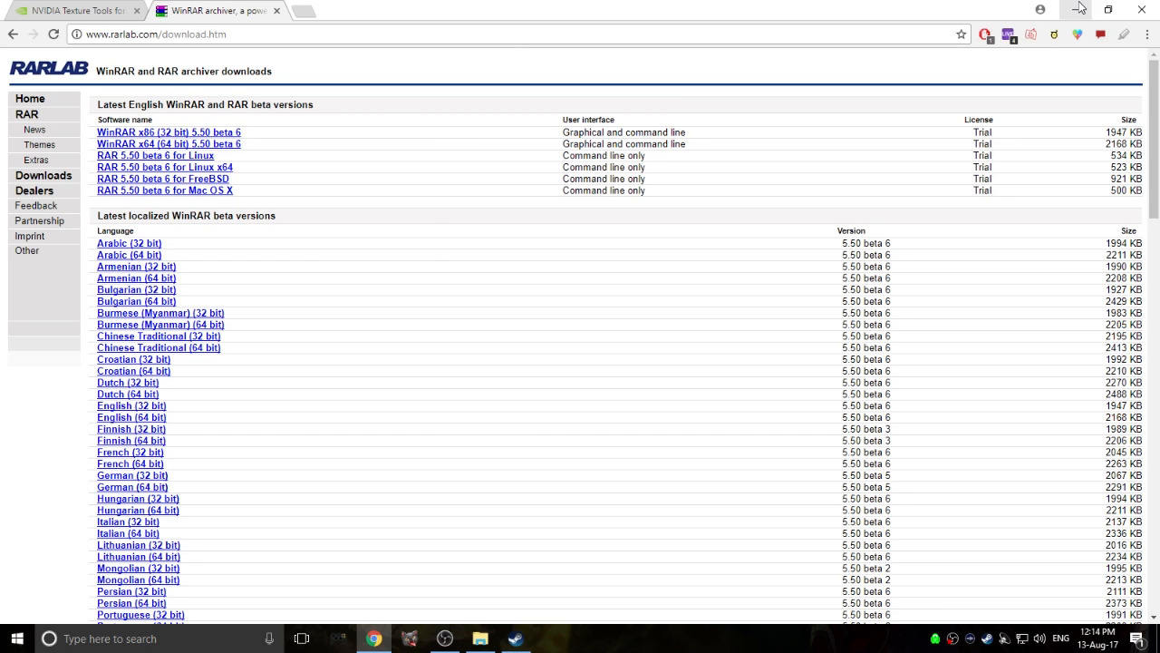
{"action": "left_click", "coordinate": [72, 10]}
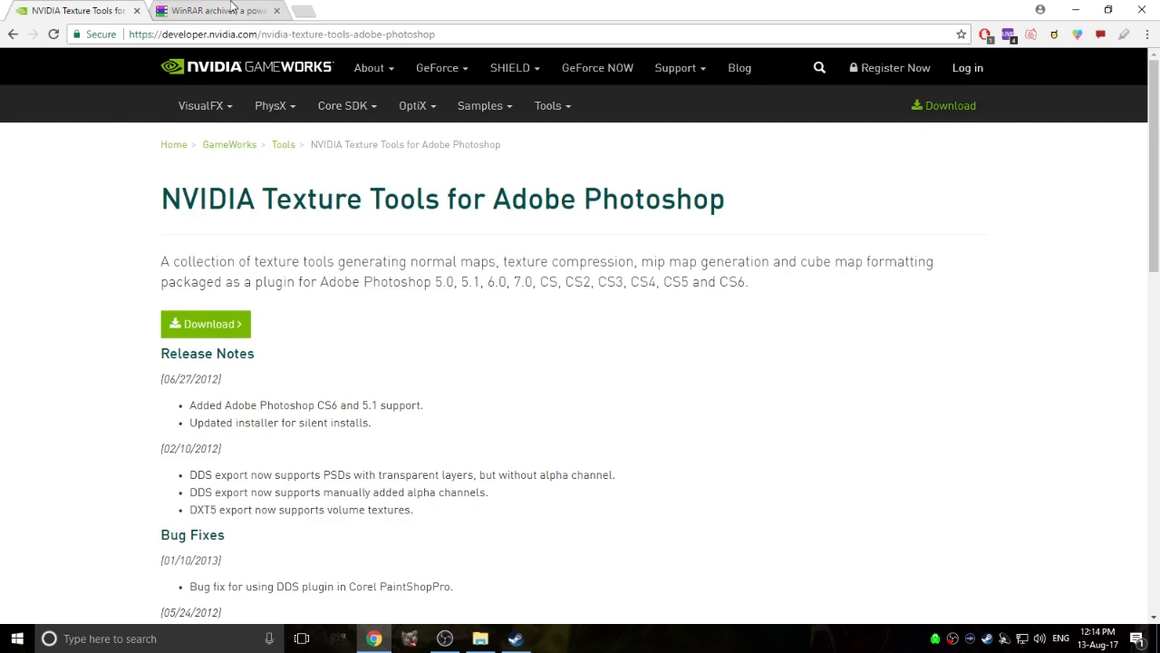
{"action": "left_click", "coordinate": [479, 638]}
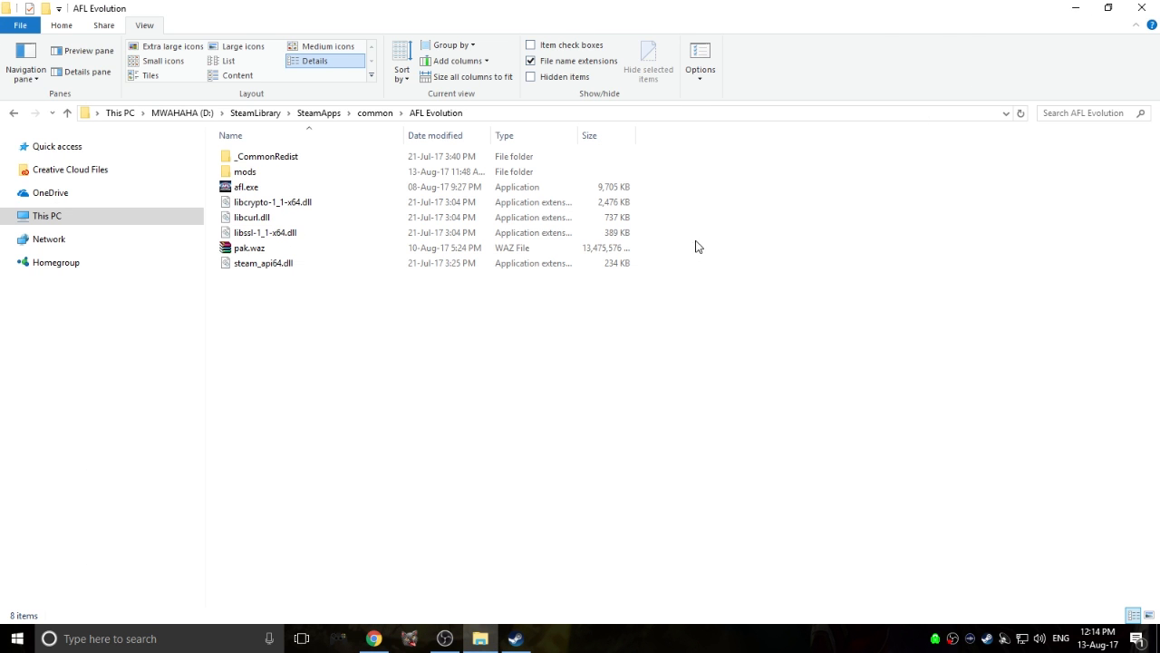
Navigate pak.waz through prop\texture\banner into afl_gws, listing banner_d.dds and banner2_d.dds
{"action": "left_click", "coordinate": [263, 263]}
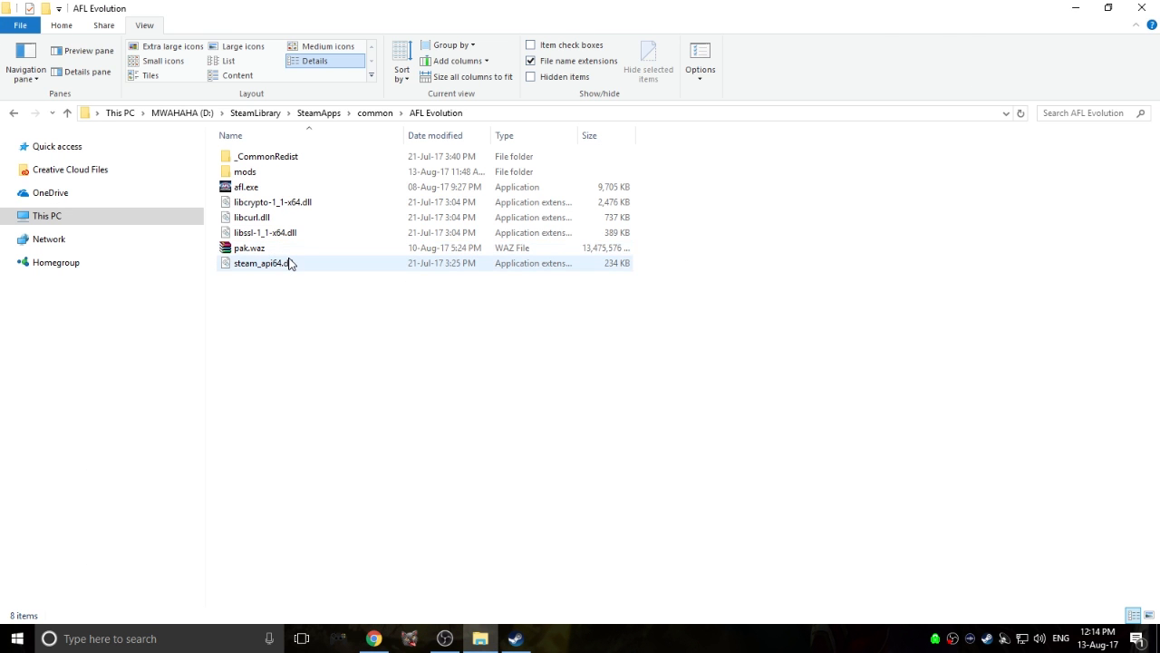
{"action": "mouse_move", "coordinate": [250, 246]}
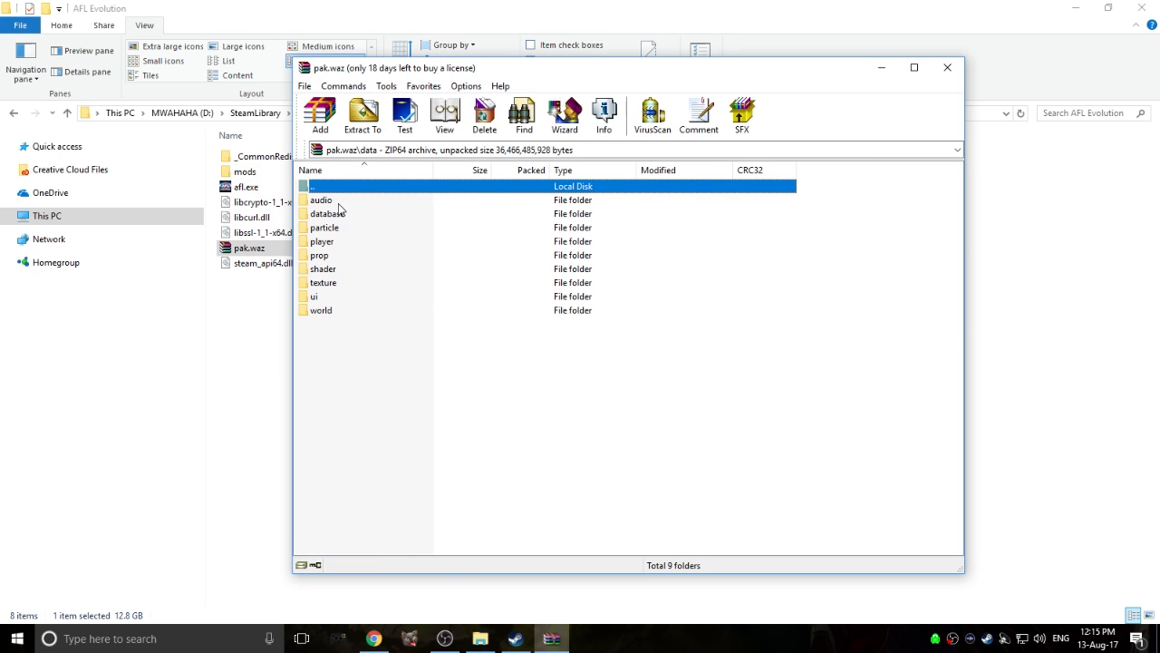
{"action": "mouse_move", "coordinate": [356, 286]}
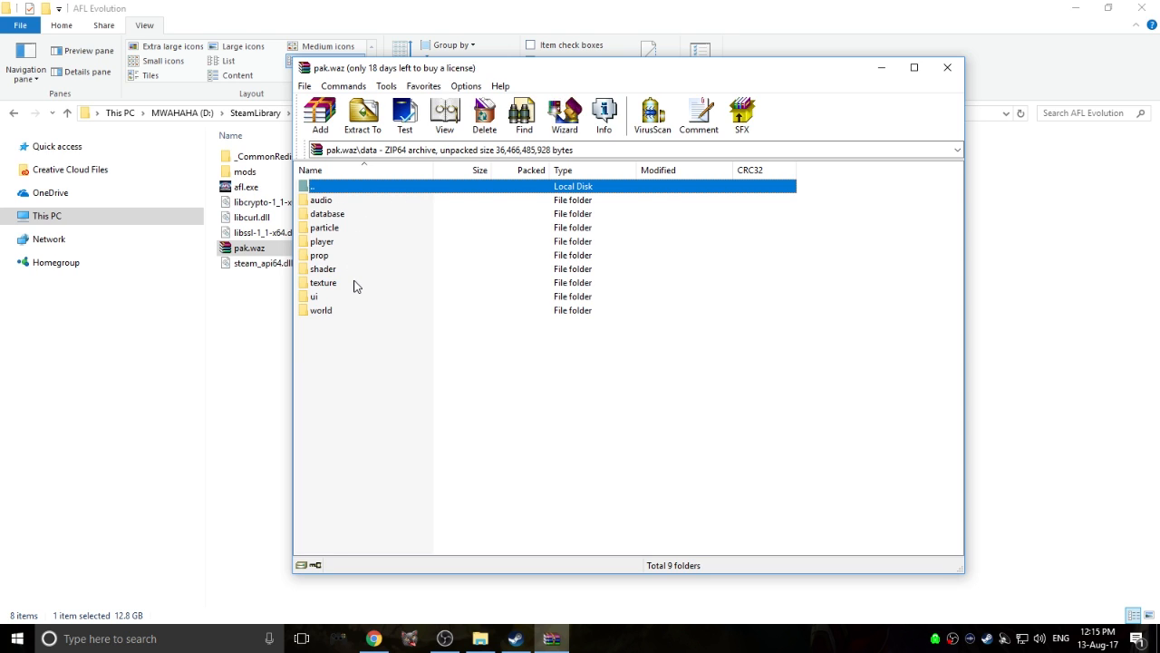
{"action": "mouse_move", "coordinate": [330, 276]}
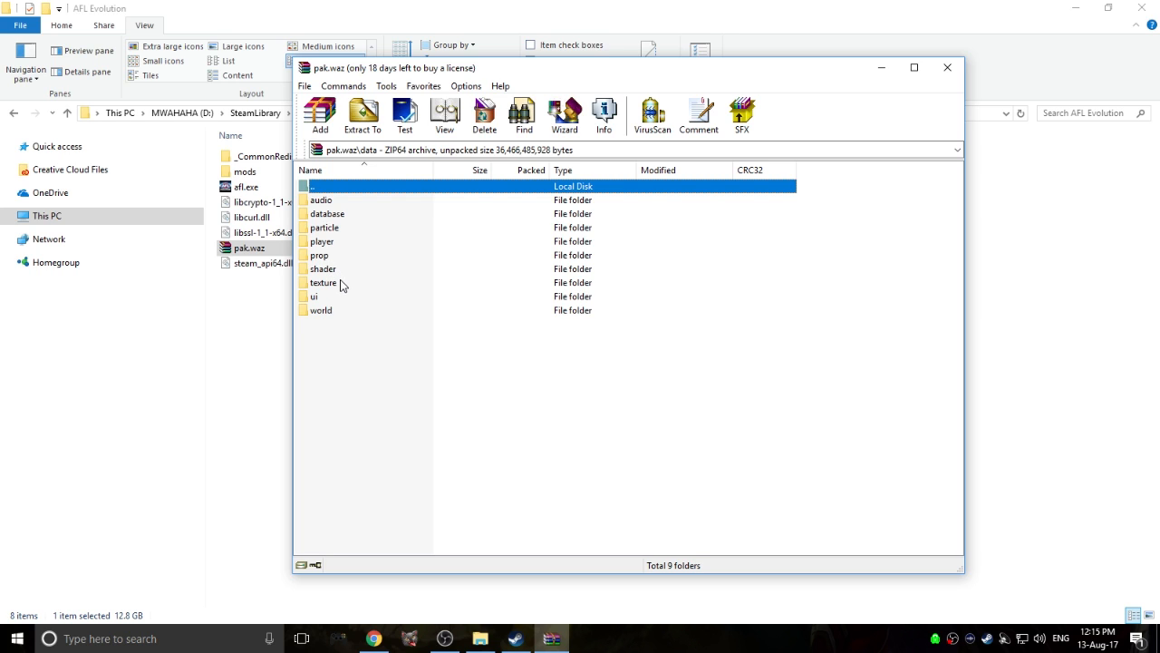
{"action": "double_click", "coordinate": [319, 254]}
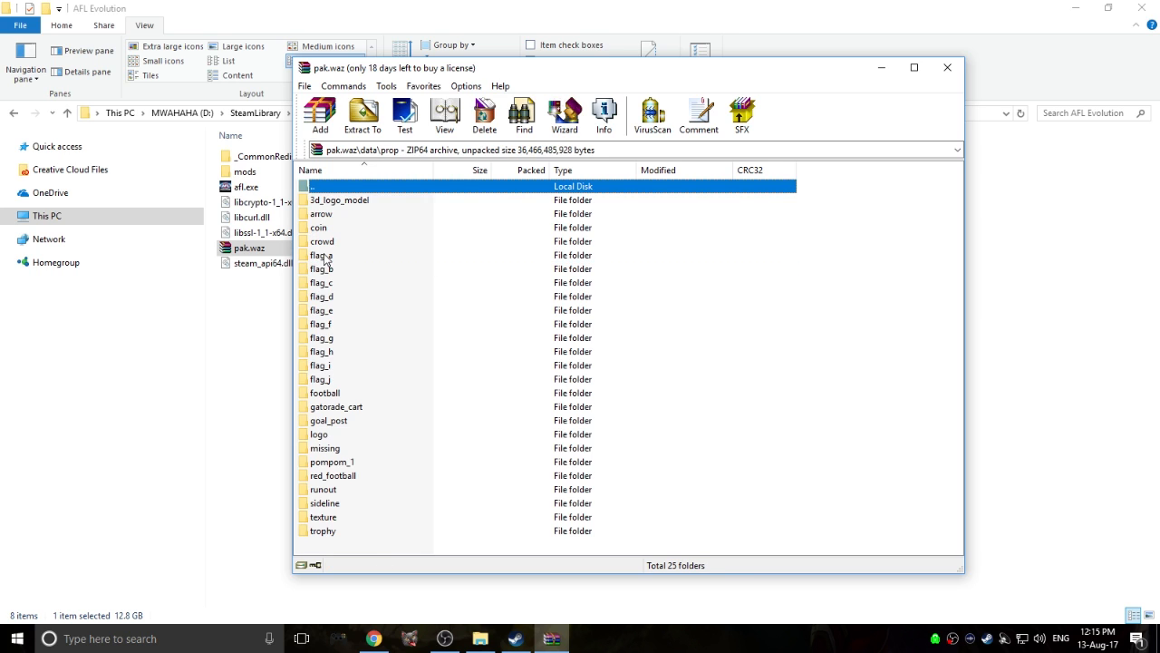
{"action": "mouse_move", "coordinate": [352, 210]}
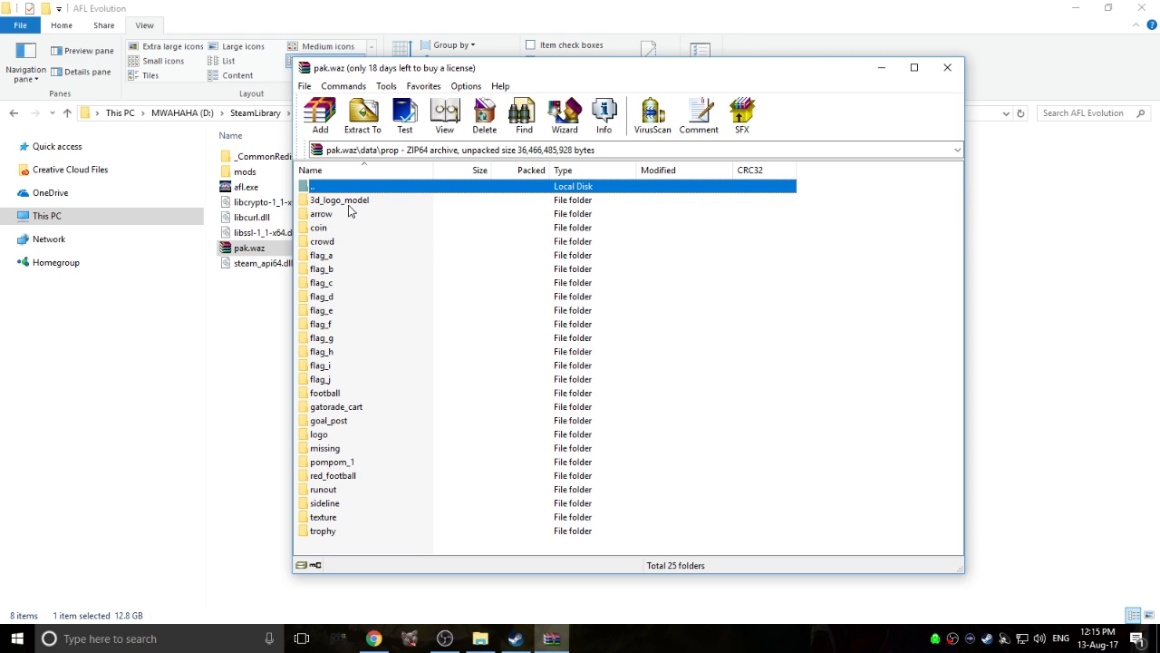
{"action": "double_click", "coordinate": [322, 517]}
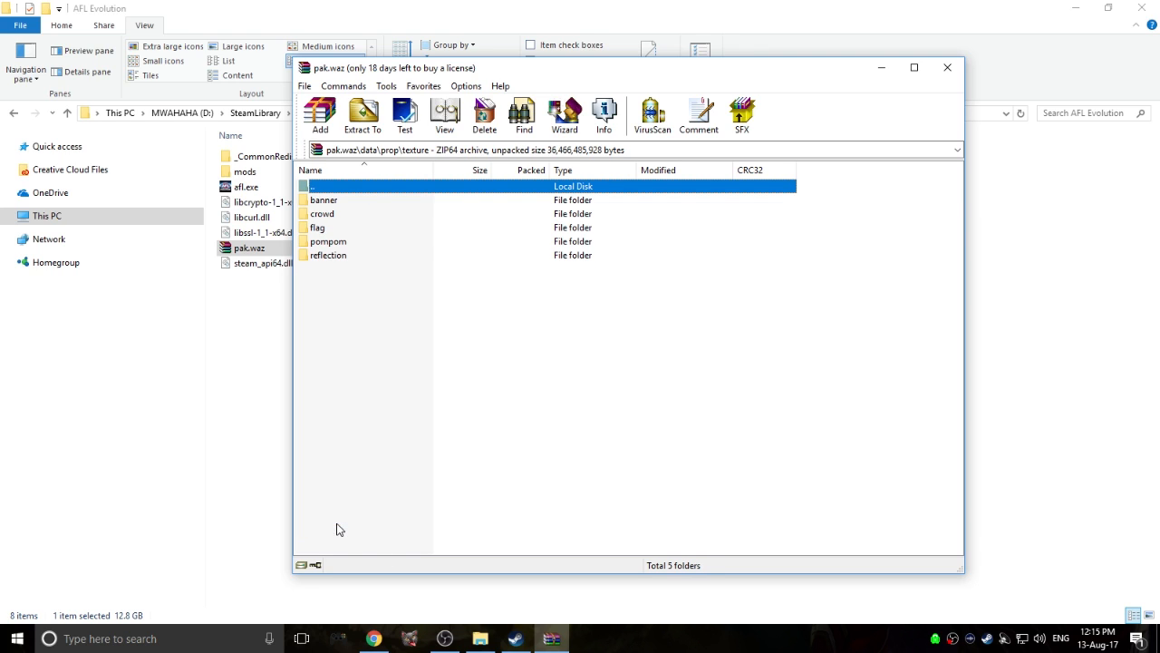
{"action": "double_click", "coordinate": [323, 200]}
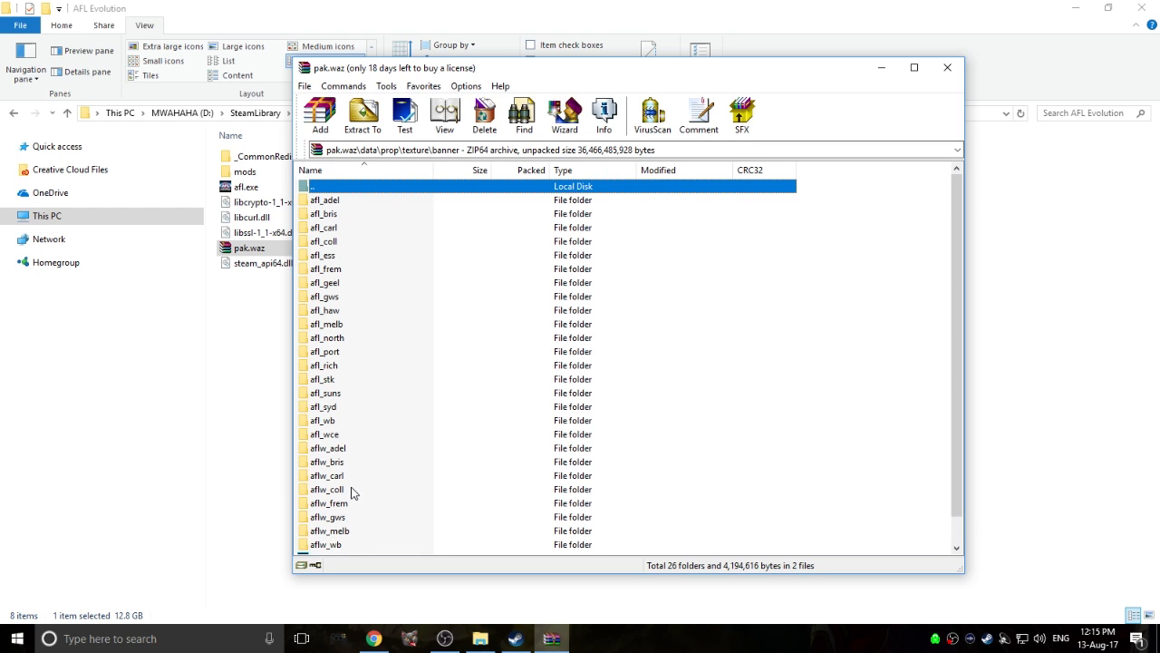
{"action": "mouse_move", "coordinate": [338, 298]}
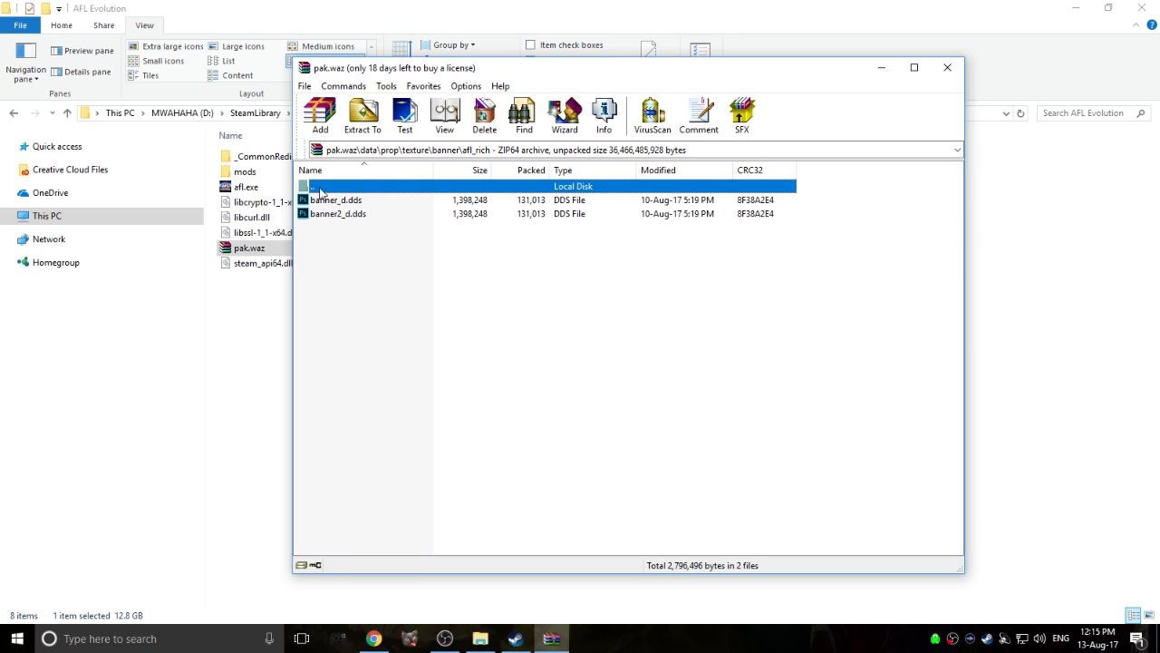
{"action": "mouse_move", "coordinate": [377, 201]}
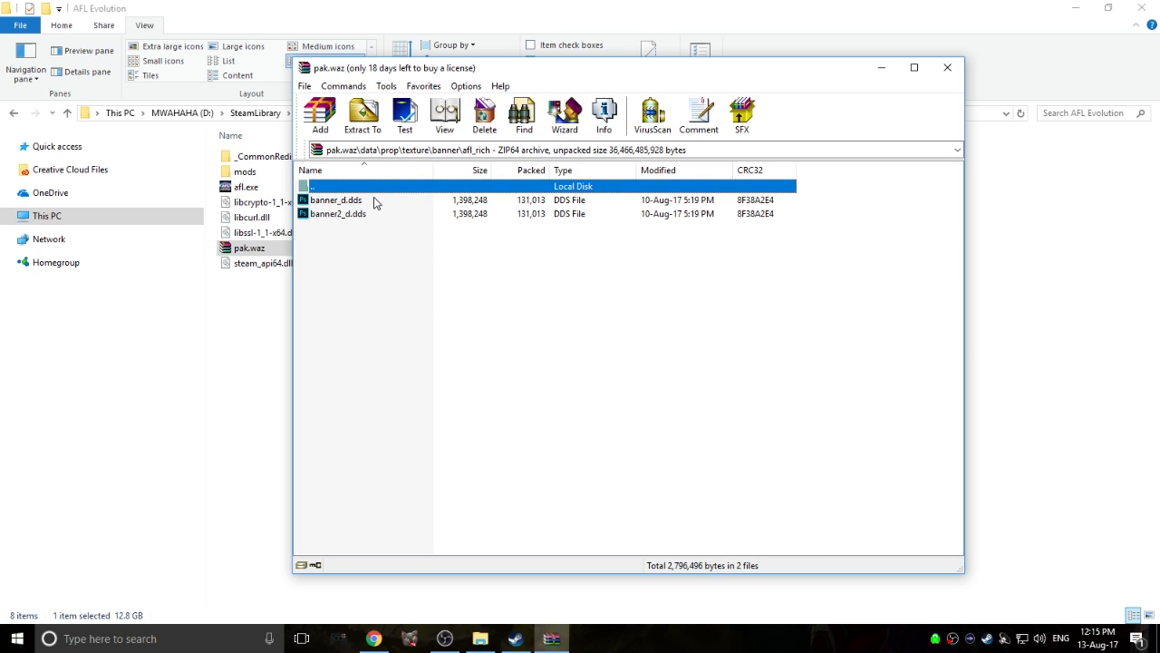
{"action": "mouse_move", "coordinate": [355, 221]}
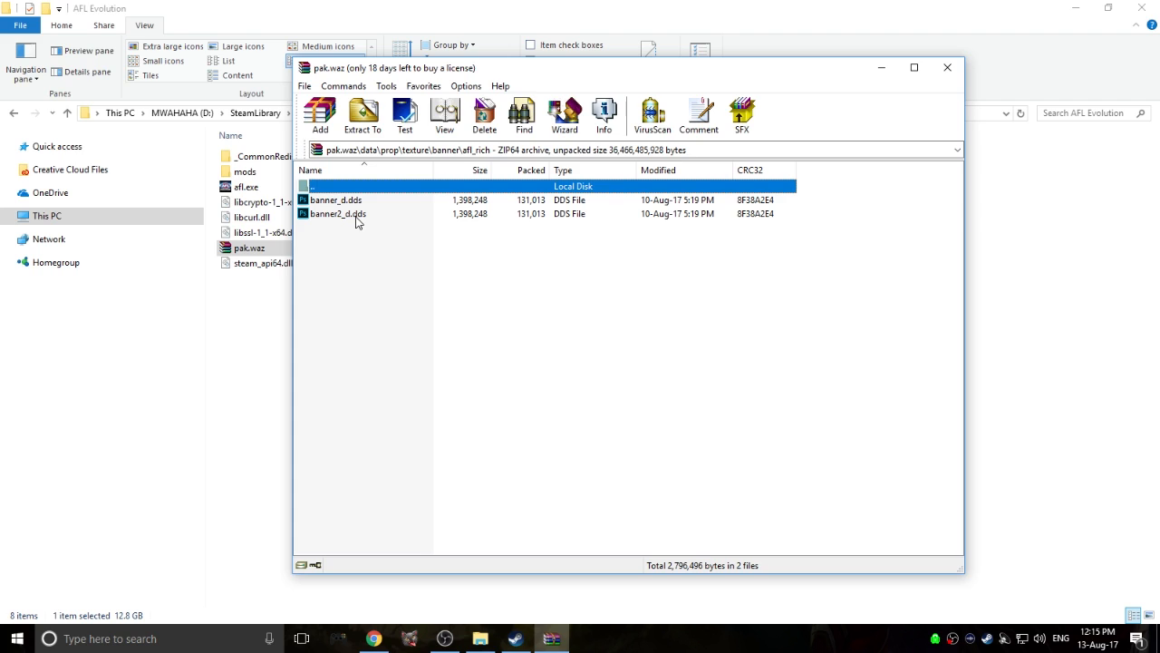
{"action": "mouse_move", "coordinate": [363, 228]}
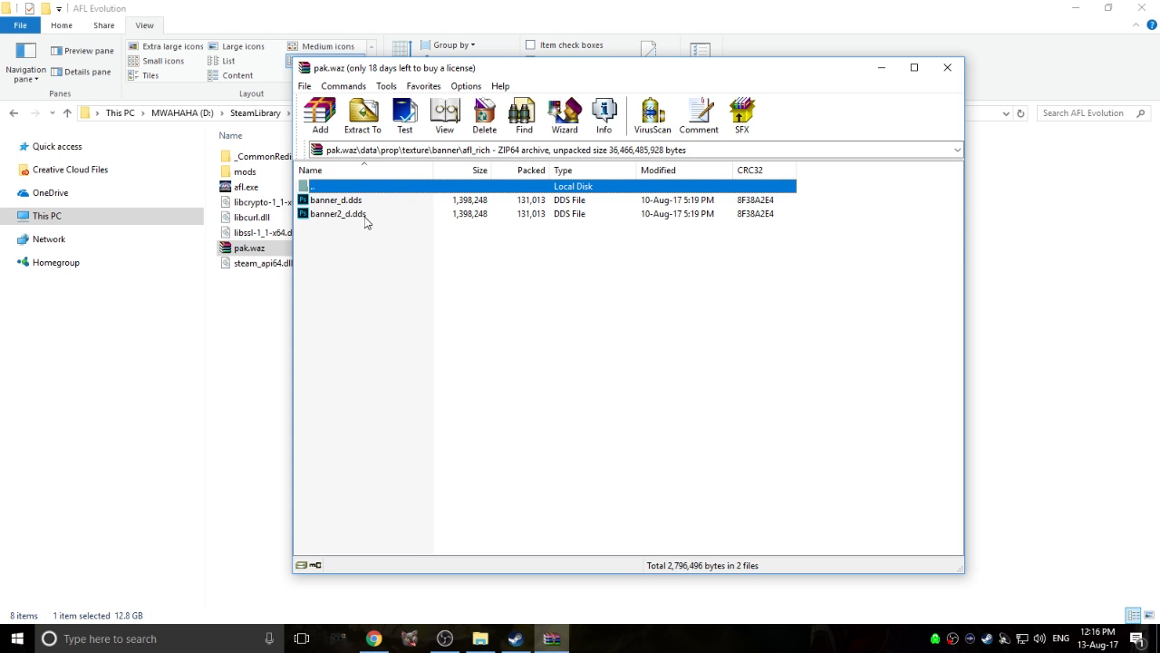
{"action": "mouse_move", "coordinate": [345, 207]}
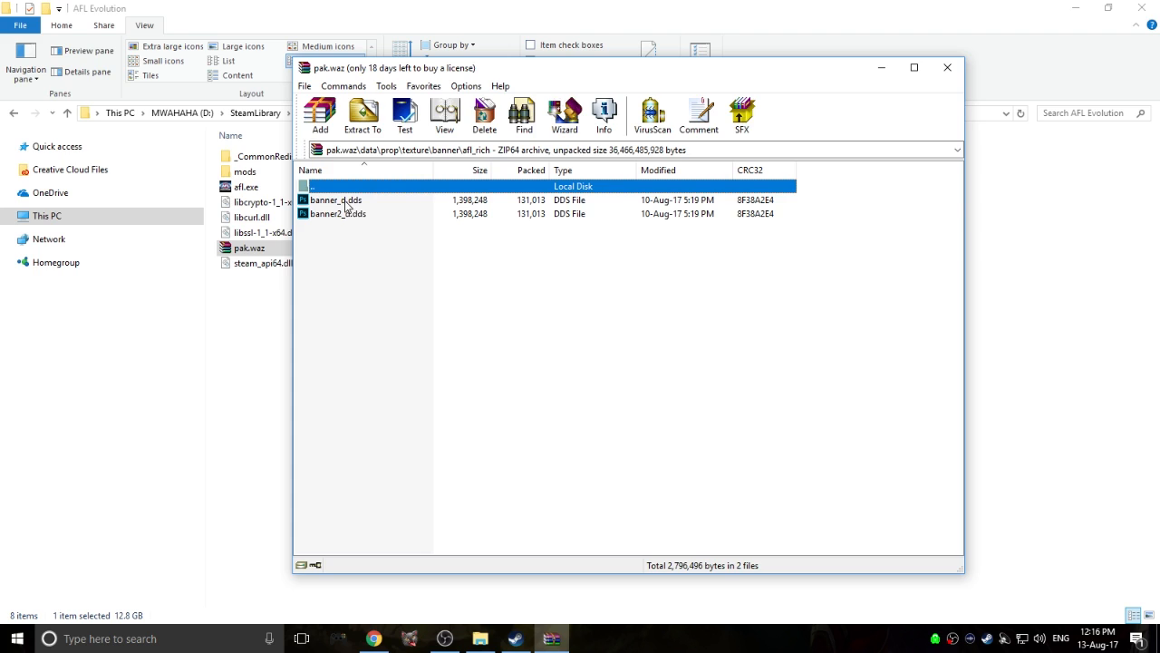
{"action": "mouse_move", "coordinate": [355, 225]}
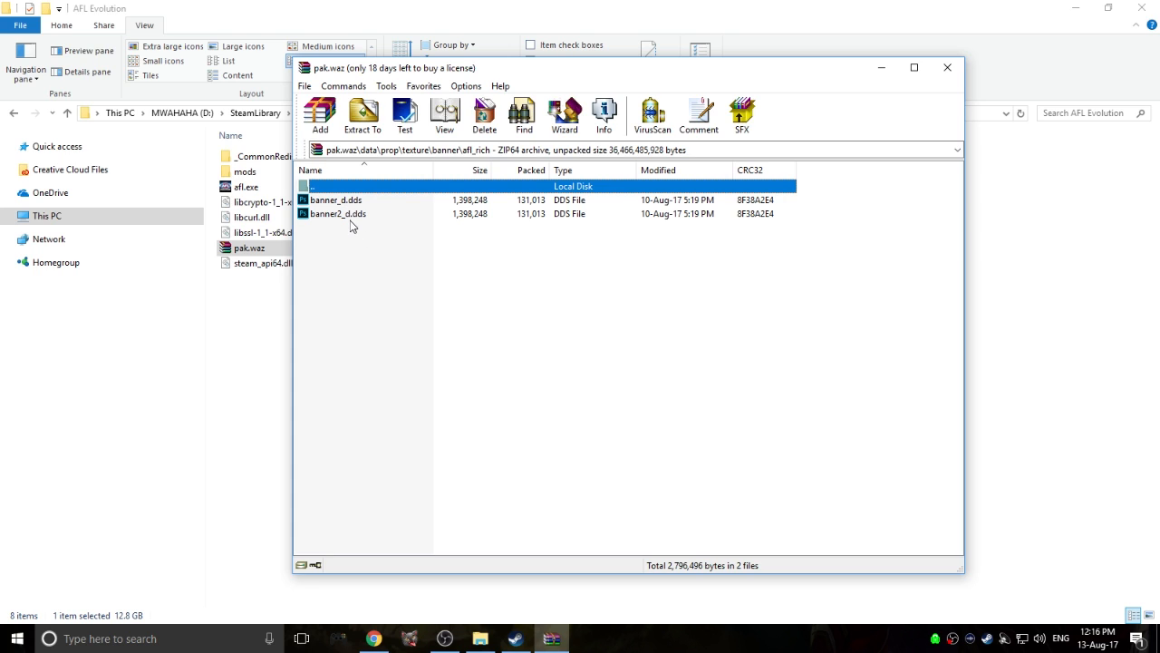
{"action": "mouse_move", "coordinate": [370, 190]}
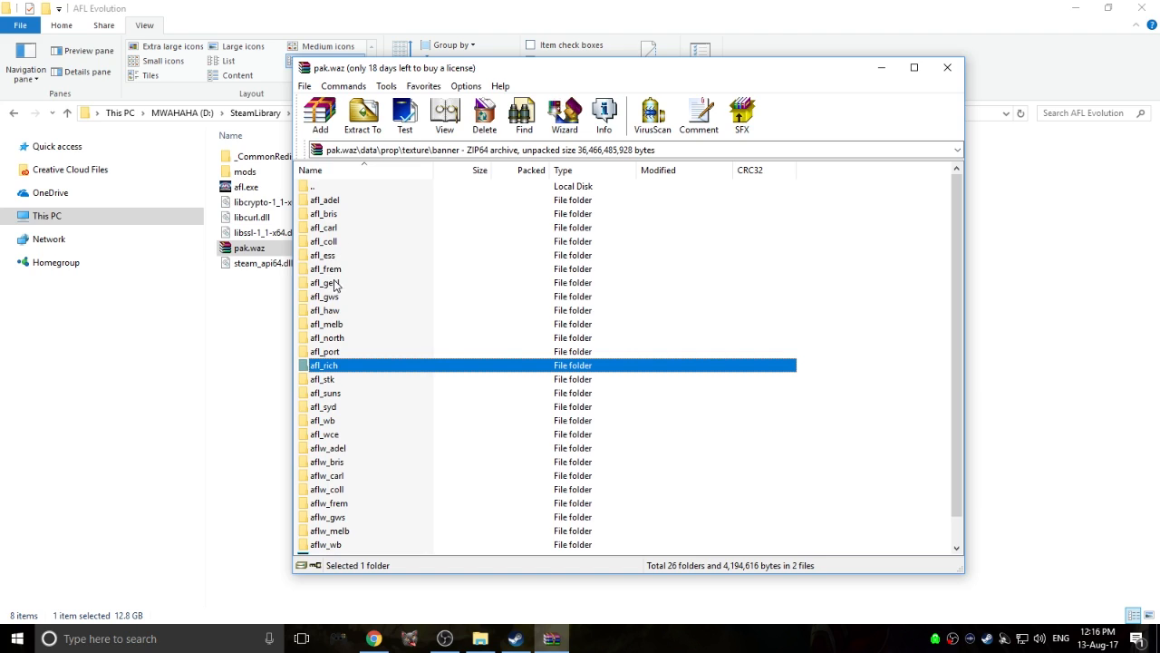
{"action": "mouse_move", "coordinate": [330, 307]}
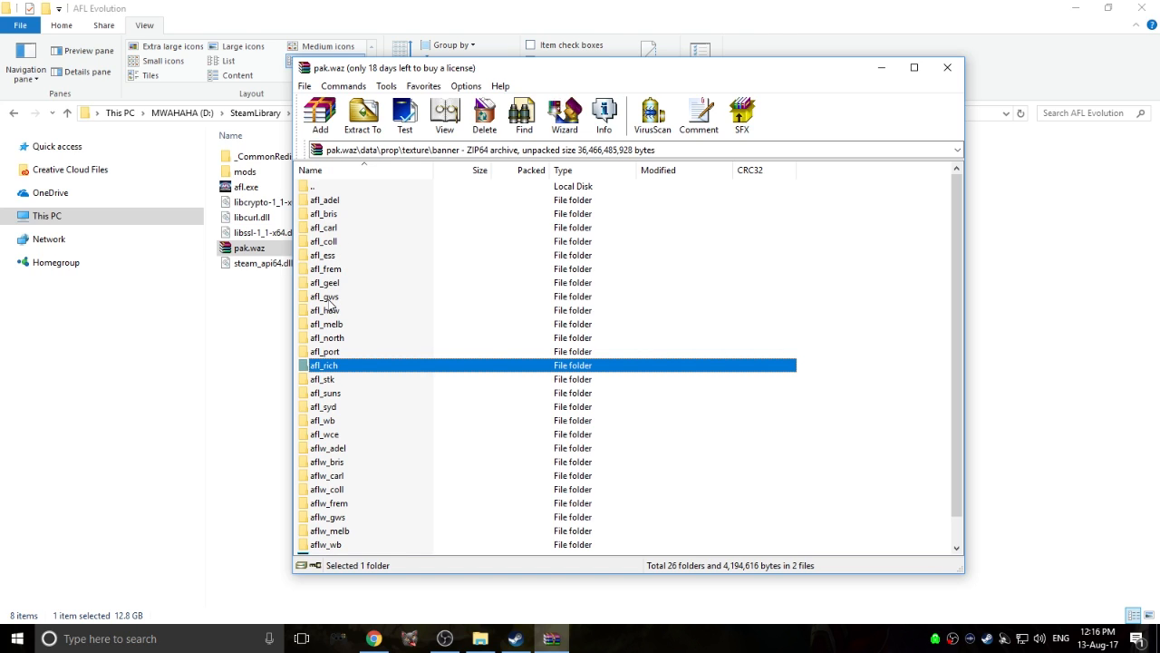
{"action": "mouse_move", "coordinate": [340, 275]}
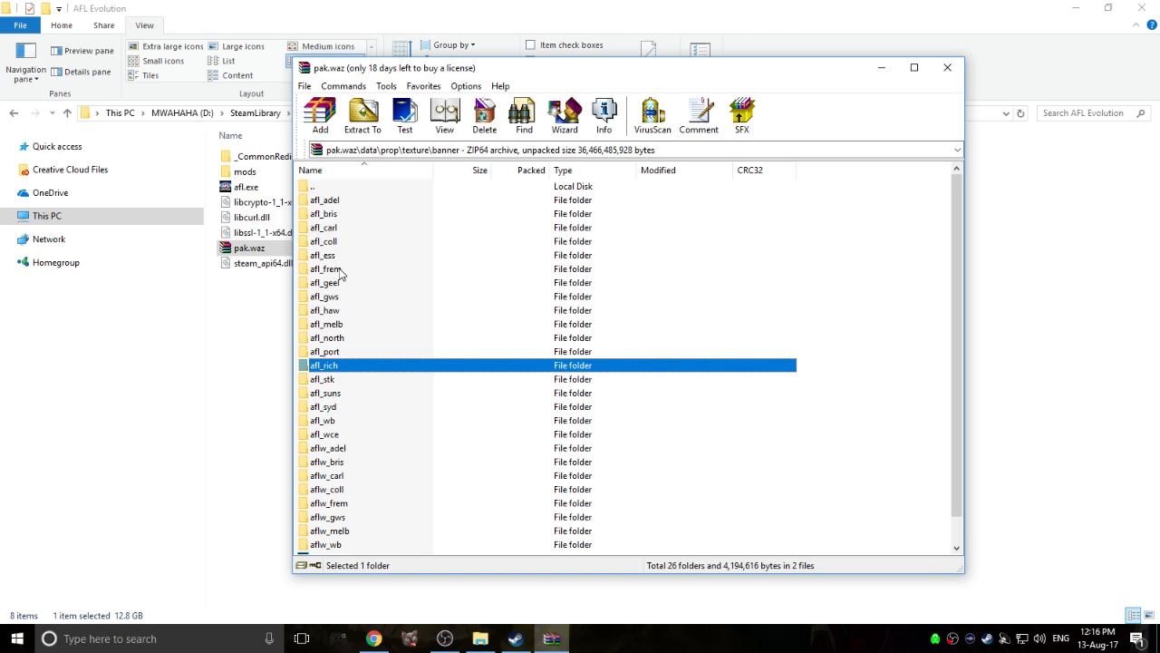
{"action": "mouse_move", "coordinate": [362, 243]}
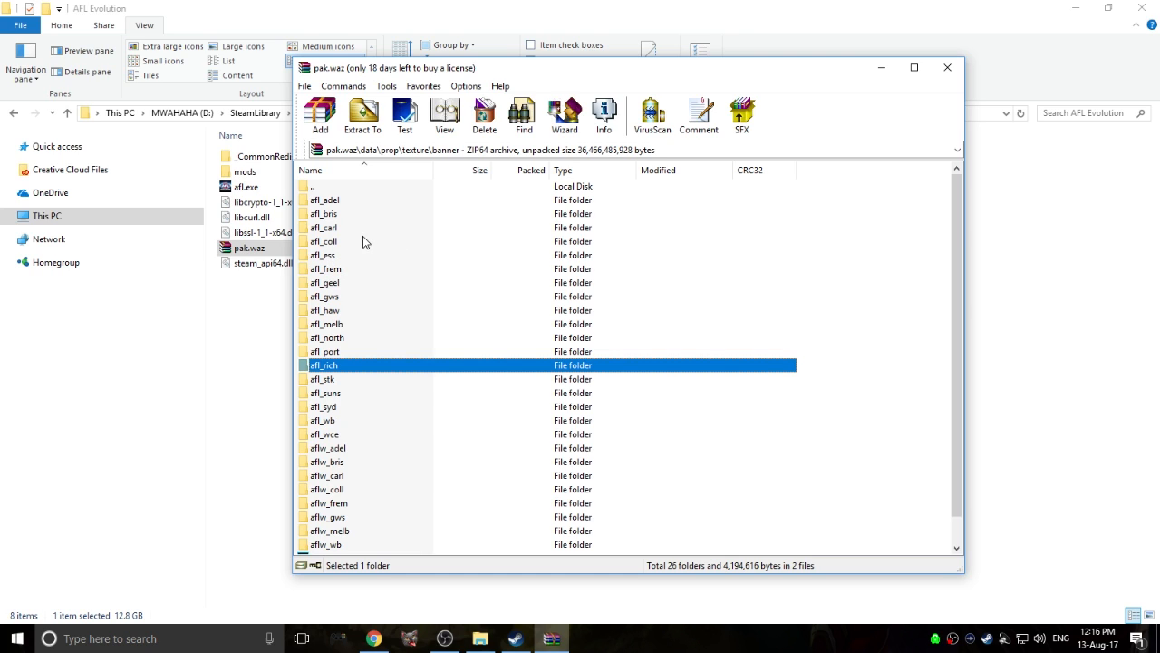
{"action": "mouse_move", "coordinate": [343, 271]}
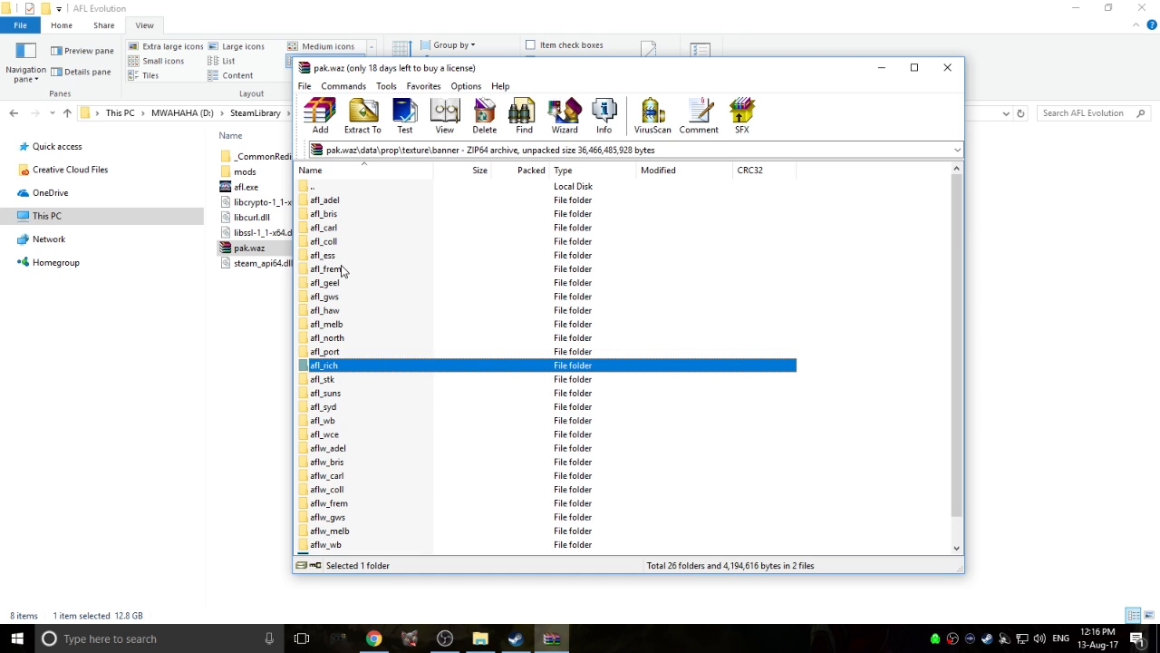
{"action": "mouse_move", "coordinate": [334, 301]}
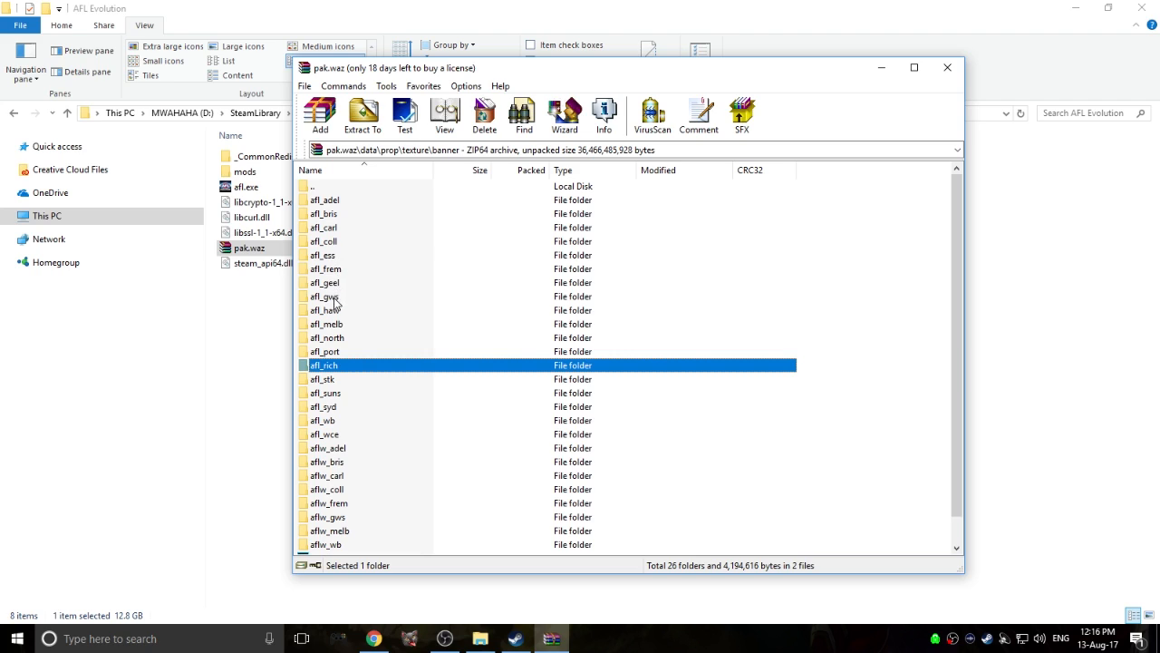
{"action": "mouse_move", "coordinate": [337, 305]}
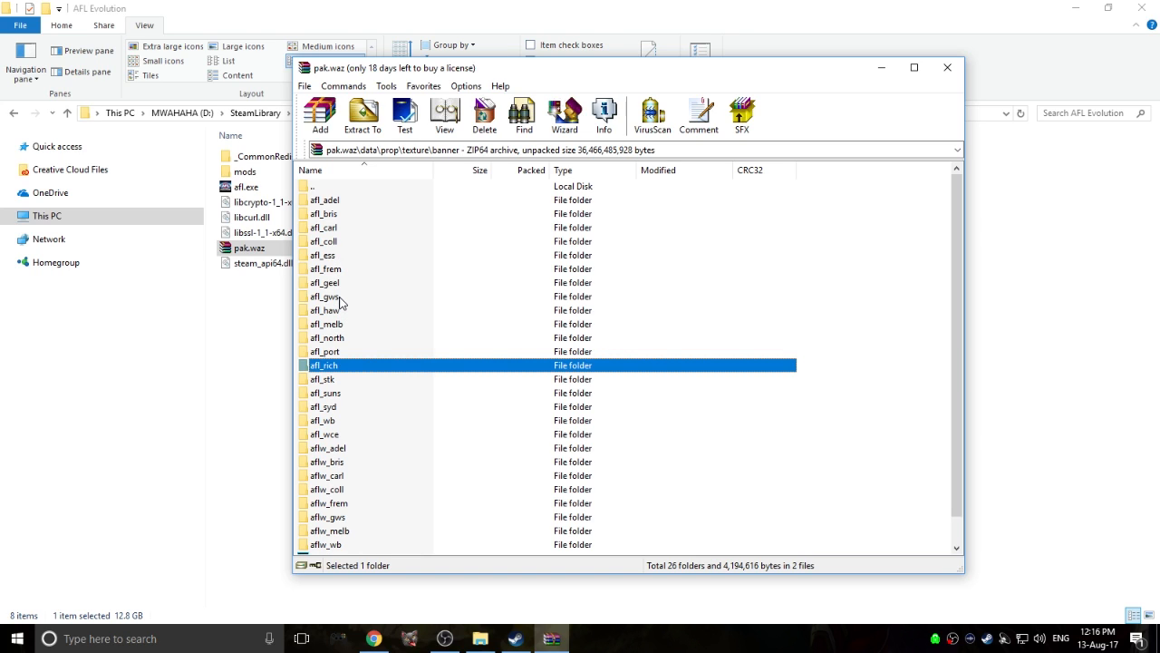
{"action": "mouse_move", "coordinate": [344, 294]}
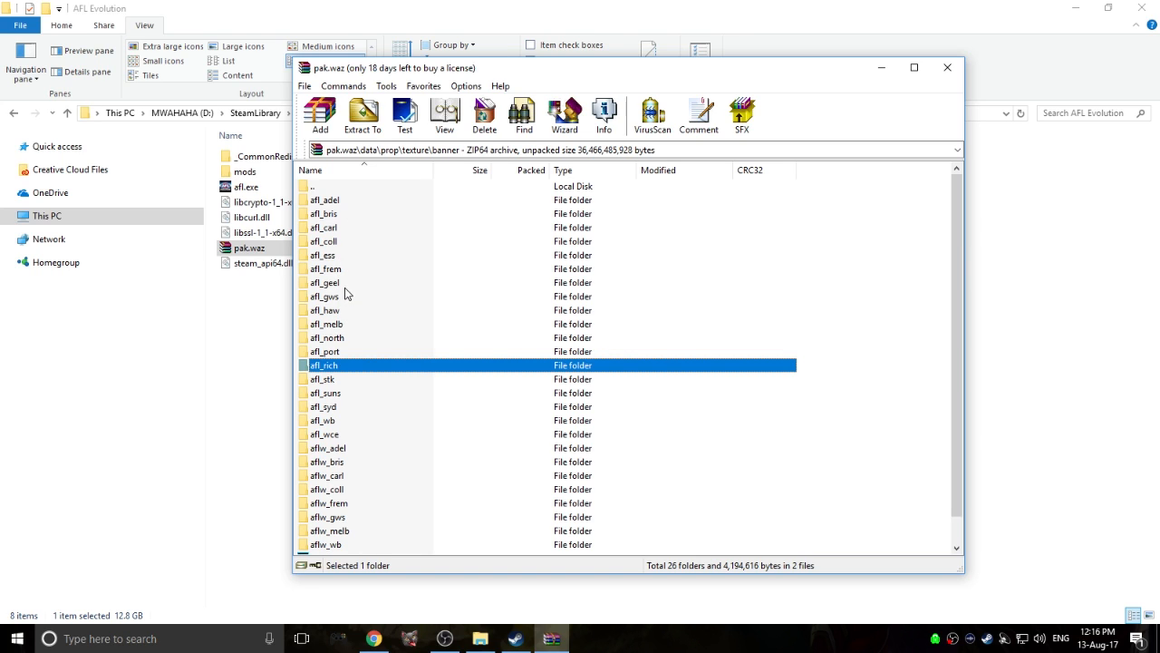
{"action": "double_click", "coordinate": [325, 297]}
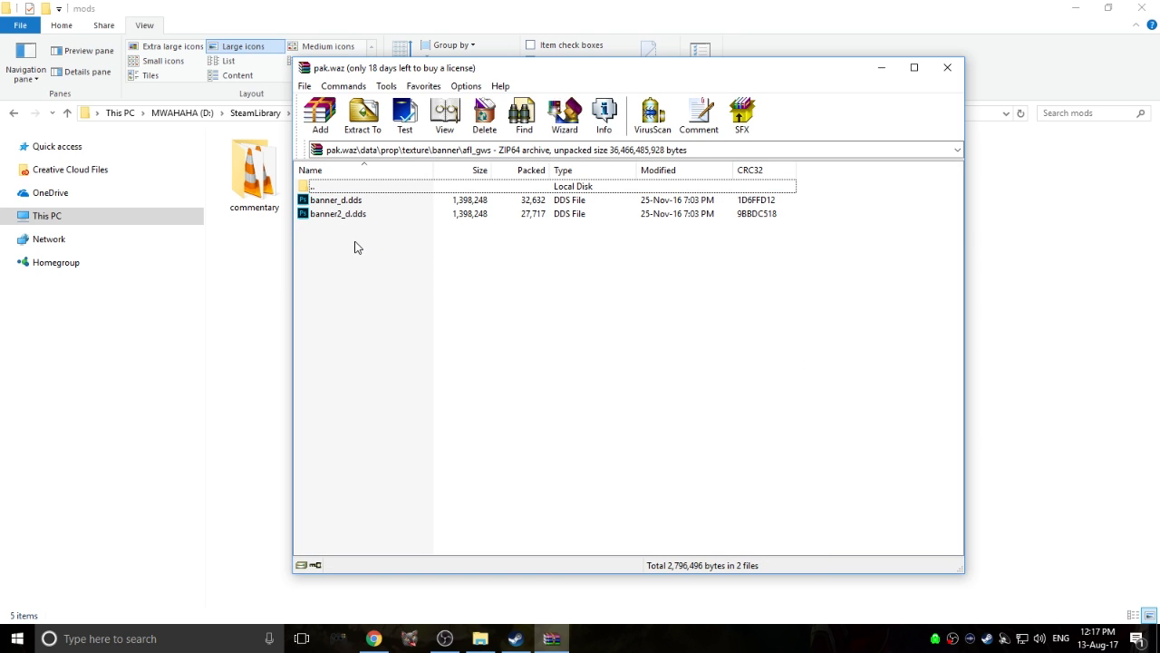
{"action": "mouse_move", "coordinate": [480, 290]}
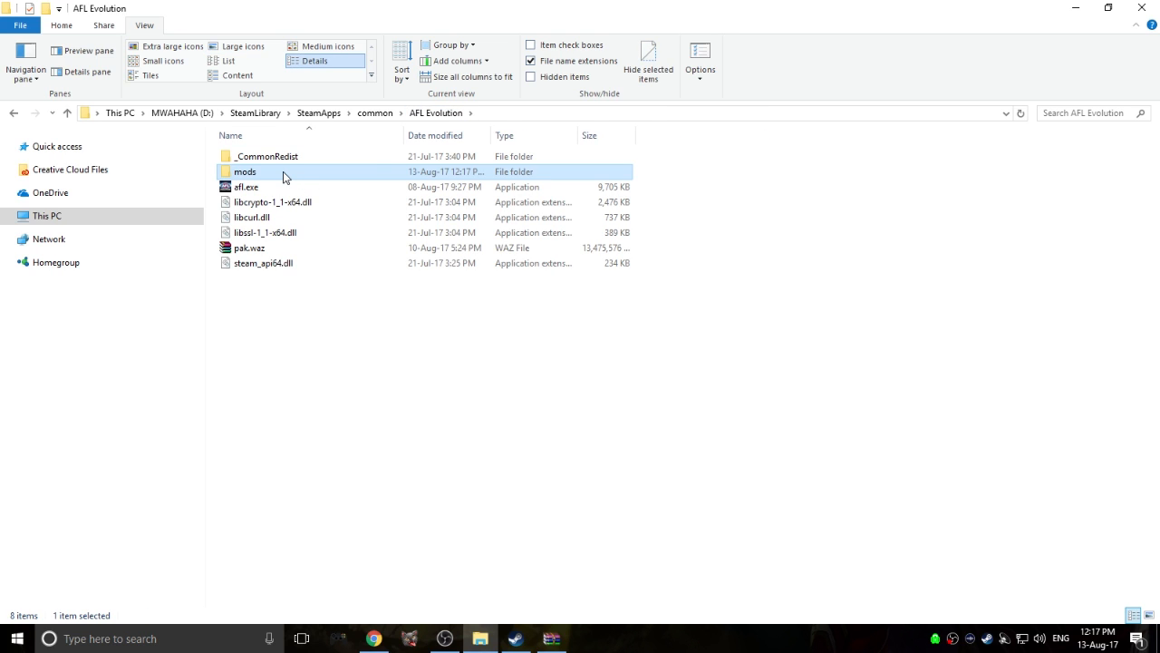
{"action": "mouse_move", "coordinate": [283, 178]}
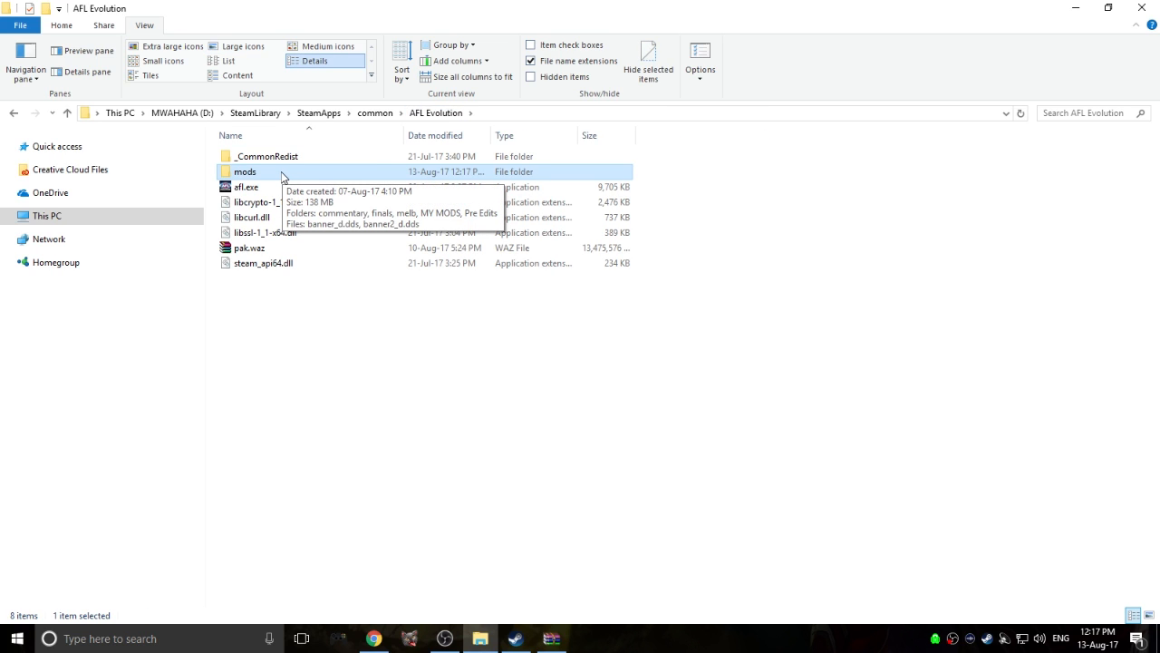
Open the mods folder and open banner_d.dds in Photoshop
{"action": "double_click", "coordinate": [243, 171]}
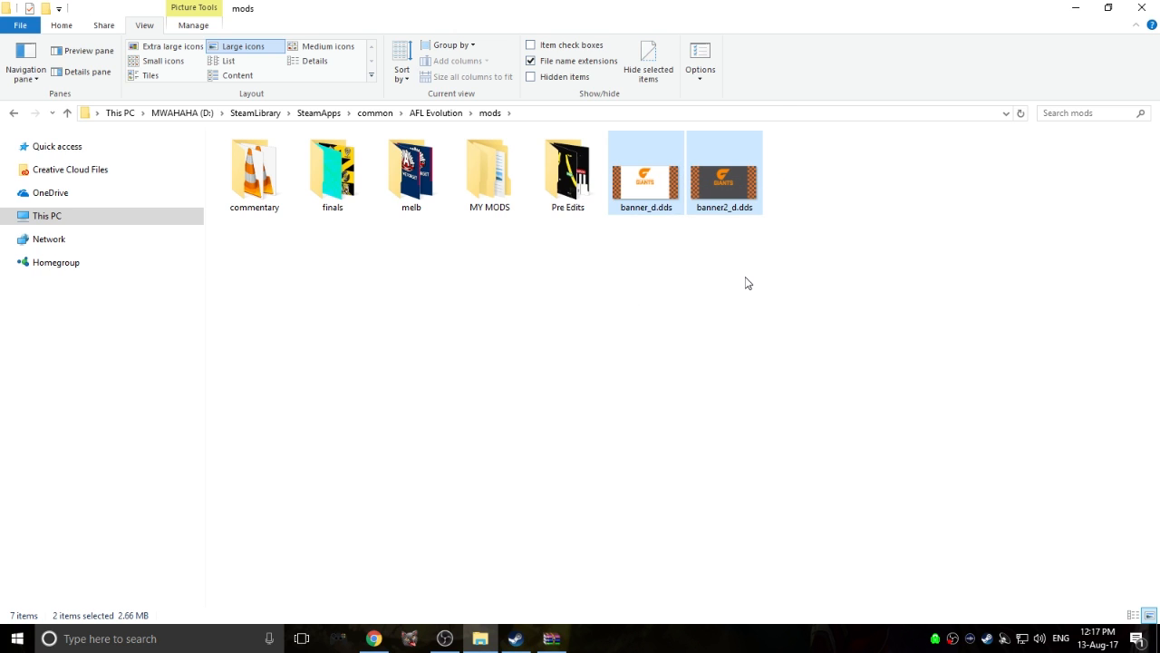
{"action": "mouse_move", "coordinate": [718, 326]}
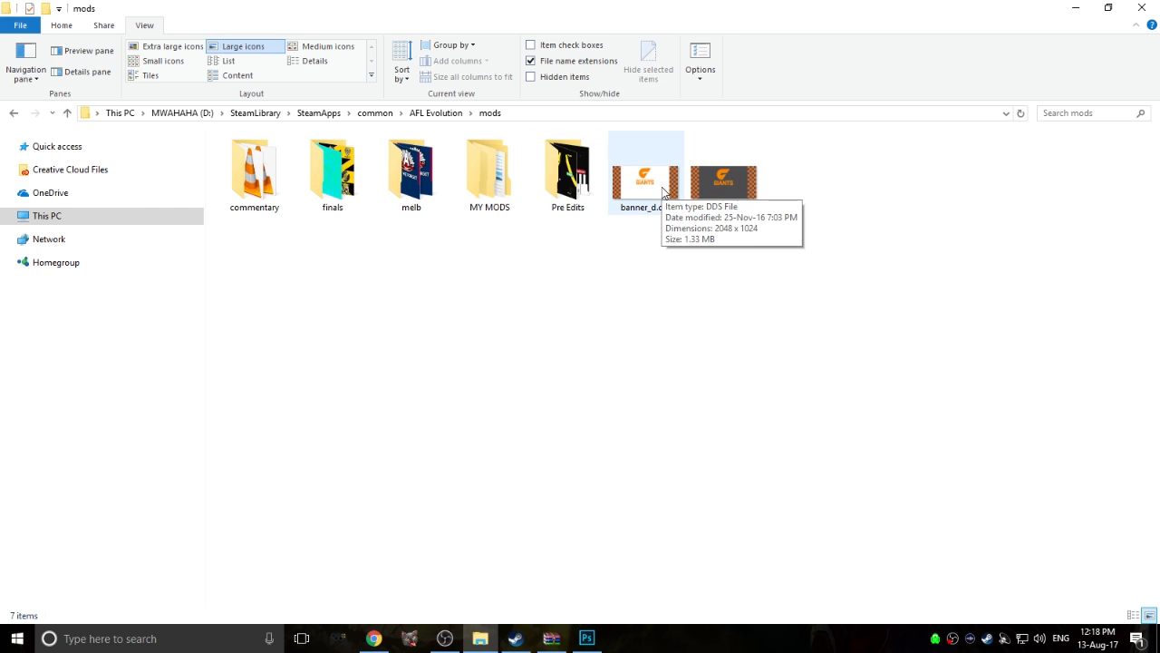
{"action": "double_click", "coordinate": [644, 181]}
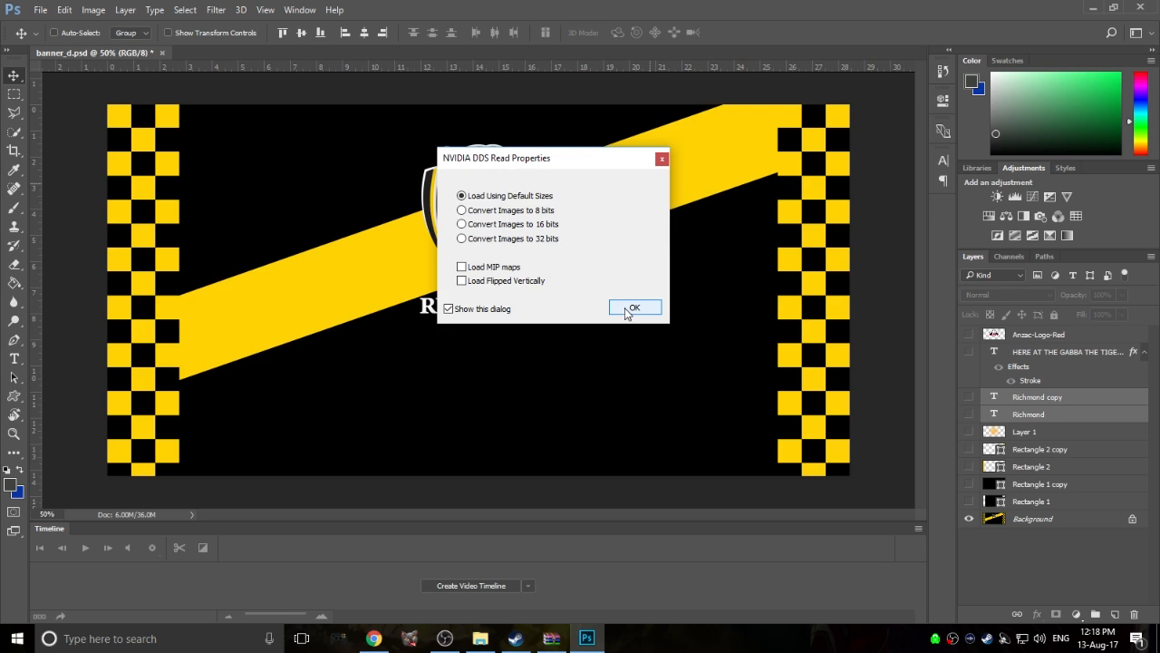
{"action": "mouse_move", "coordinate": [634, 239]}
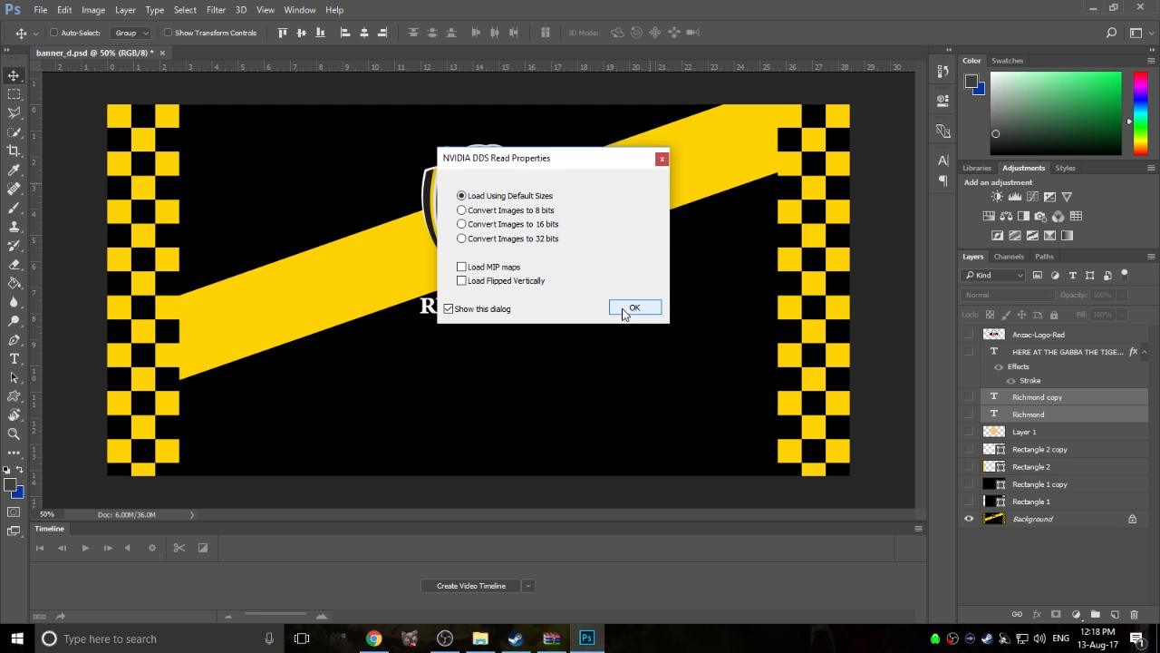
Load the GWS banner DDS at default size, add a blank layer, and return to banner_d.psd
{"action": "left_click", "coordinate": [634, 308]}
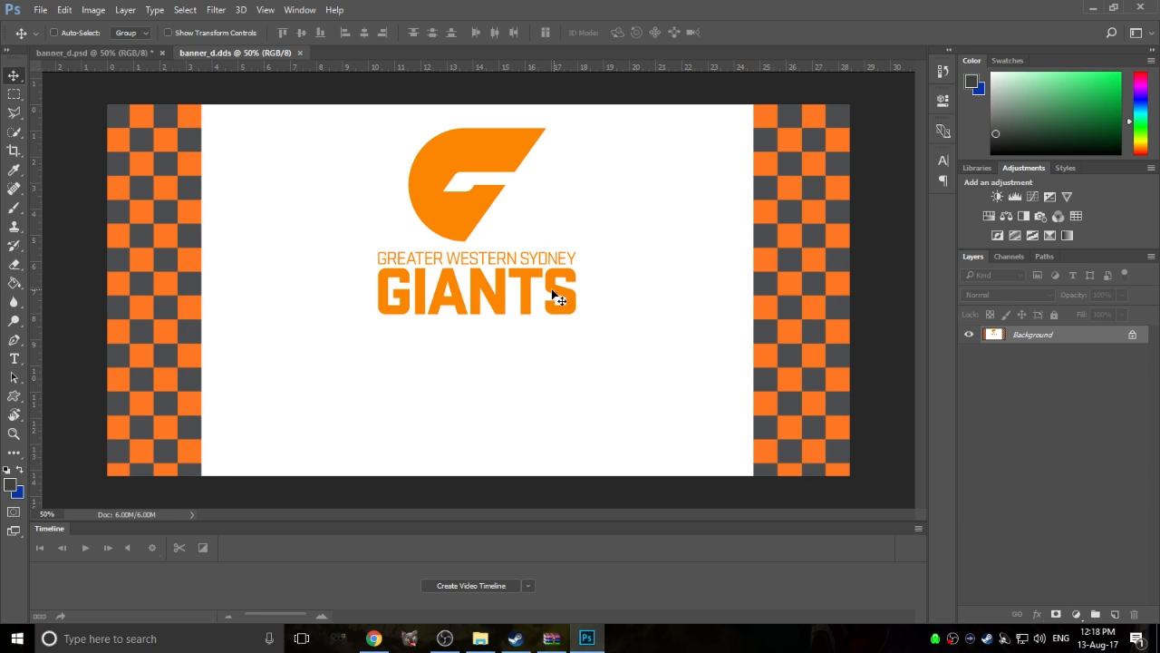
{"action": "mouse_move", "coordinate": [439, 263]}
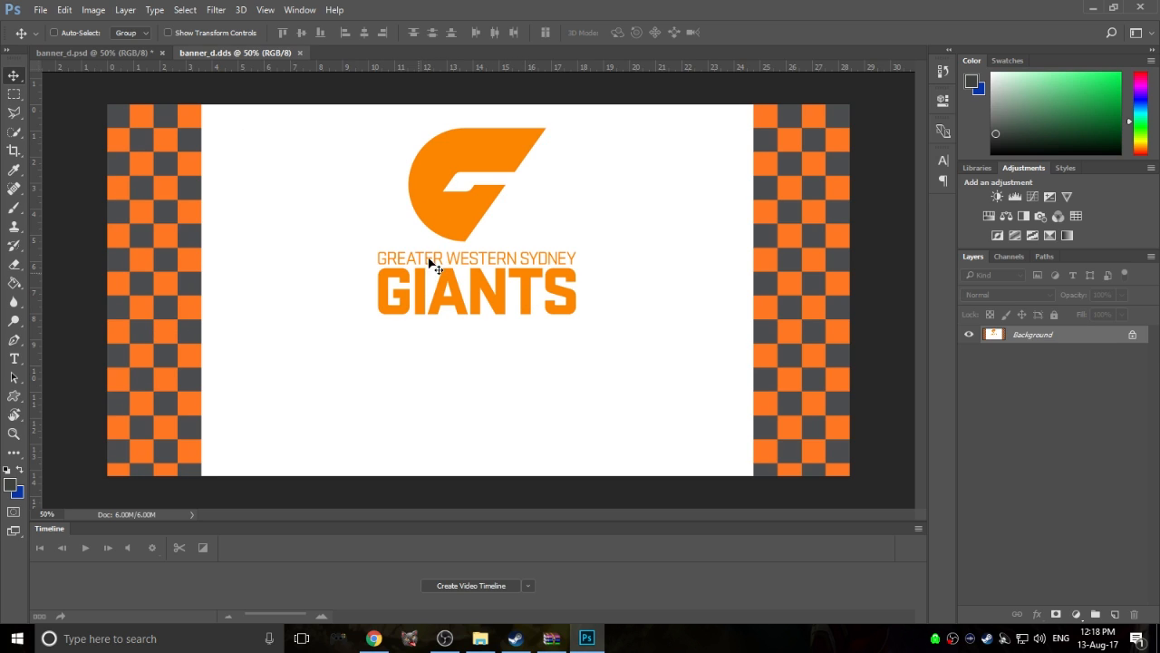
{"action": "mouse_move", "coordinate": [699, 399]}
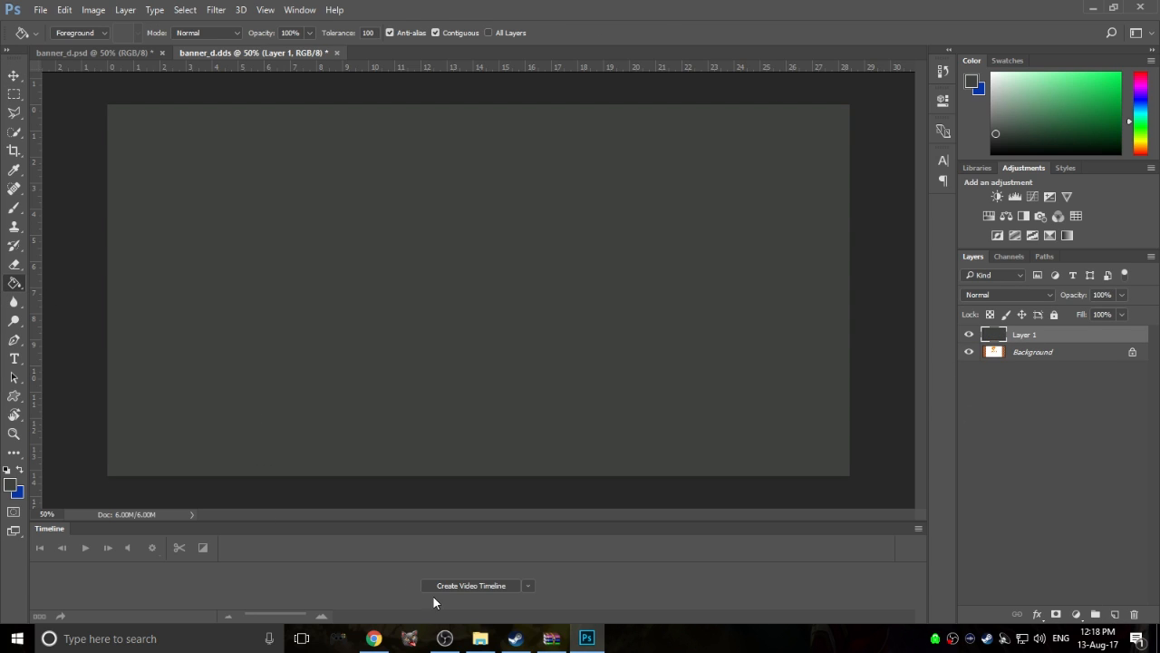
{"action": "mouse_move", "coordinate": [511, 335]}
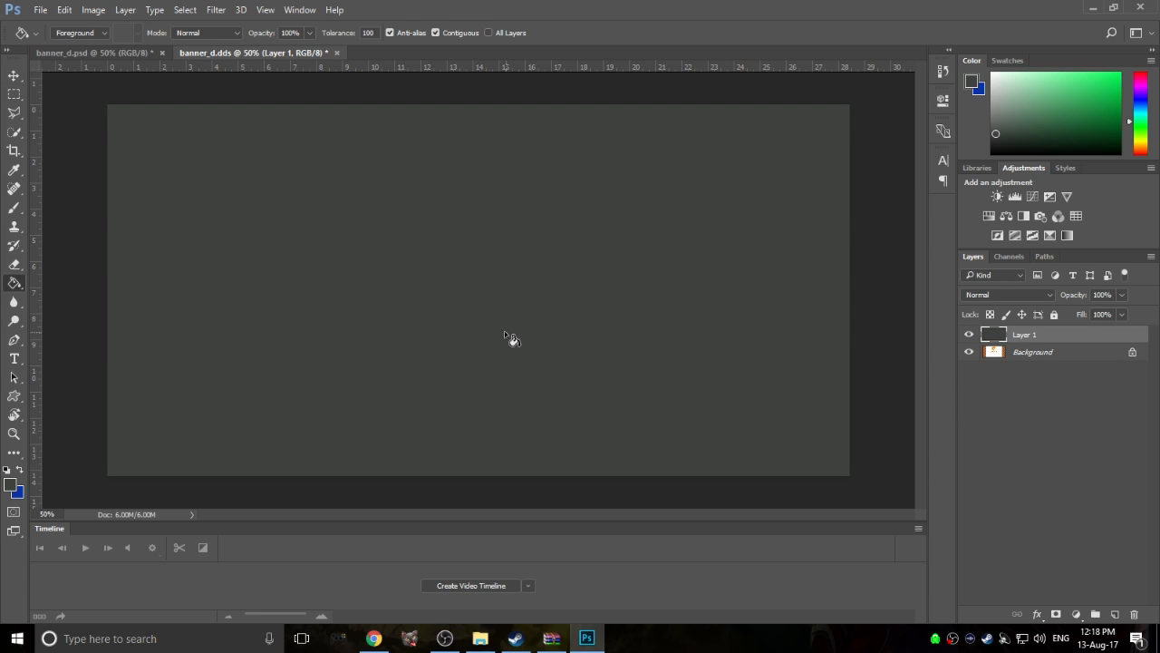
{"action": "left_click", "coordinate": [968, 333]}
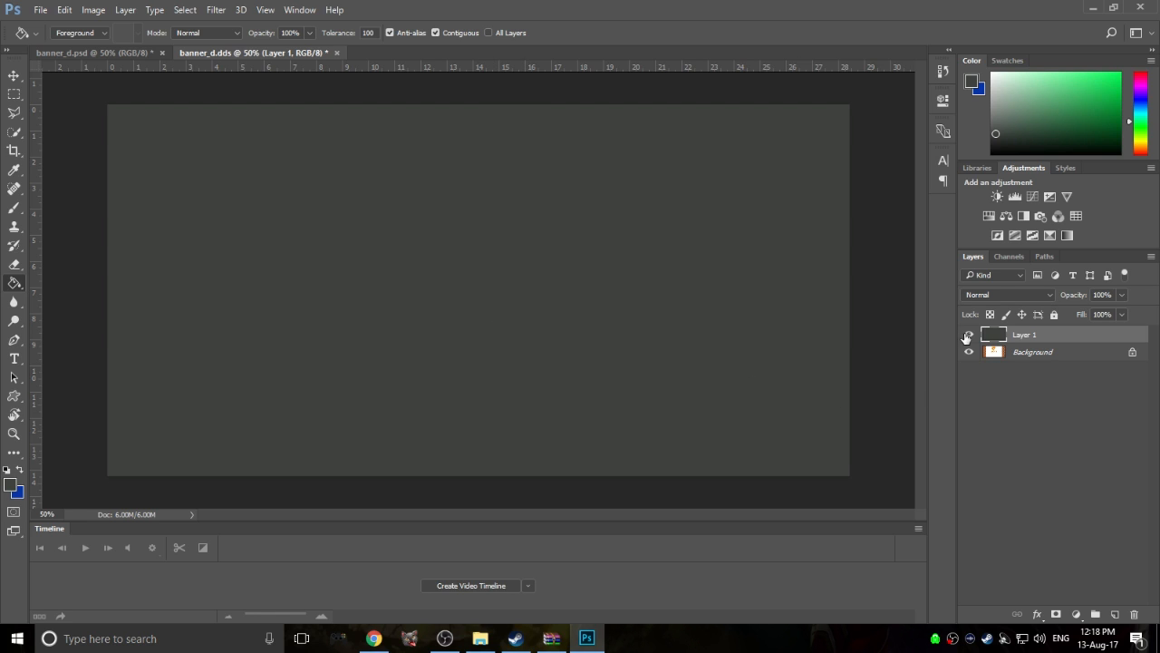
{"action": "left_click", "coordinate": [95, 50]}
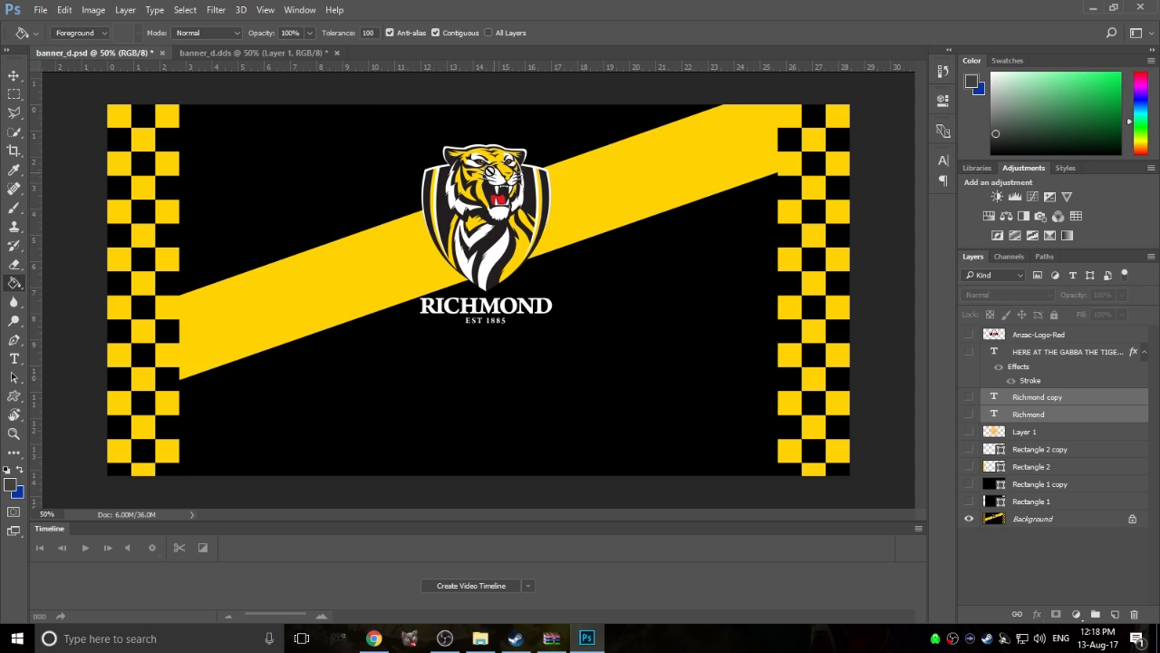
Fill a pale blue middle band and a bright green top block on new layers of the banner
{"action": "left_click", "coordinate": [253, 50]}
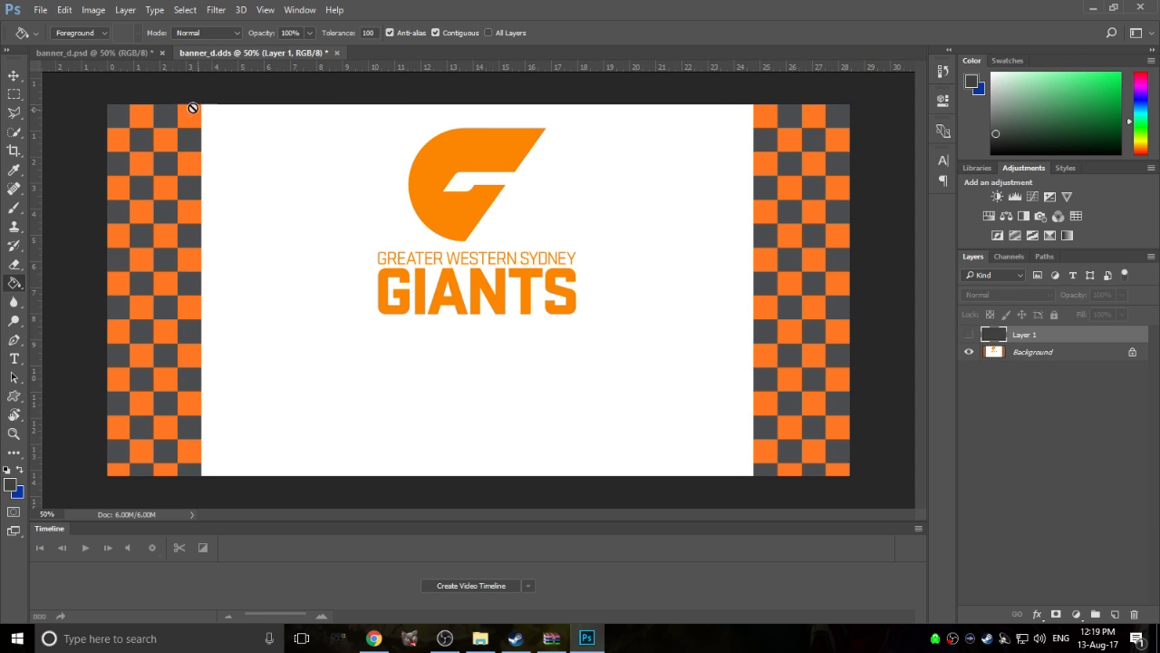
{"action": "left_click", "coordinate": [91, 53]}
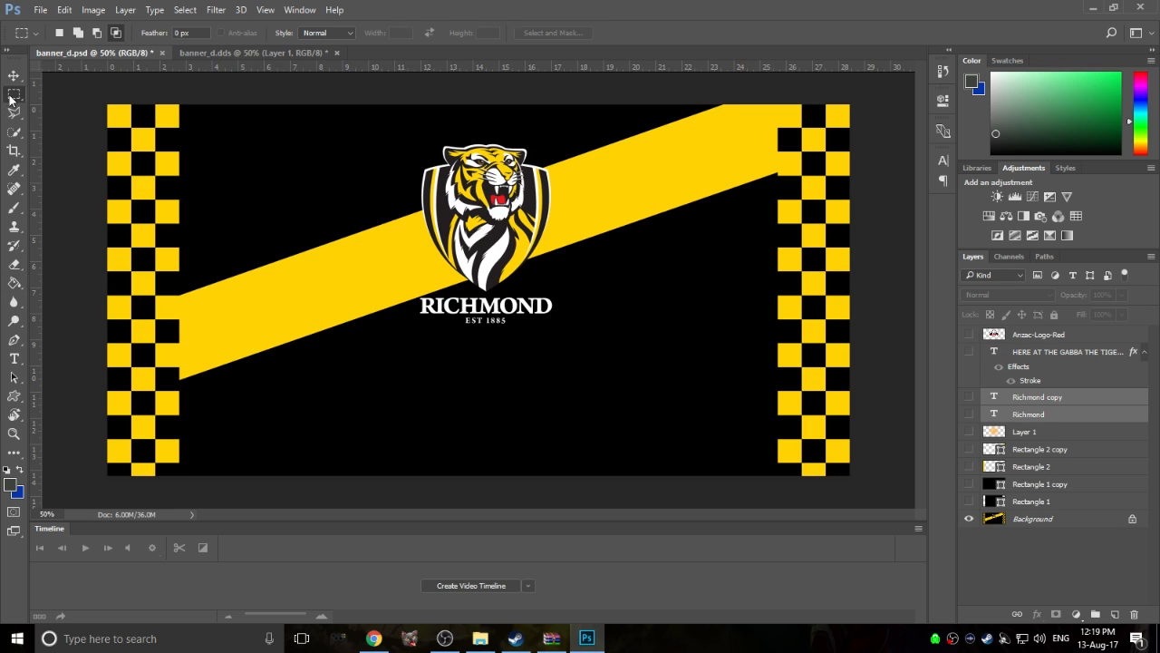
{"action": "left_click_drag", "start_coordinate": [107, 107], "coordinate": [732, 316]}
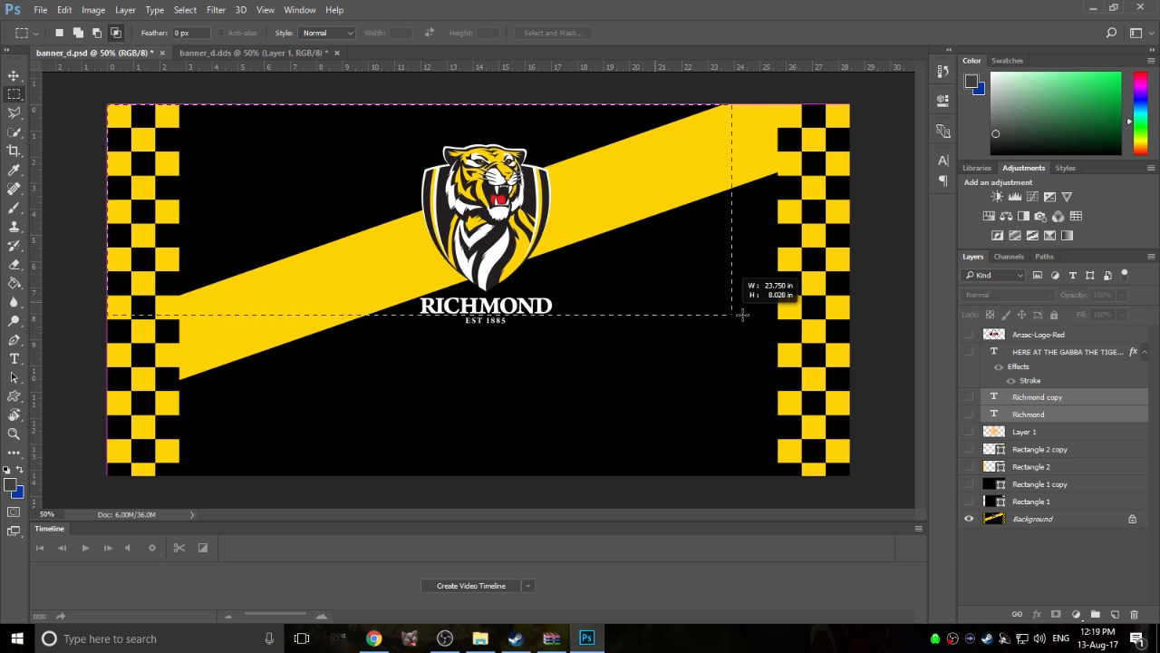
{"action": "left_click_drag", "start_coordinate": [733, 315], "coordinate": [850, 359]}
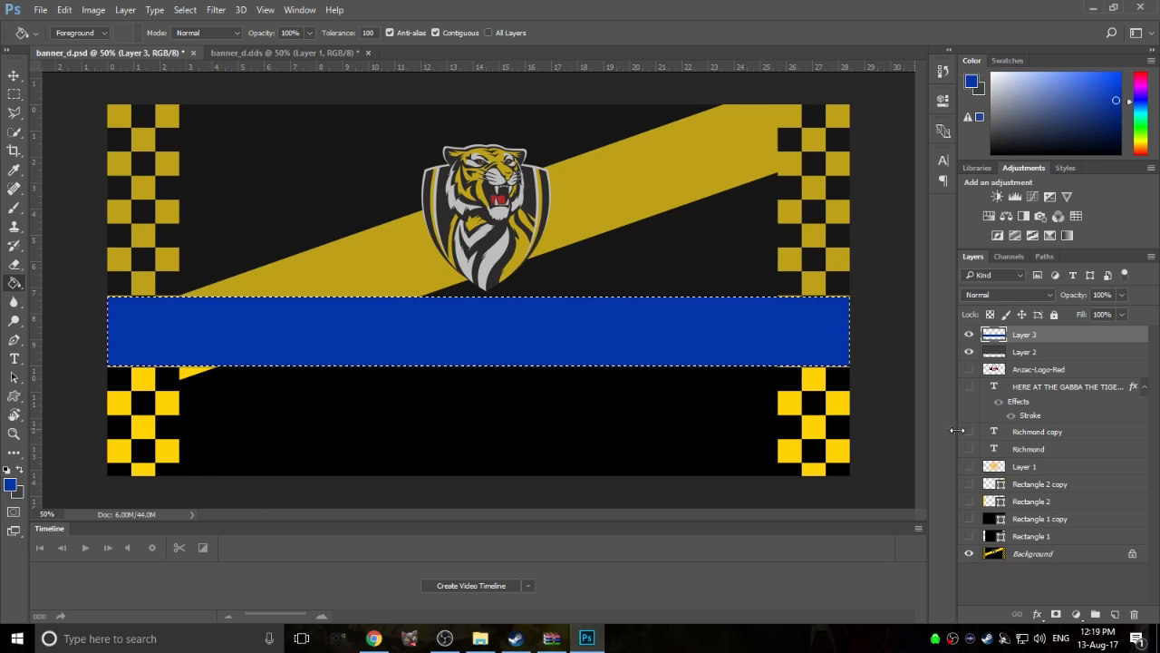
{"action": "left_click_drag", "start_coordinate": [1124, 334], "coordinate": [1084, 334]}
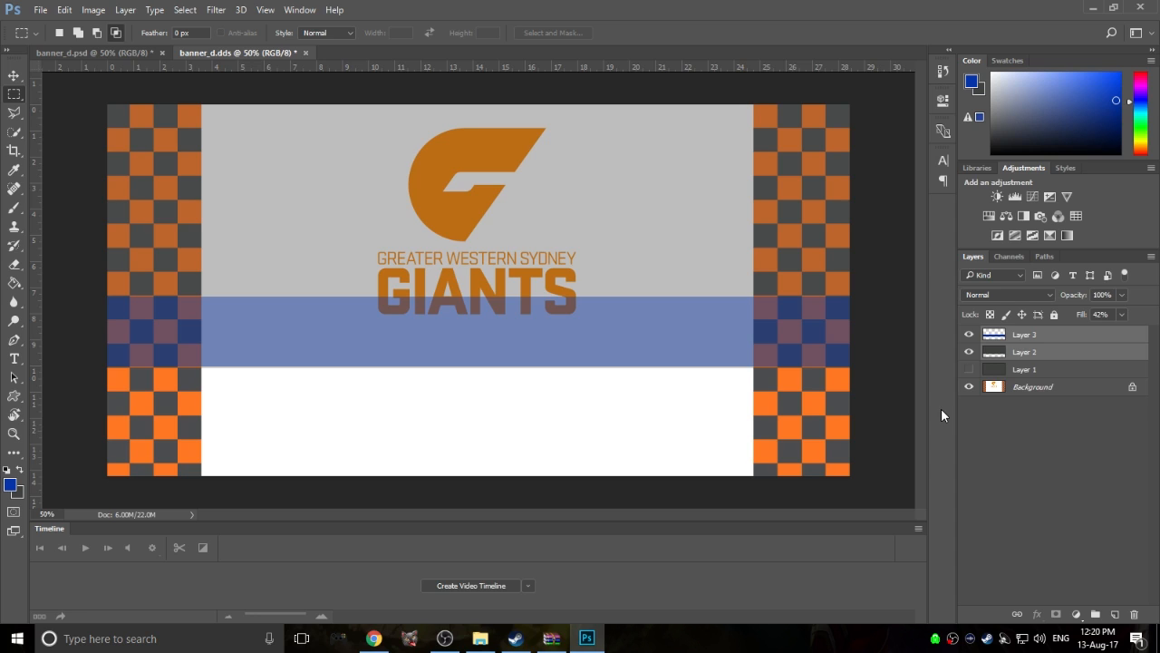
{"action": "mouse_move", "coordinate": [377, 335]}
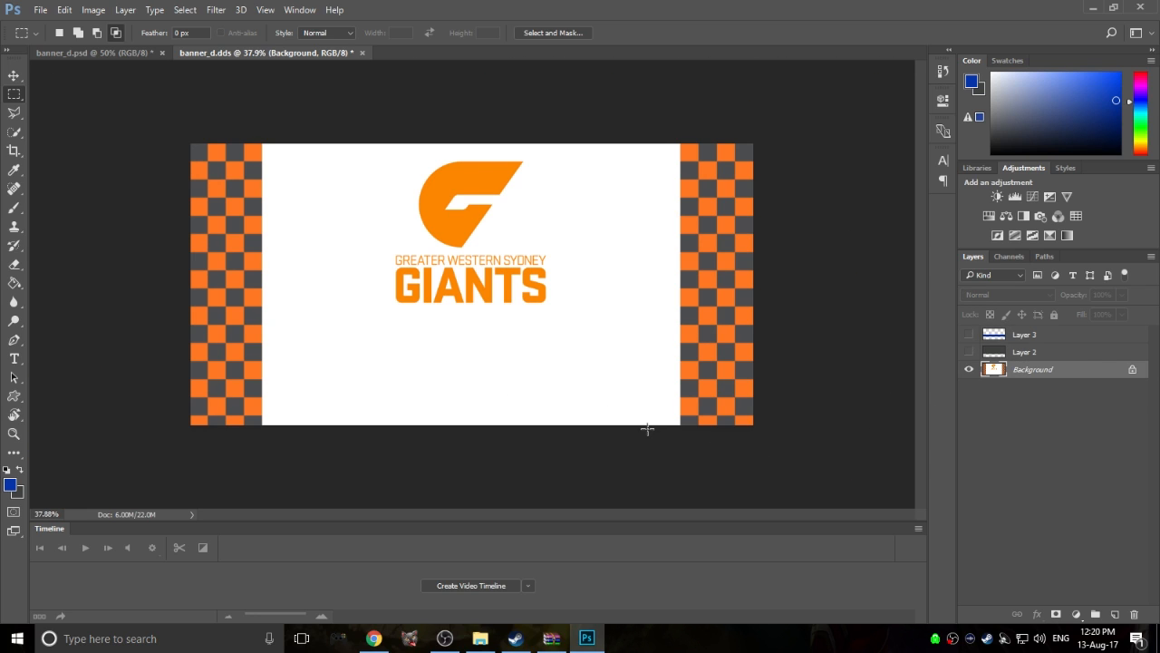
{"action": "mouse_move", "coordinate": [1059, 288]}
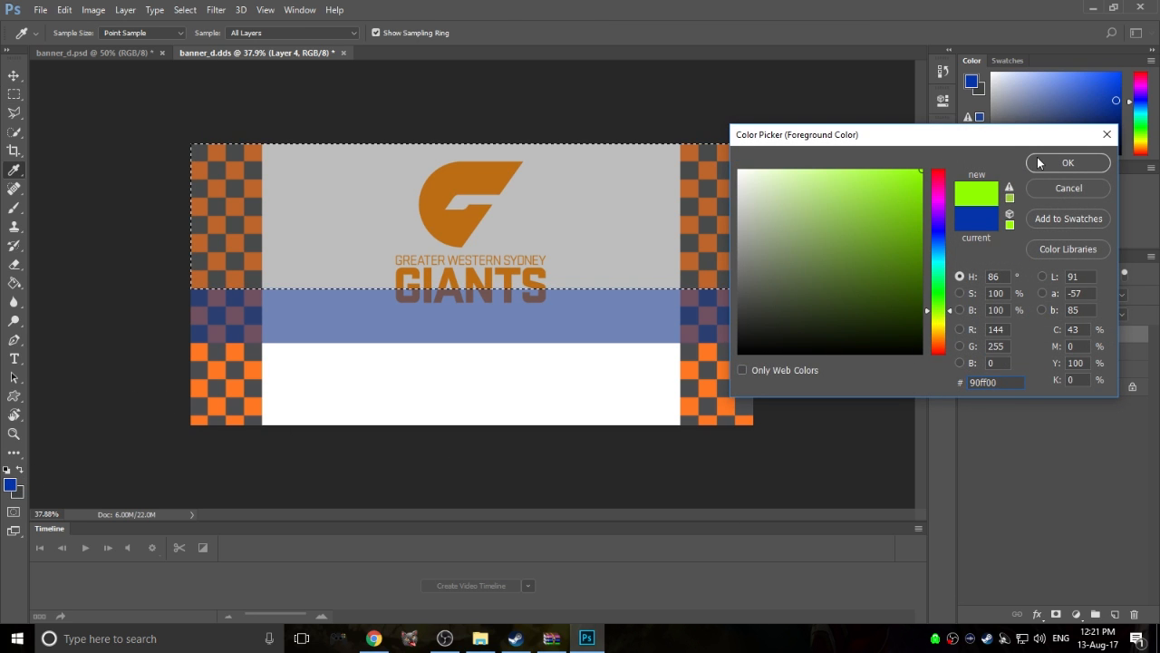
{"action": "left_click", "coordinate": [1068, 163]}
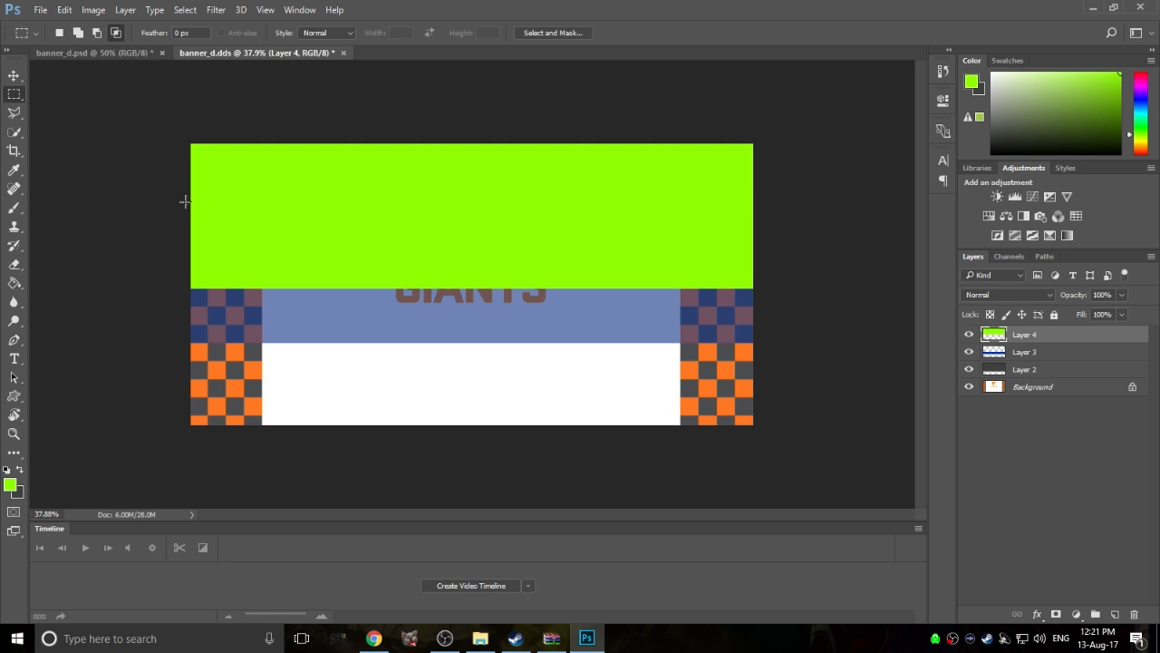
{"action": "mouse_move", "coordinate": [820, 444]}
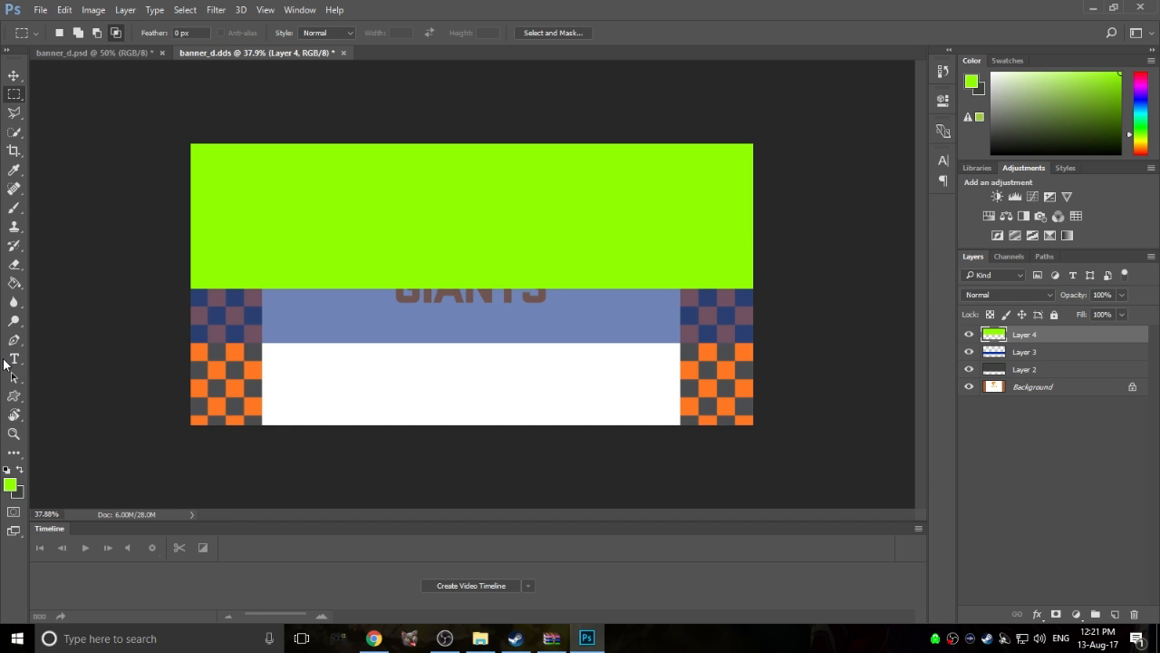
Add black text 'WE ARE THE BEST TEAM / BOW BEFORE US' on the banner
{"action": "left_click", "coordinate": [15, 359]}
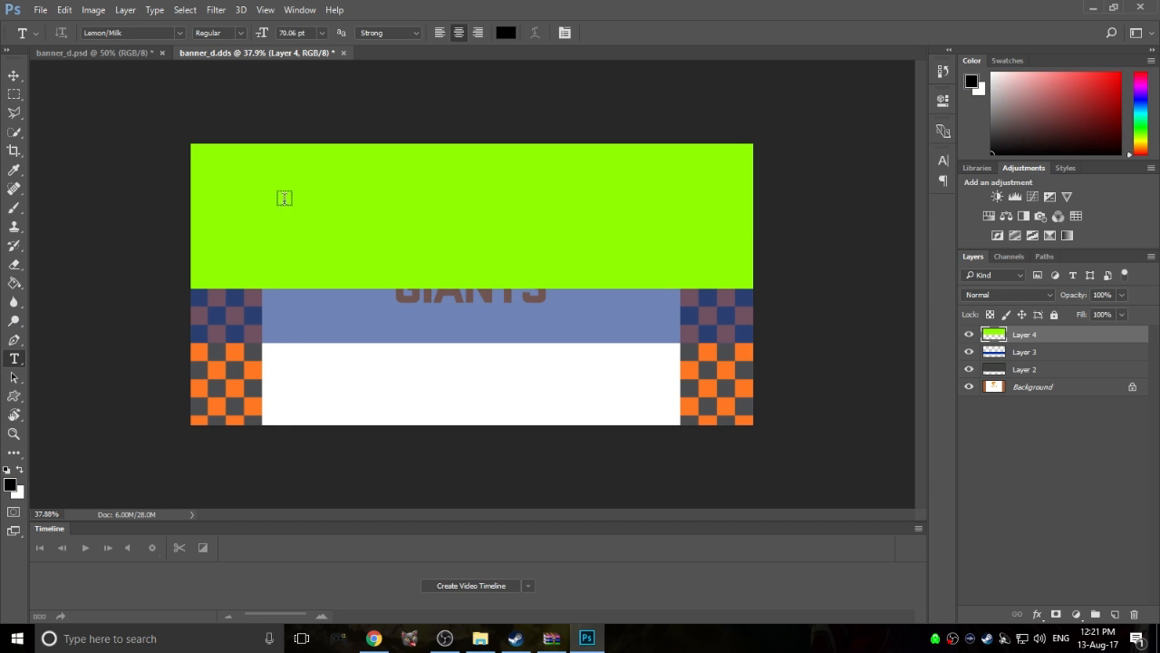
{"action": "left_click", "coordinate": [285, 192]}
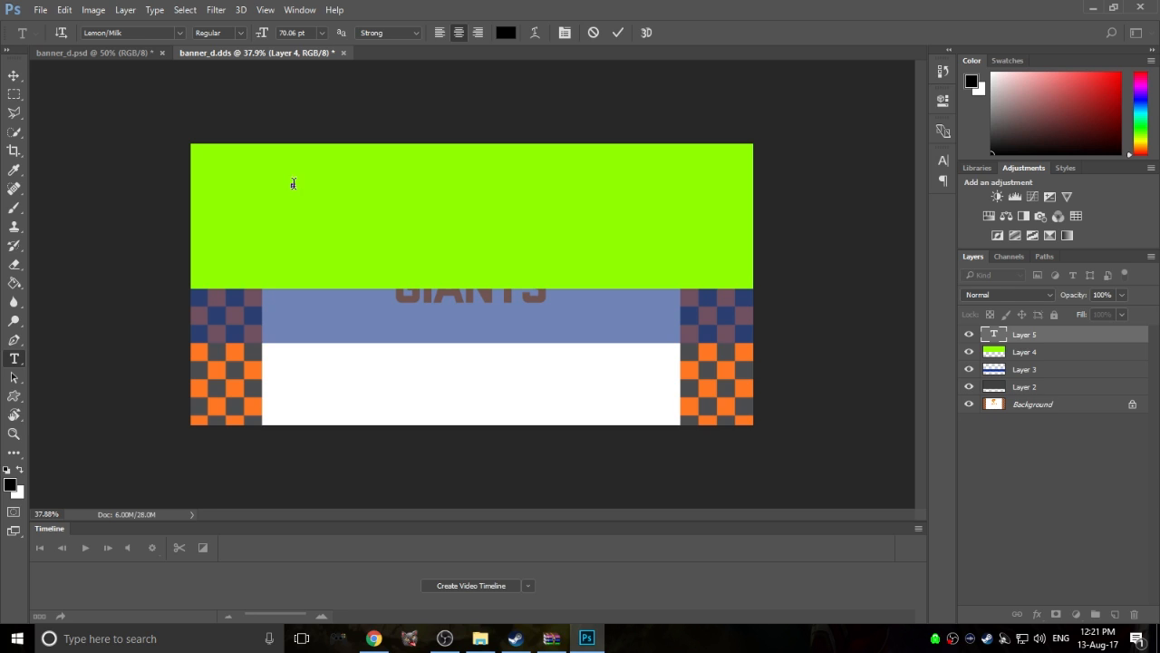
{"action": "type", "text": "WE ARE THE B"}
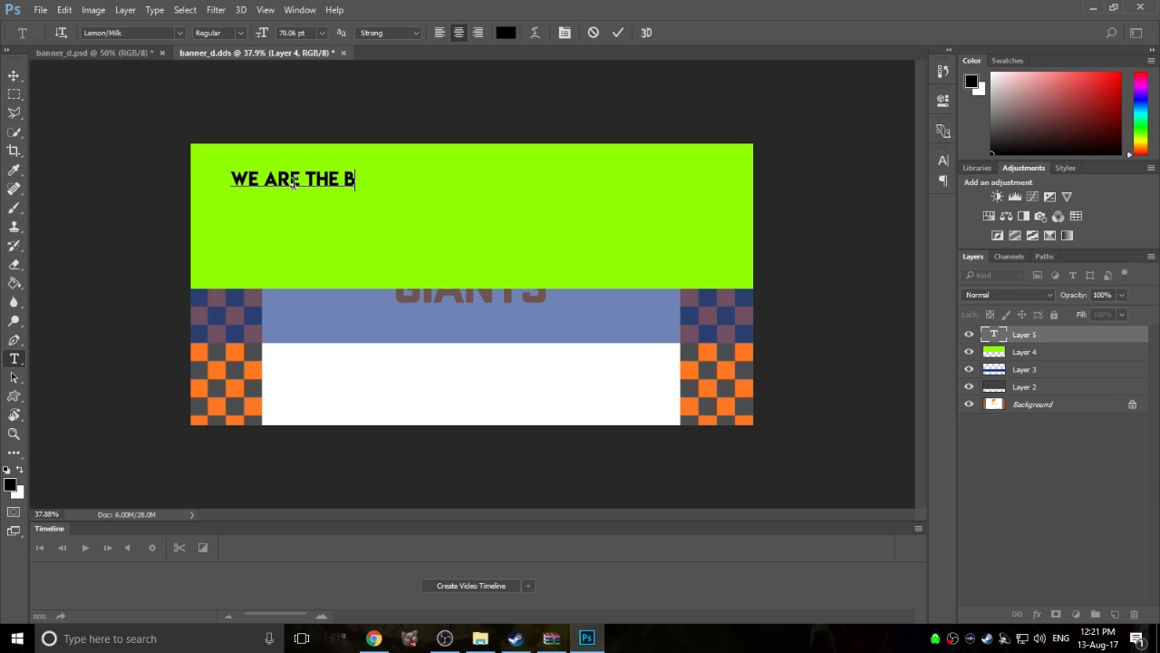
{"action": "type", "text": "EST TEAM"}
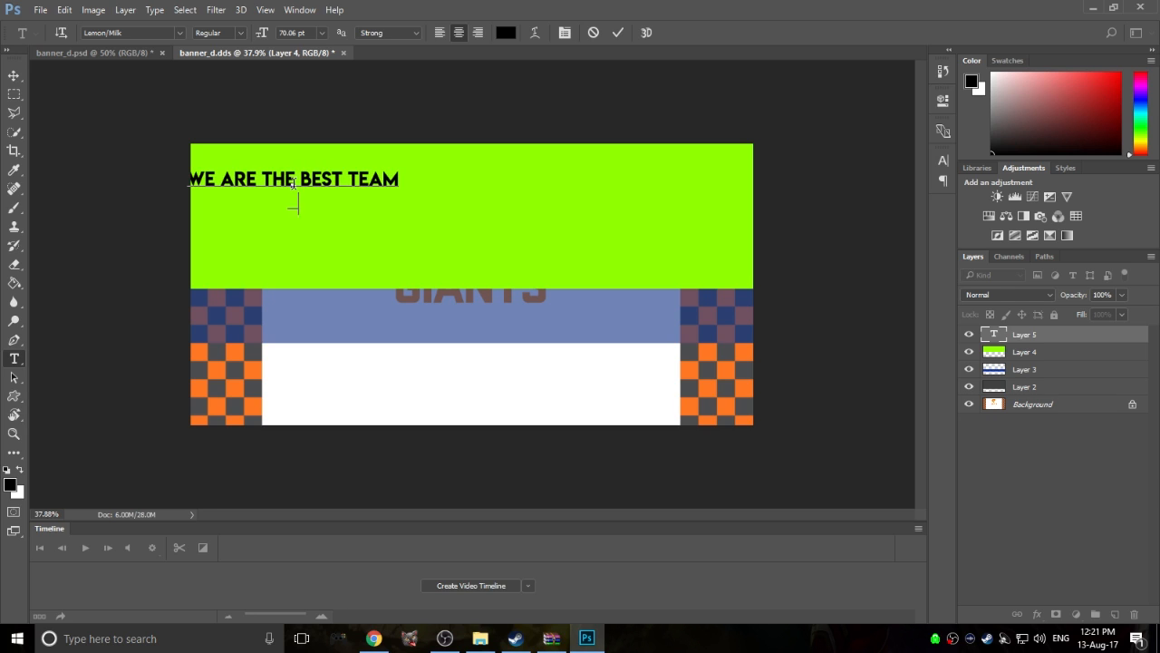
{"action": "type", "text": "BOW BEFORE US"}
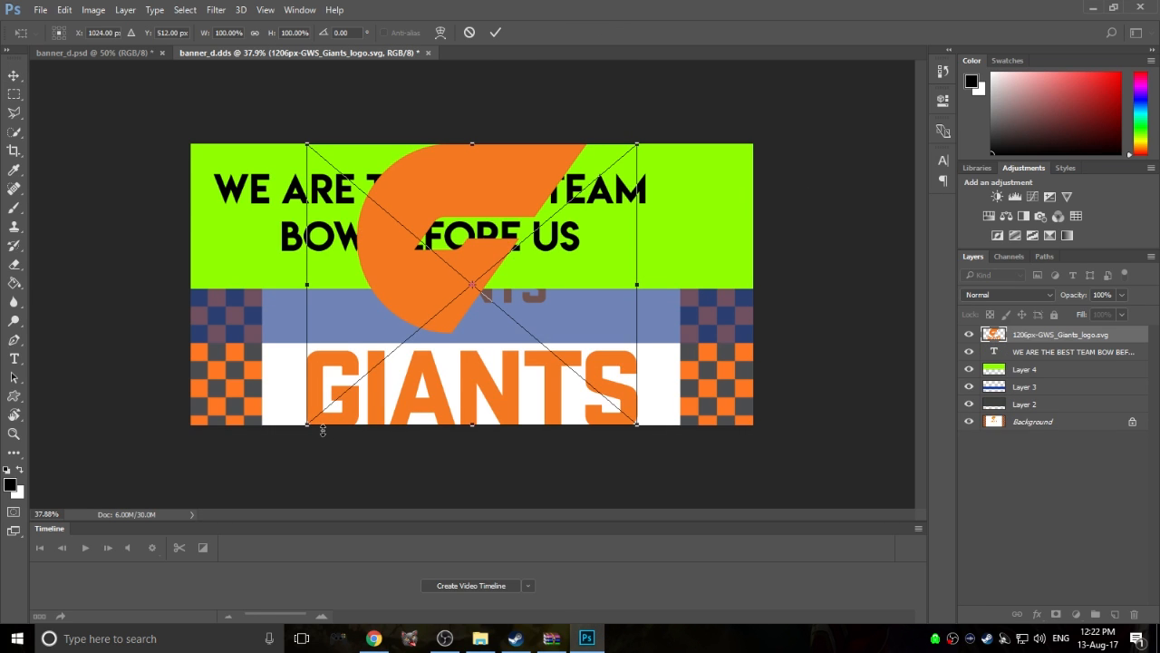
Scale the Giants logo to the top right and hide the green and blue band layers
{"action": "left_click_drag", "start_coordinate": [471, 286], "coordinate": [667, 232]}
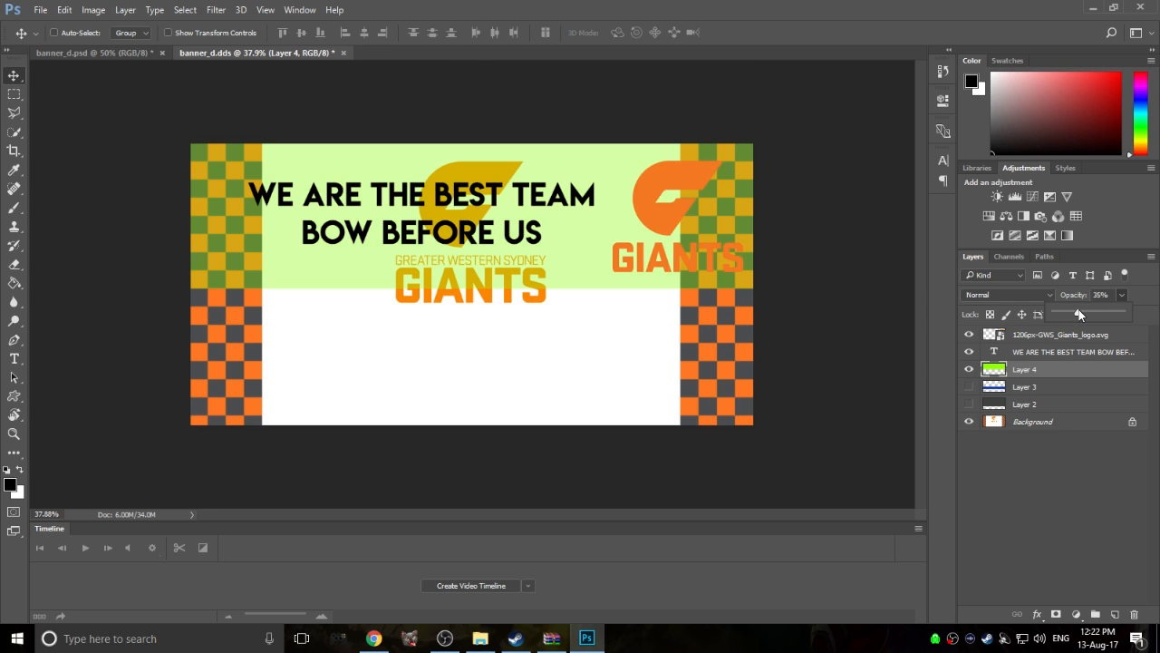
{"action": "mouse_move", "coordinate": [623, 297]}
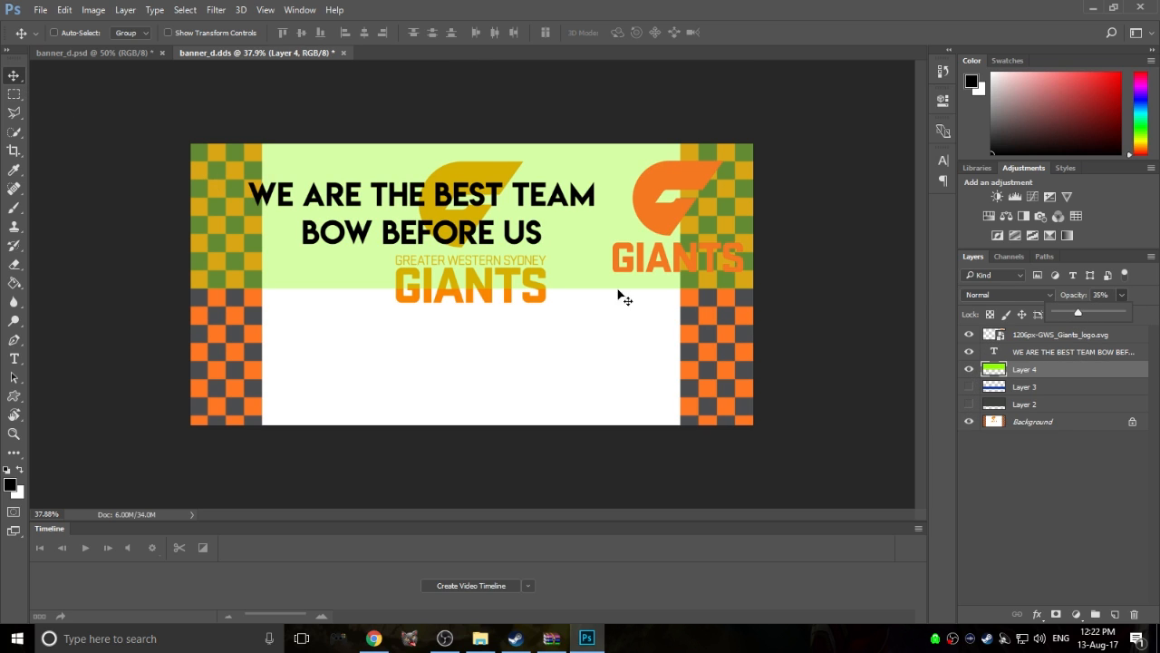
{"action": "left_click", "coordinate": [1033, 421]}
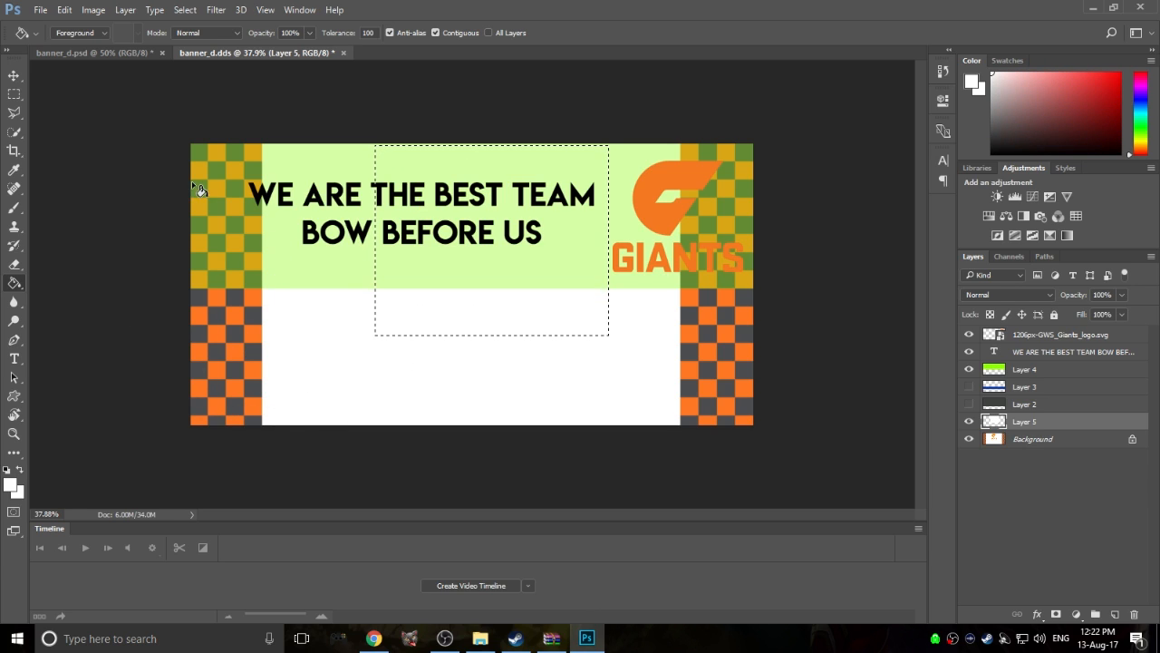
{"action": "left_click", "coordinate": [15, 94]}
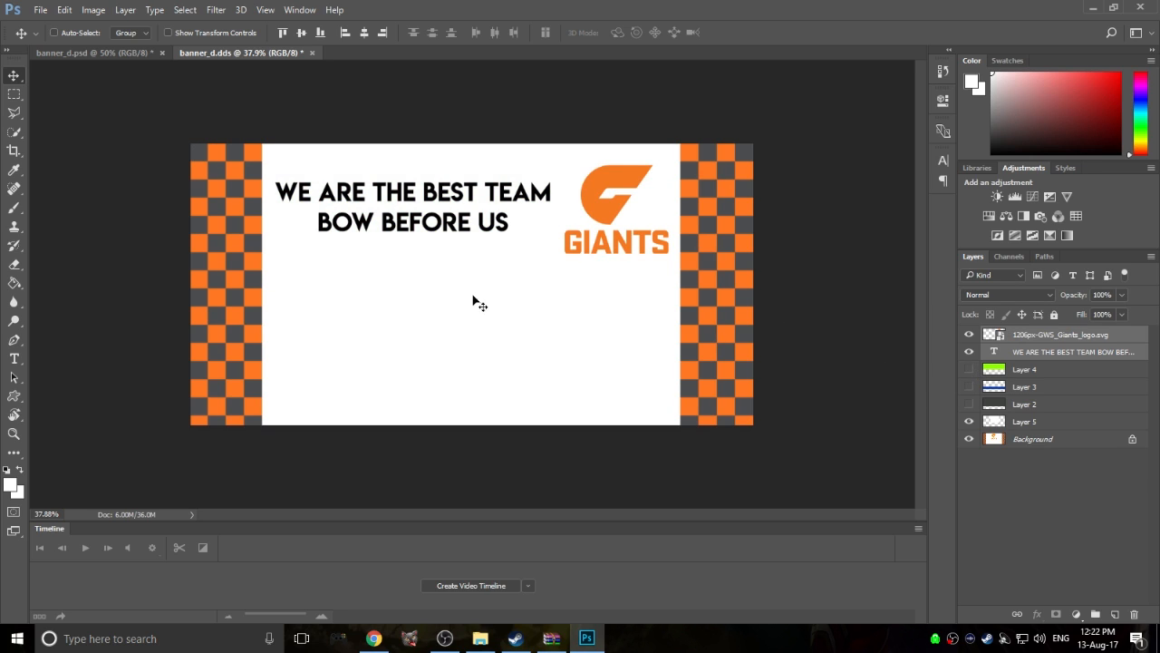
{"action": "mouse_move", "coordinate": [419, 326]}
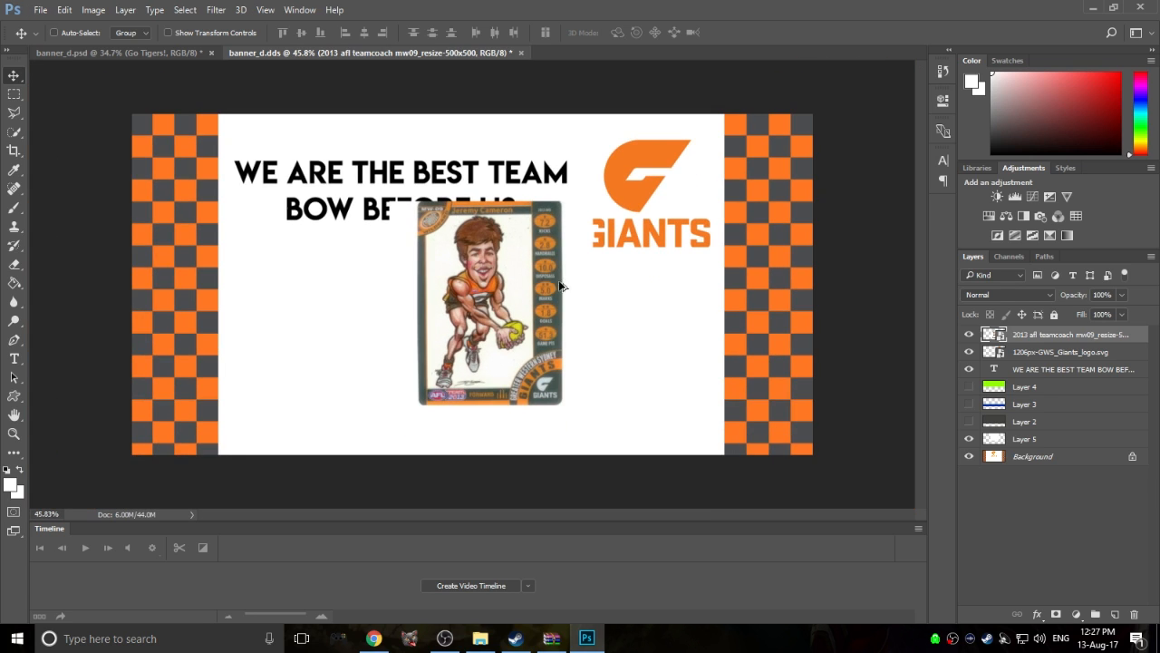
Erase the card background around the placed player caricature
{"action": "key", "text": "ctrl++"}
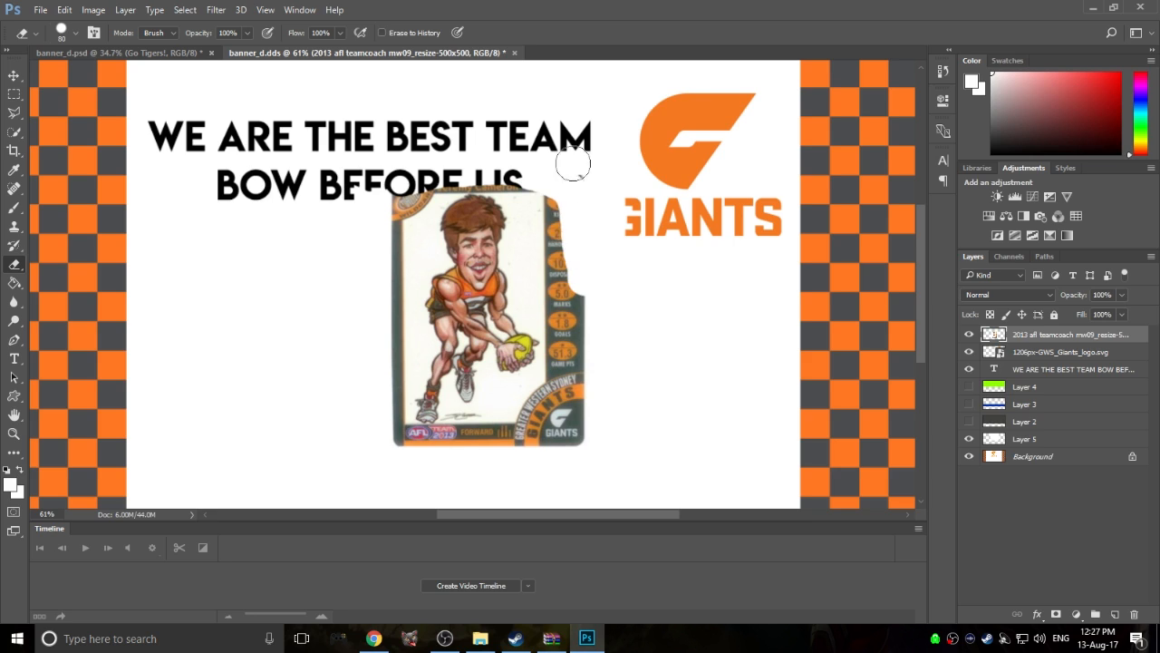
{"action": "left_click_drag", "start_coordinate": [573, 163], "coordinate": [557, 461]}
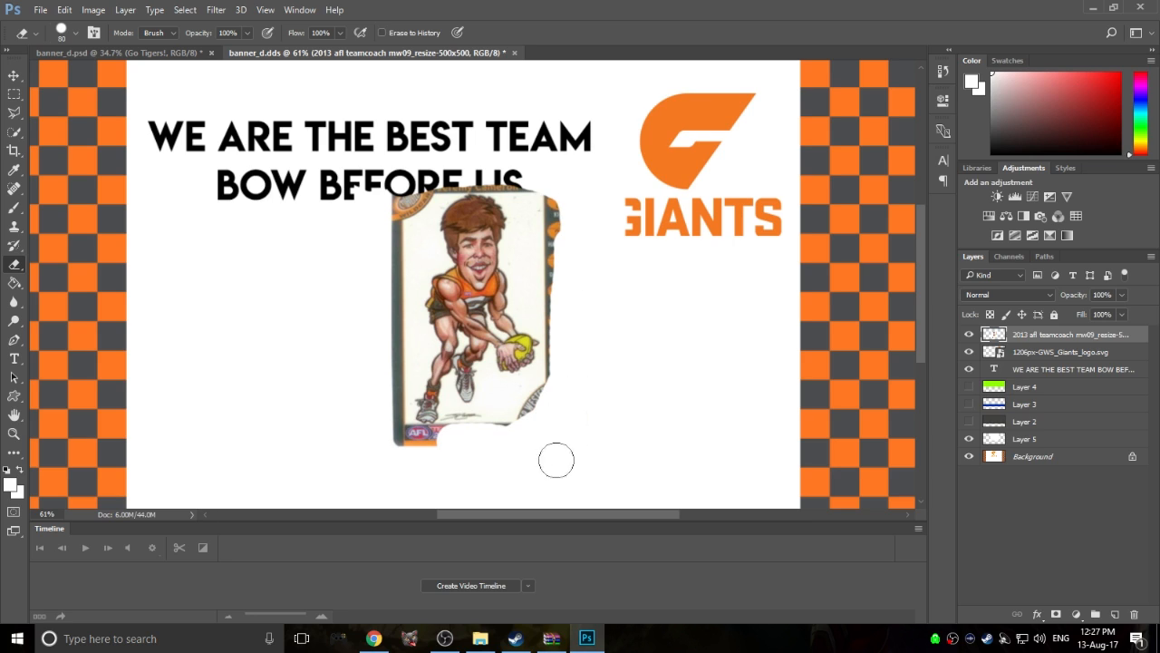
{"action": "left_click_drag", "start_coordinate": [557, 460], "coordinate": [566, 380]}
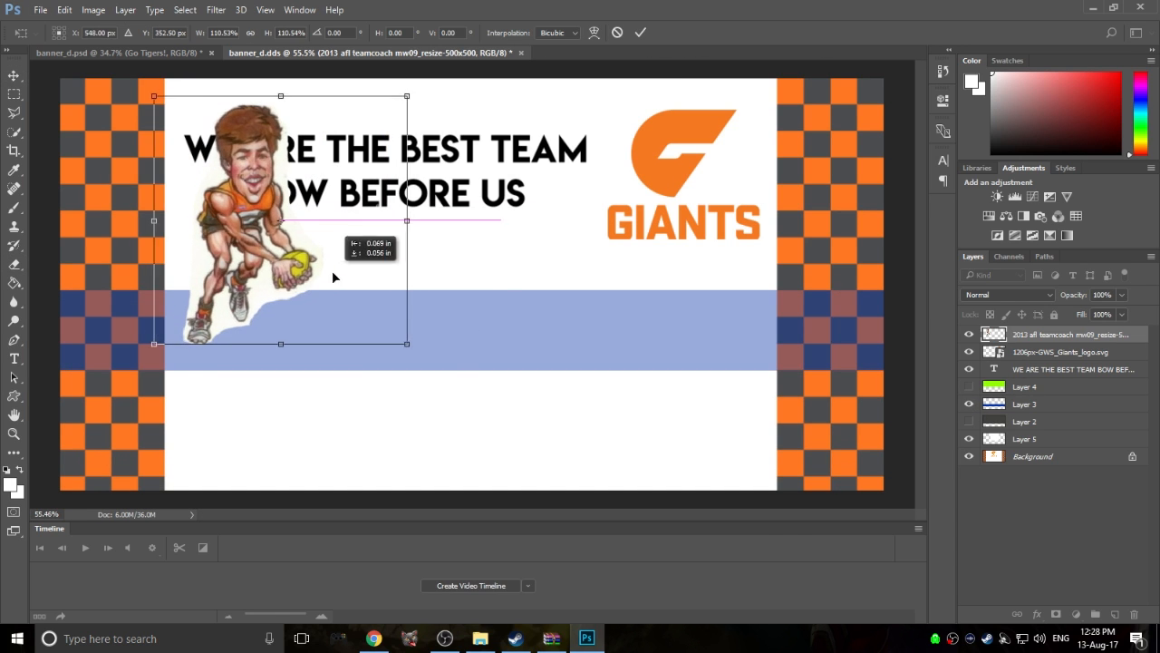
Retype the text as orange stroked 'CONGRATULATIONS JEREMY CAMERON 100 GIANT GAMES!' and reorder the caricature above the grid group
{"action": "type", "text": "CONGRATULATIONS JEREMY CAMER"}
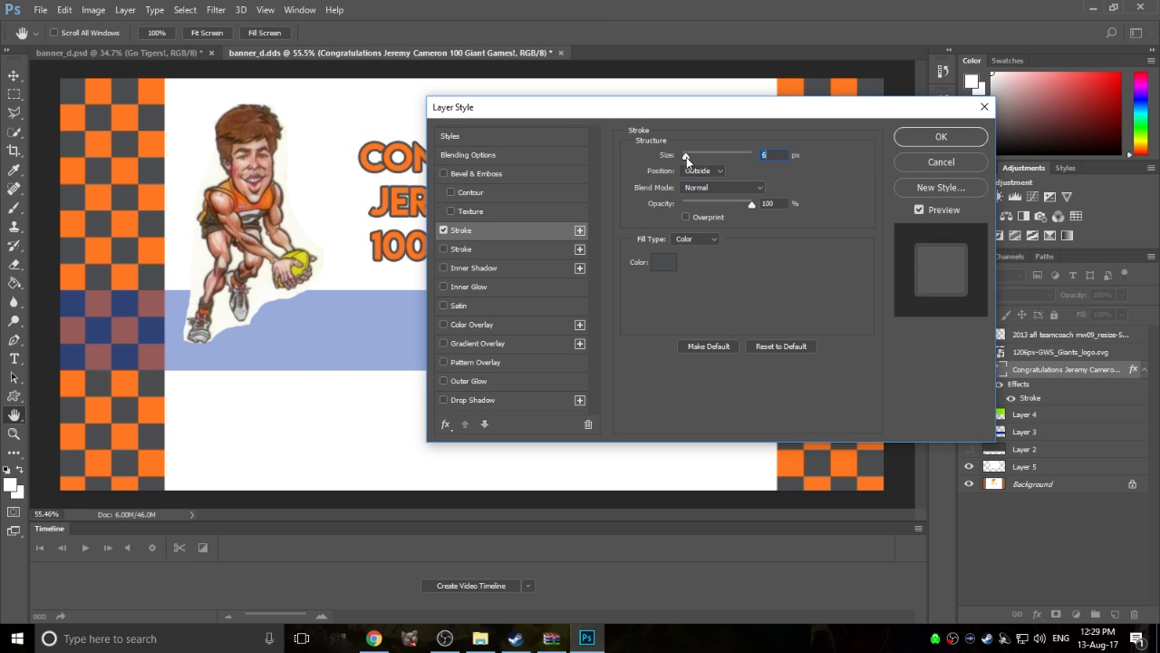
{"action": "left_click", "coordinate": [941, 136]}
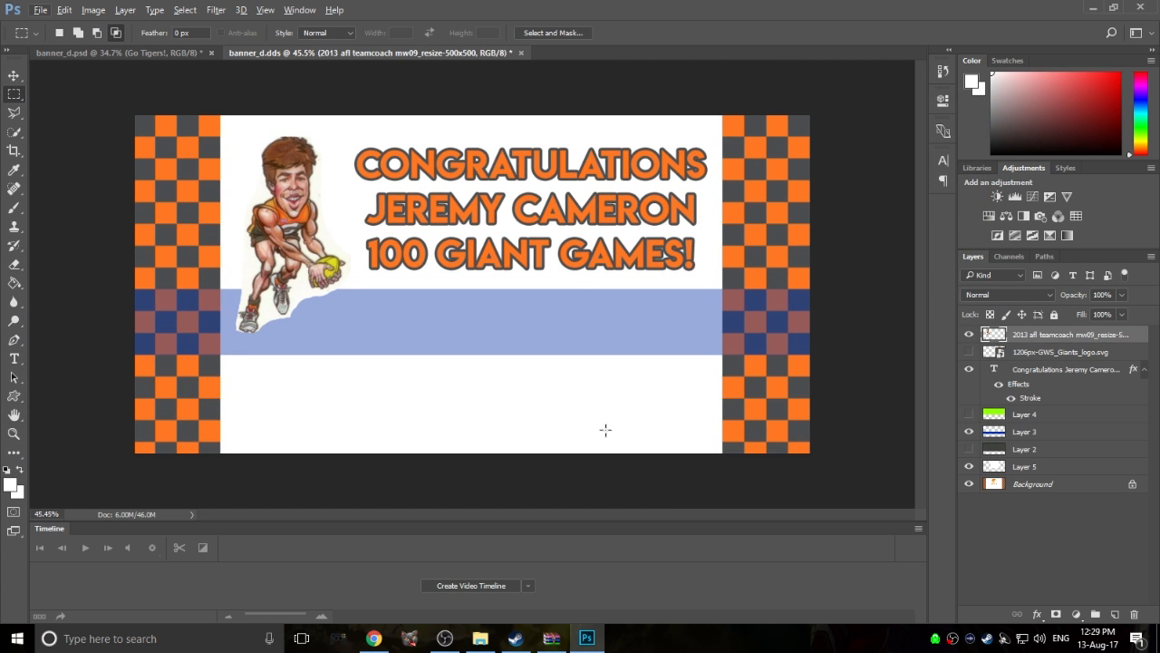
{"action": "mouse_move", "coordinate": [14, 409]}
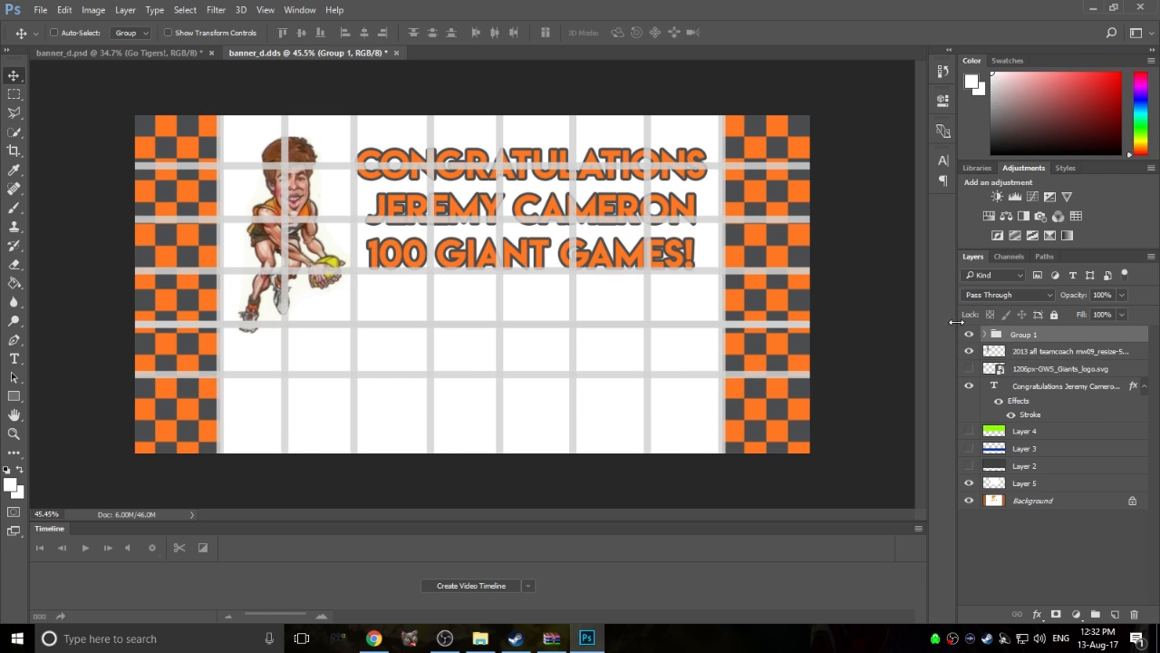
{"action": "left_click_drag", "start_coordinate": [1120, 311], "coordinate": [1081, 311]}
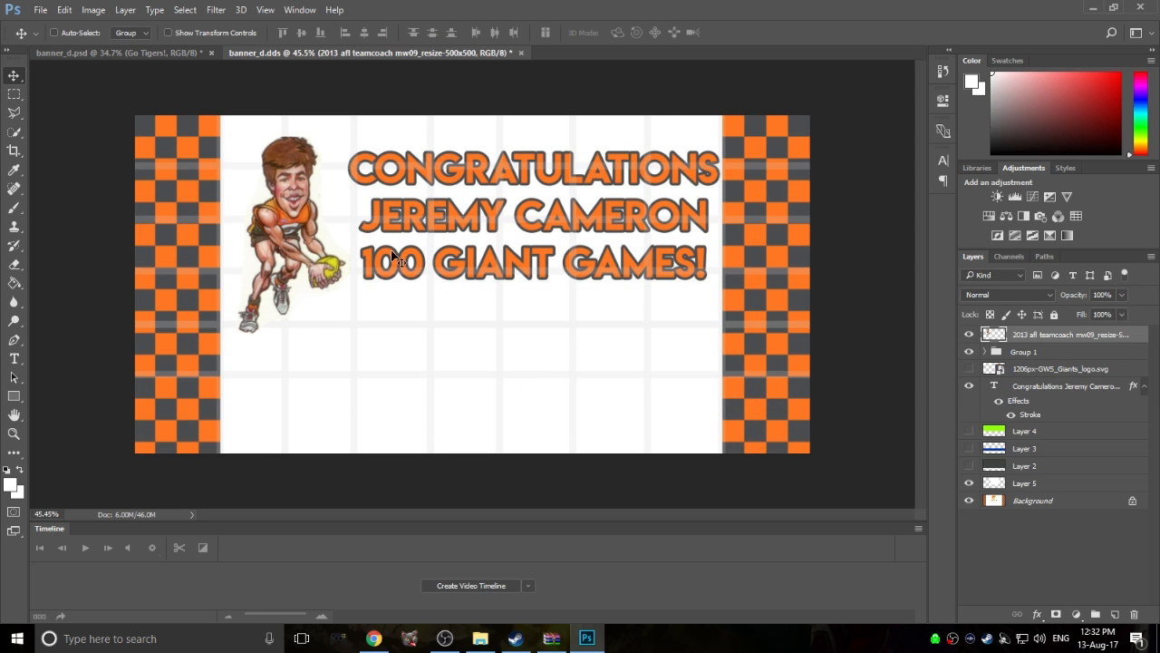
Save the banner as banner_d_cameron.dds in the mods folder with default NVIDIA DDS settings
{"action": "left_click", "coordinate": [40, 11]}
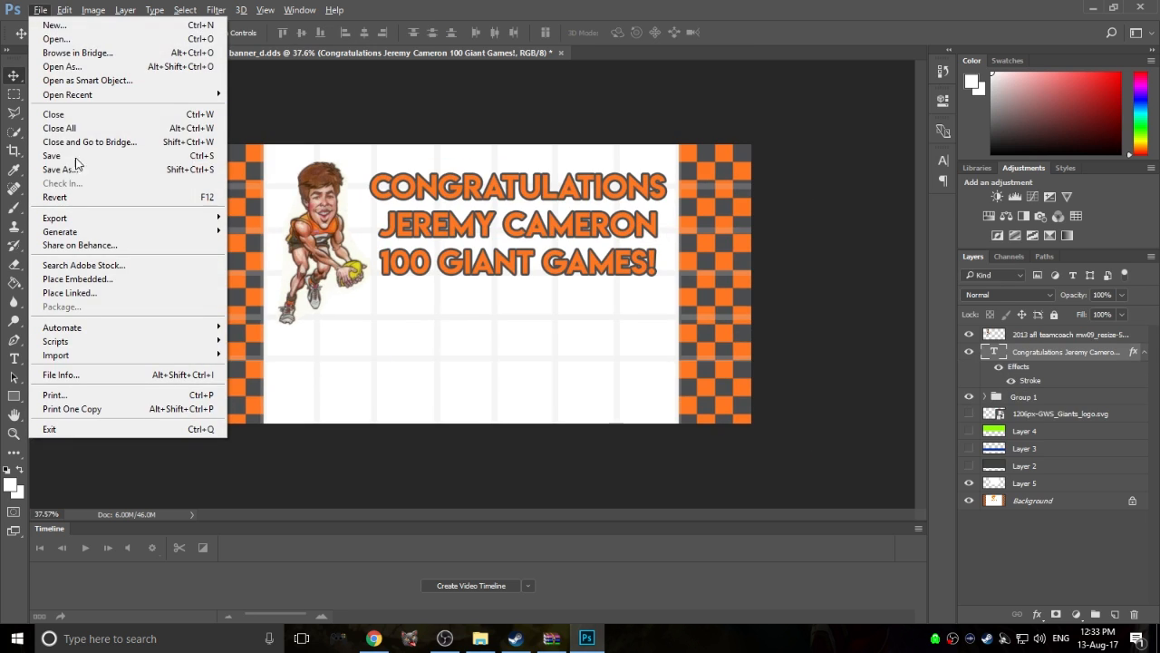
{"action": "left_click", "coordinate": [62, 169]}
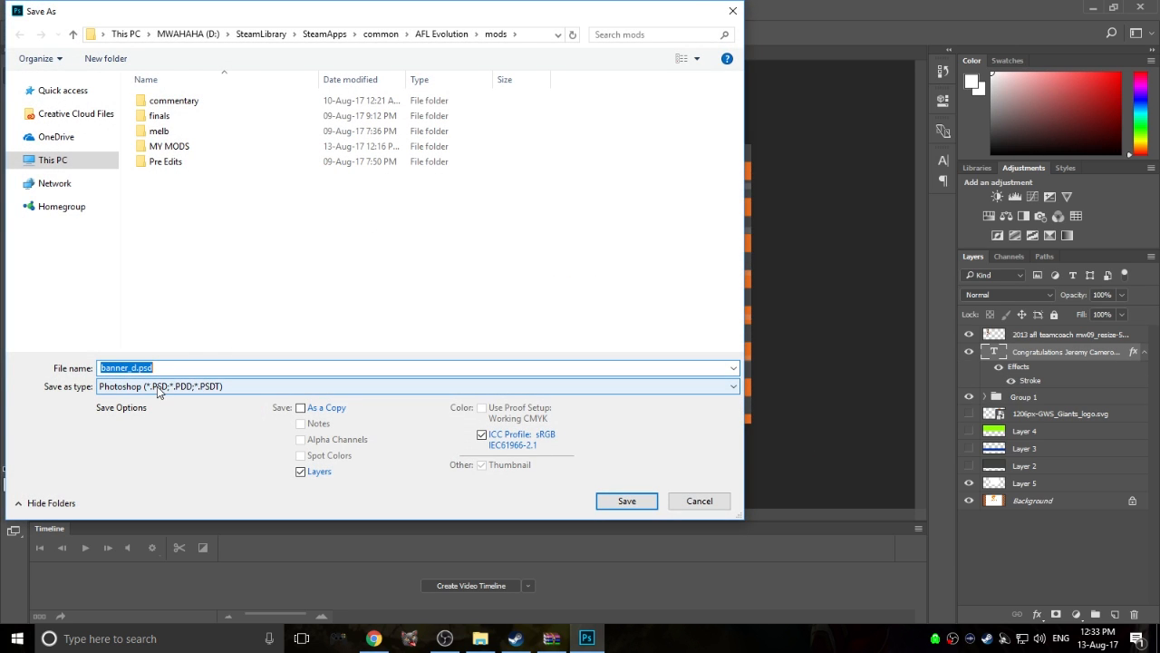
{"action": "left_click", "coordinate": [417, 386]}
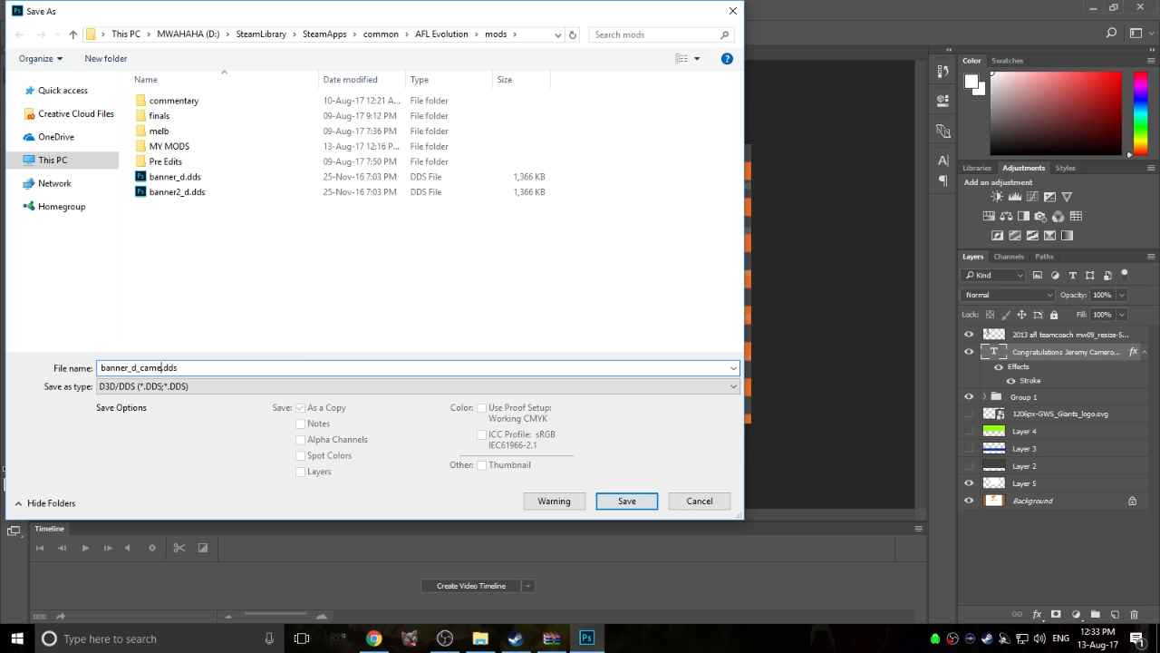
{"action": "left_click", "coordinate": [627, 500]}
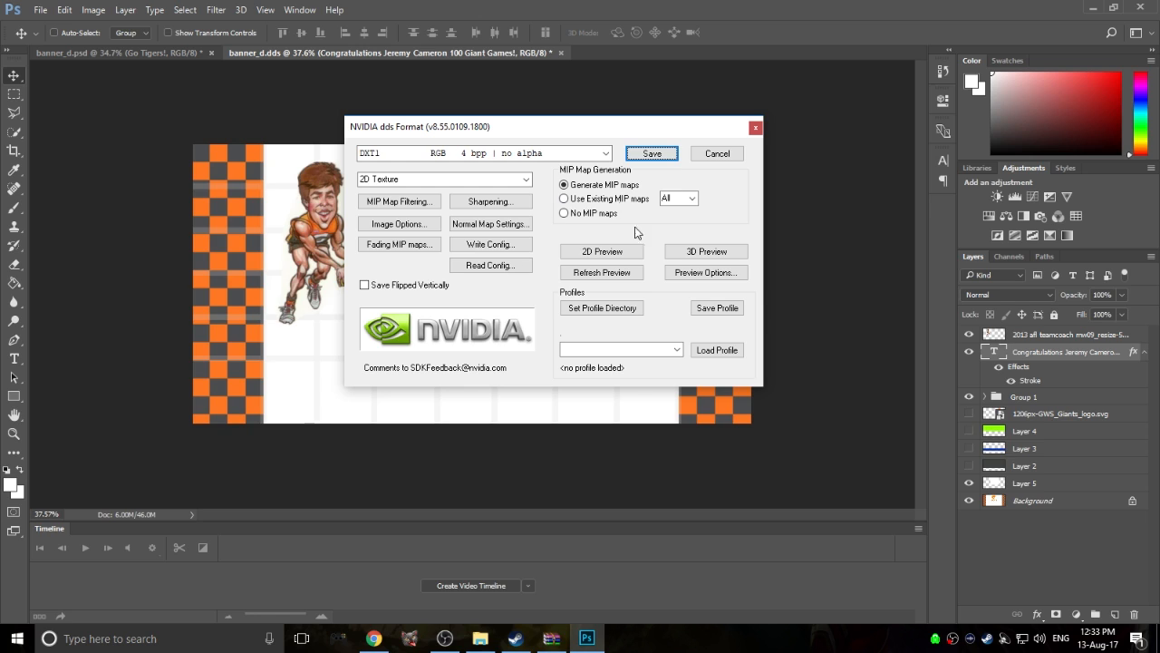
{"action": "left_click", "coordinate": [651, 152]}
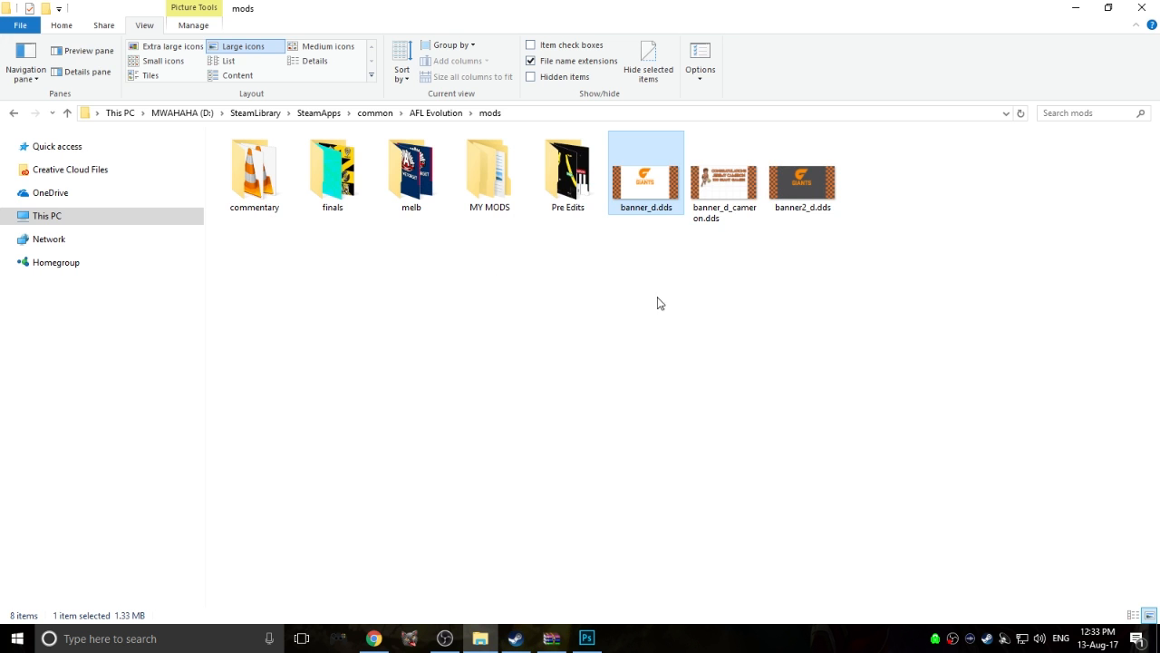
Move the original banner_d.dds and banner2_d.dds into the Pre Edits folder
{"action": "left_click", "coordinate": [724, 172]}
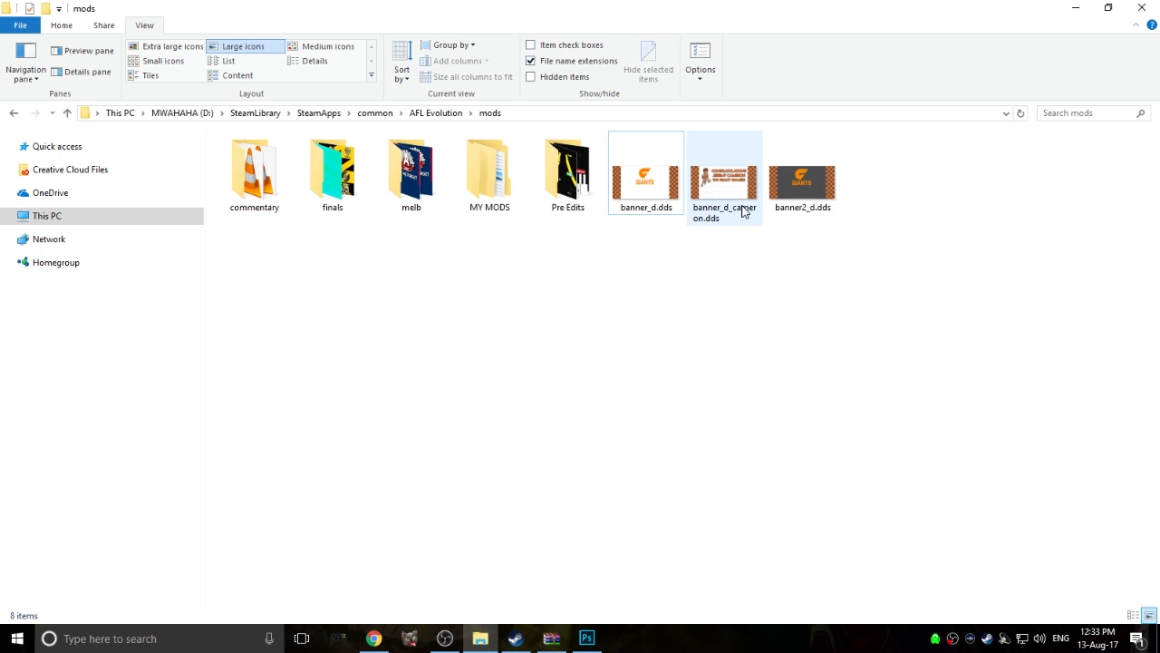
{"action": "mouse_move", "coordinate": [736, 217]}
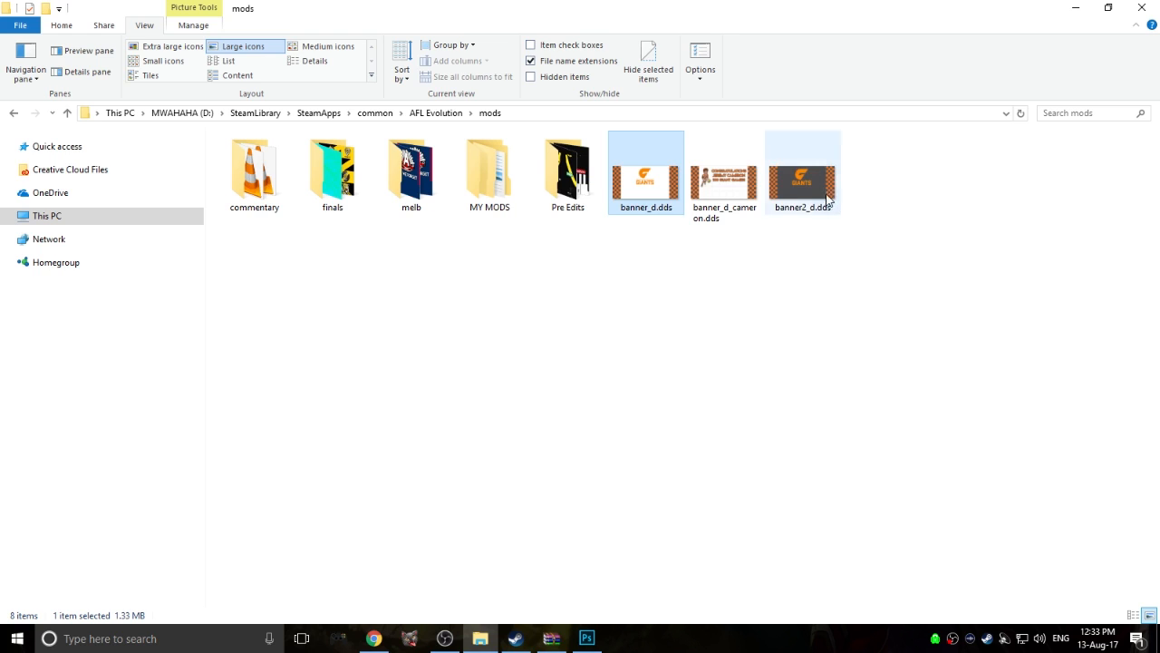
{"action": "left_click", "coordinate": [802, 173]}
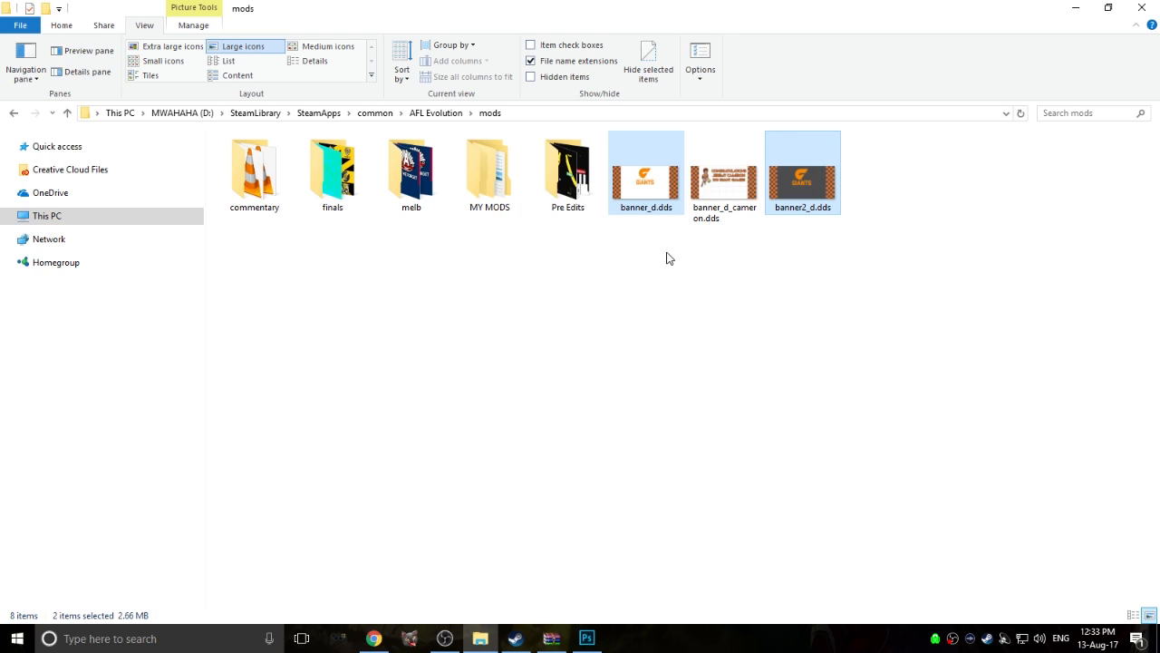
{"action": "mouse_move", "coordinate": [647, 185]}
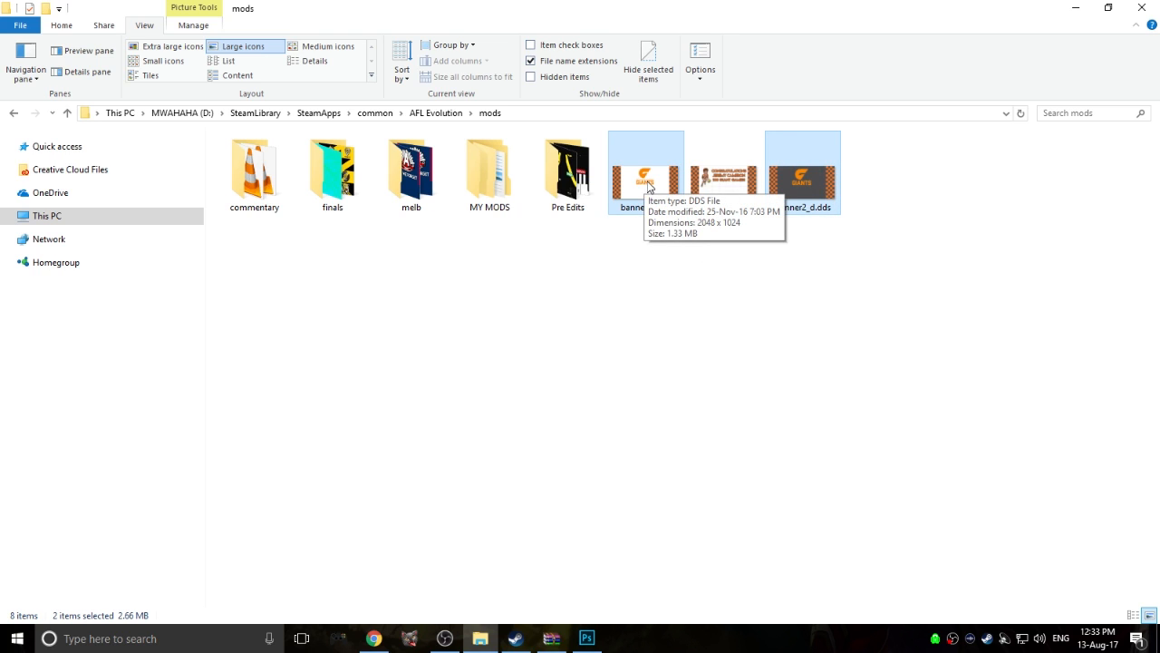
{"action": "left_click_drag", "start_coordinate": [645, 172], "coordinate": [580, 172]}
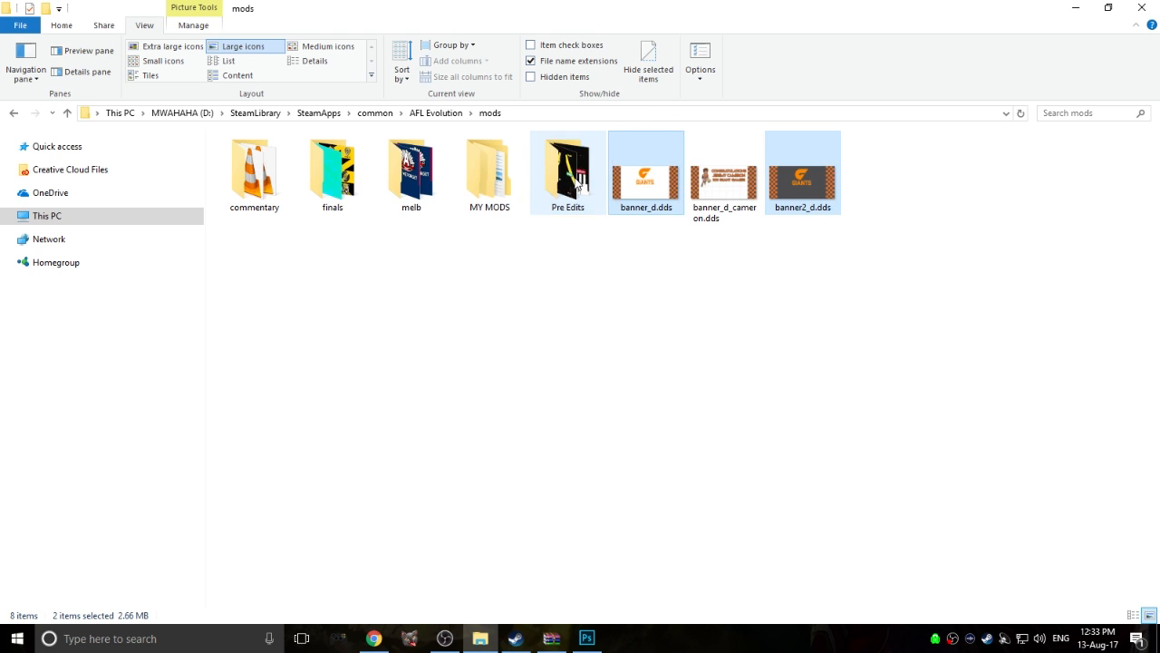
{"action": "left_click_drag", "start_coordinate": [645, 173], "coordinate": [568, 172]}
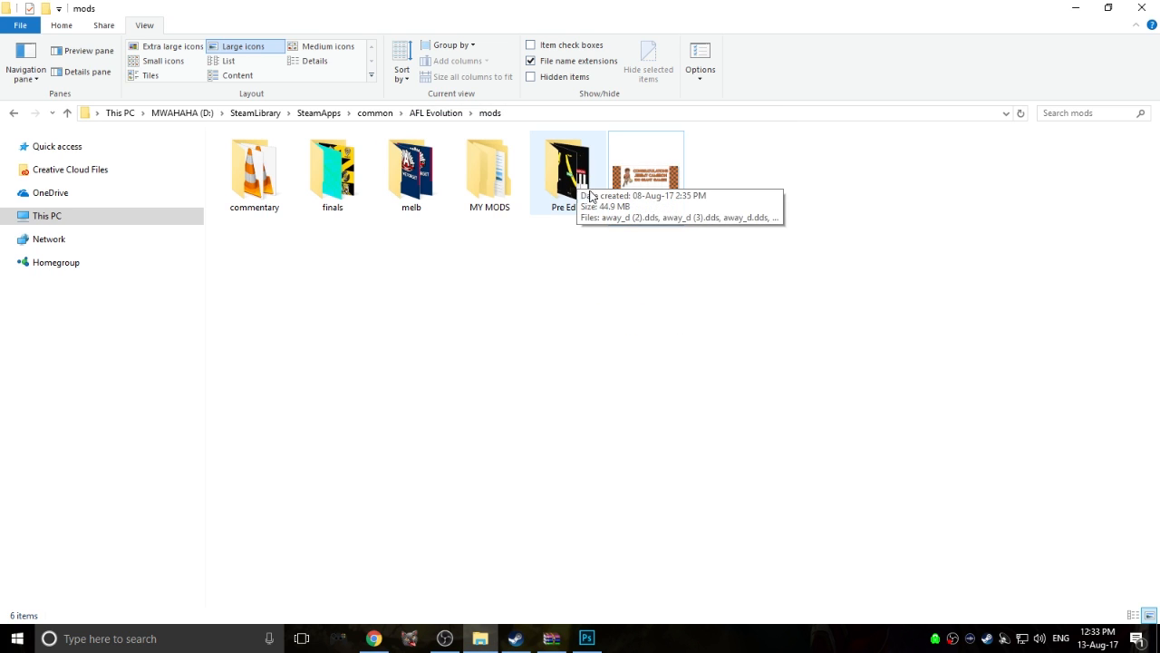
{"action": "left_click", "coordinate": [645, 166]}
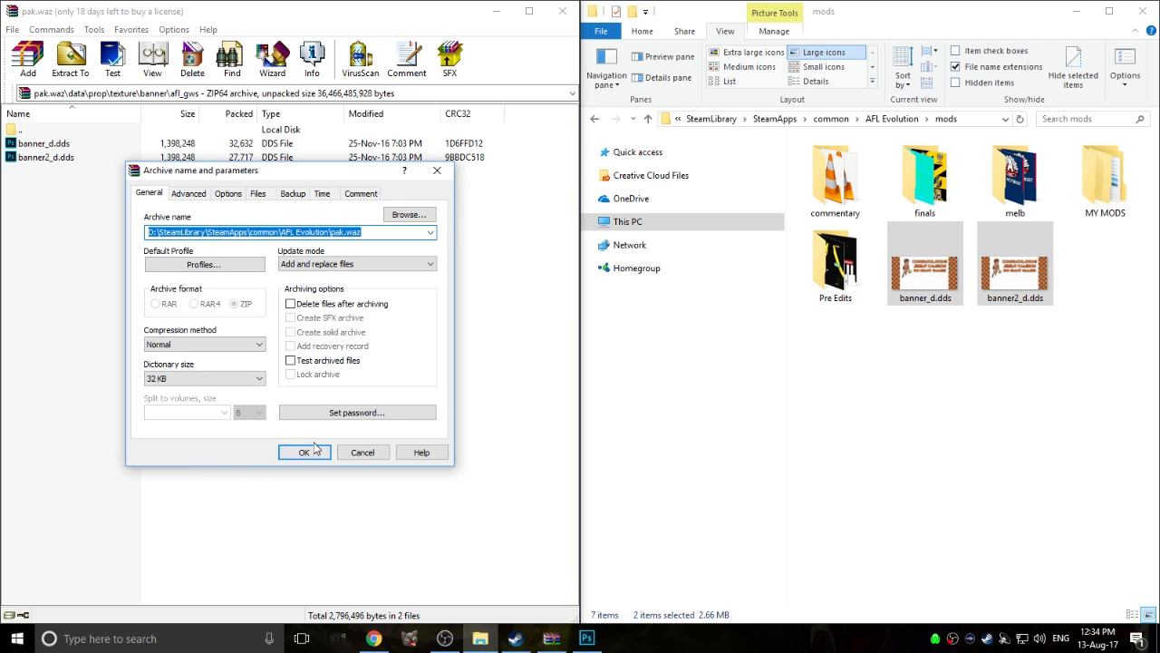
Confirm adding the two banner DDS files to pak.waz and start the archive update
{"action": "left_click", "coordinate": [305, 452]}
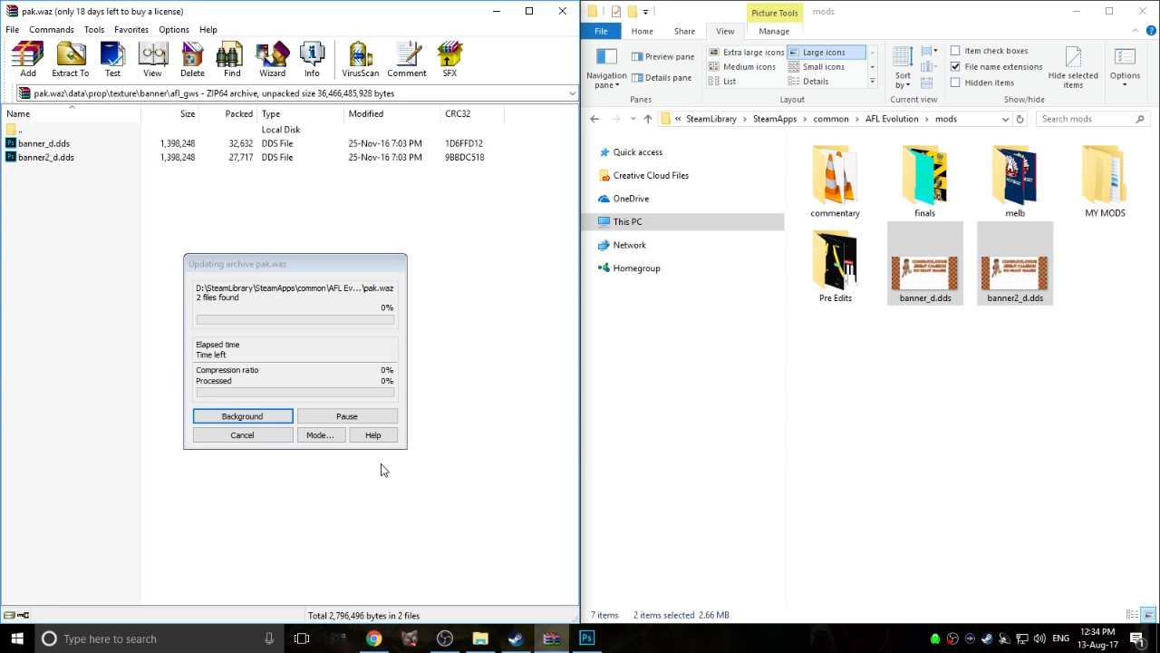
{"action": "mouse_move", "coordinate": [210, 175]}
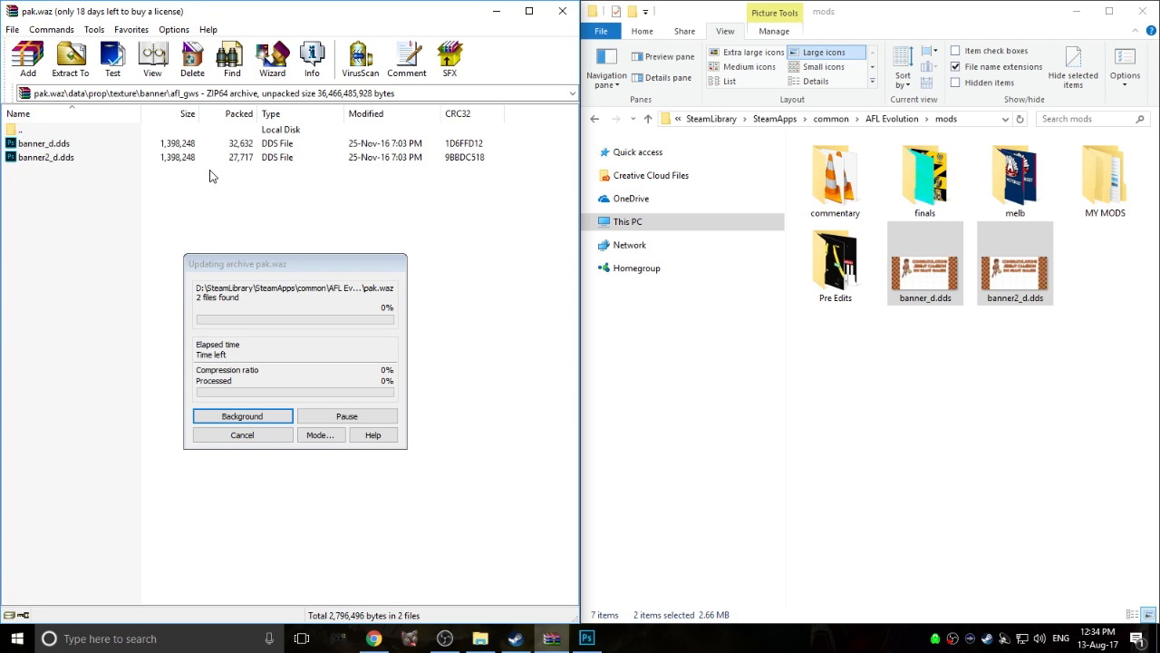
{"action": "mouse_move", "coordinate": [545, 415]}
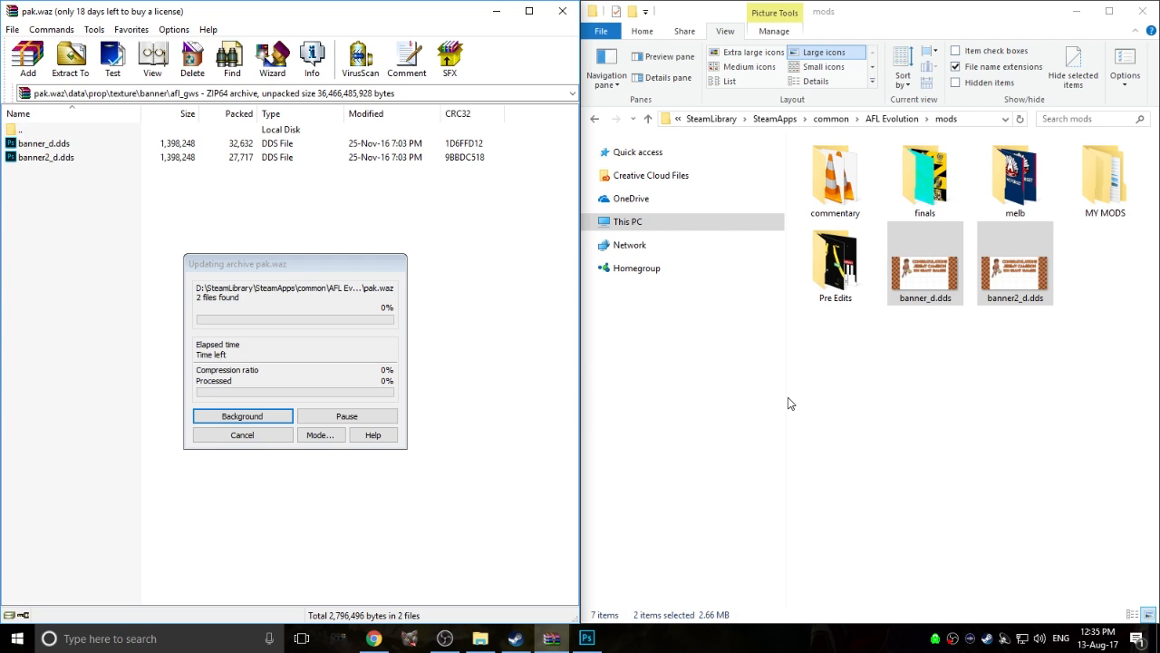
{"action": "mouse_move", "coordinate": [787, 402]}
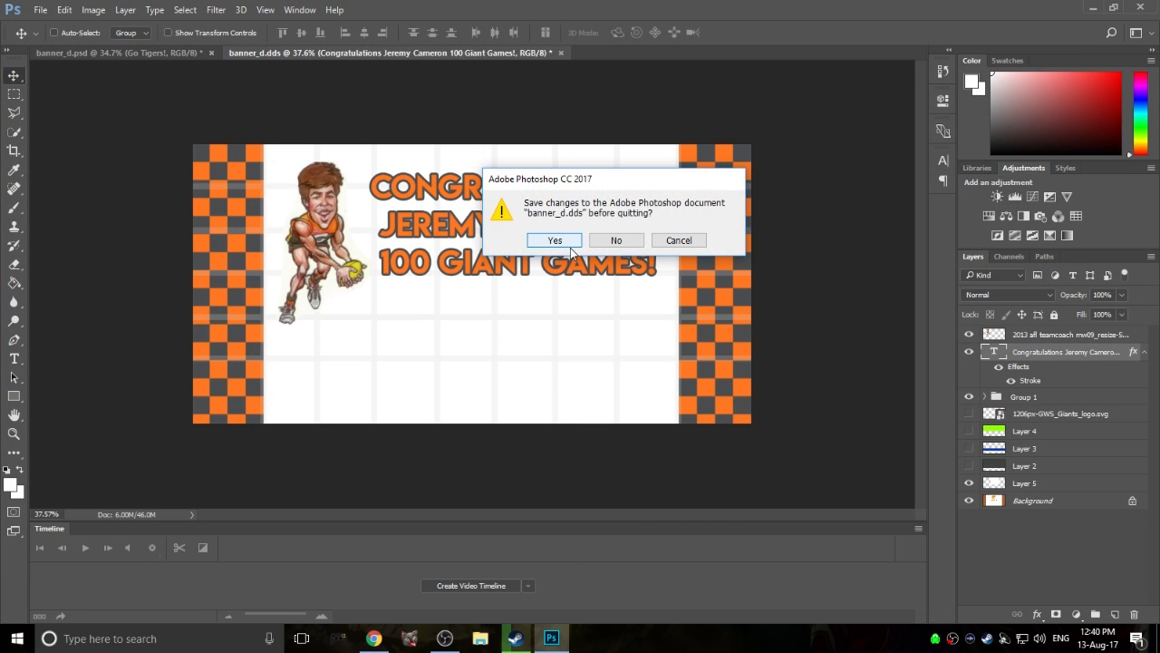
{"action": "mouse_move", "coordinate": [616, 239]}
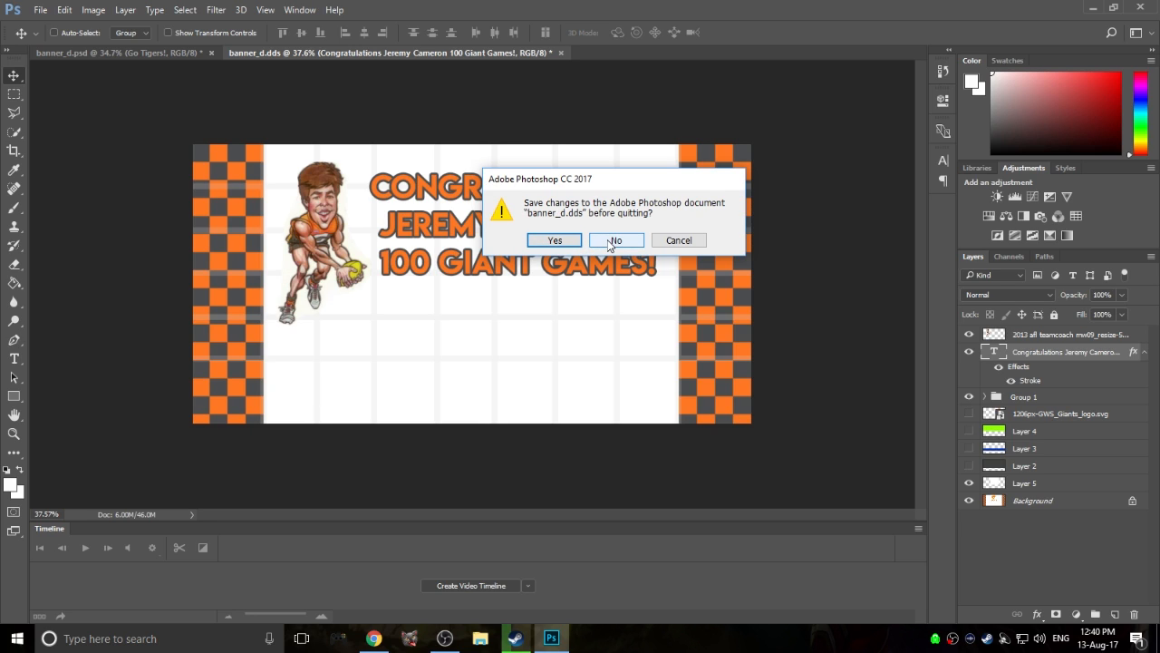
{"action": "mouse_move", "coordinate": [591, 245]}
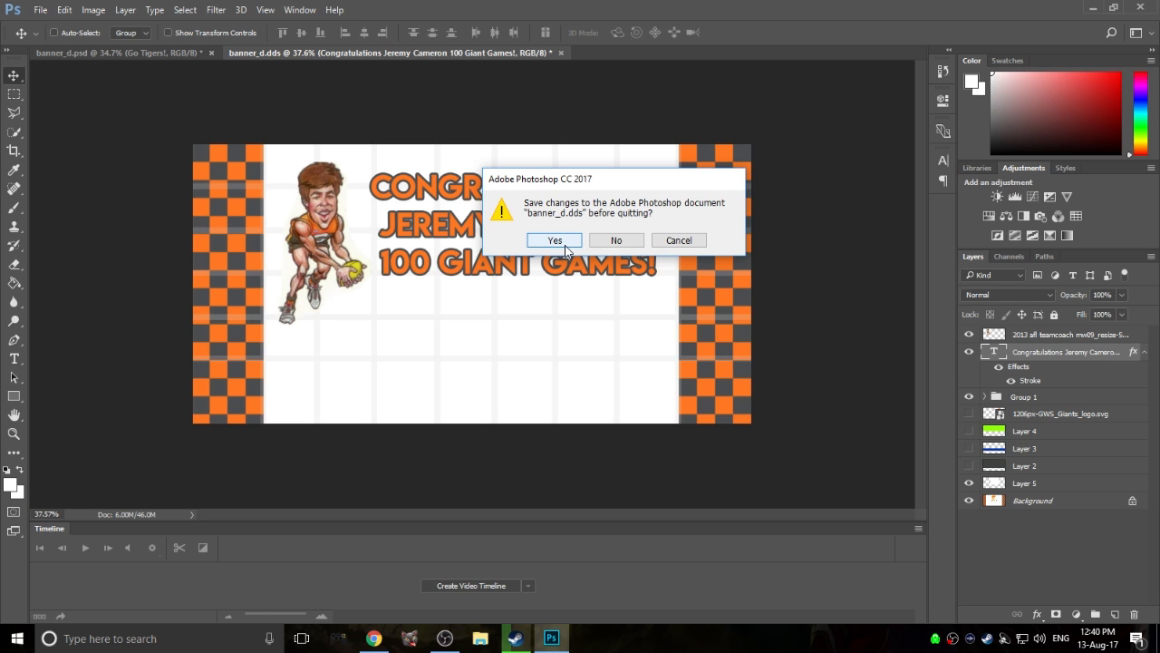
Save the banner as a PSD into a new gws folder inside MY MODS\banners, accepting format options
{"action": "left_click", "coordinate": [555, 240]}
{"action": "type", "text": "banner_d_gws.psd"}
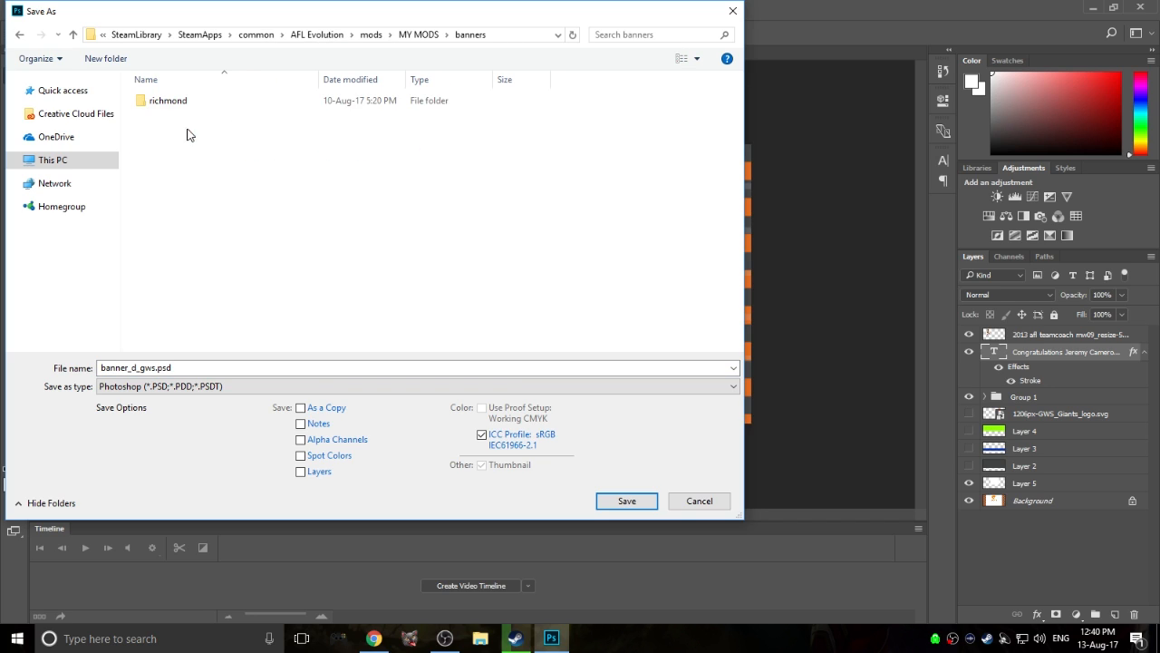
{"action": "left_click", "coordinate": [105, 58]}
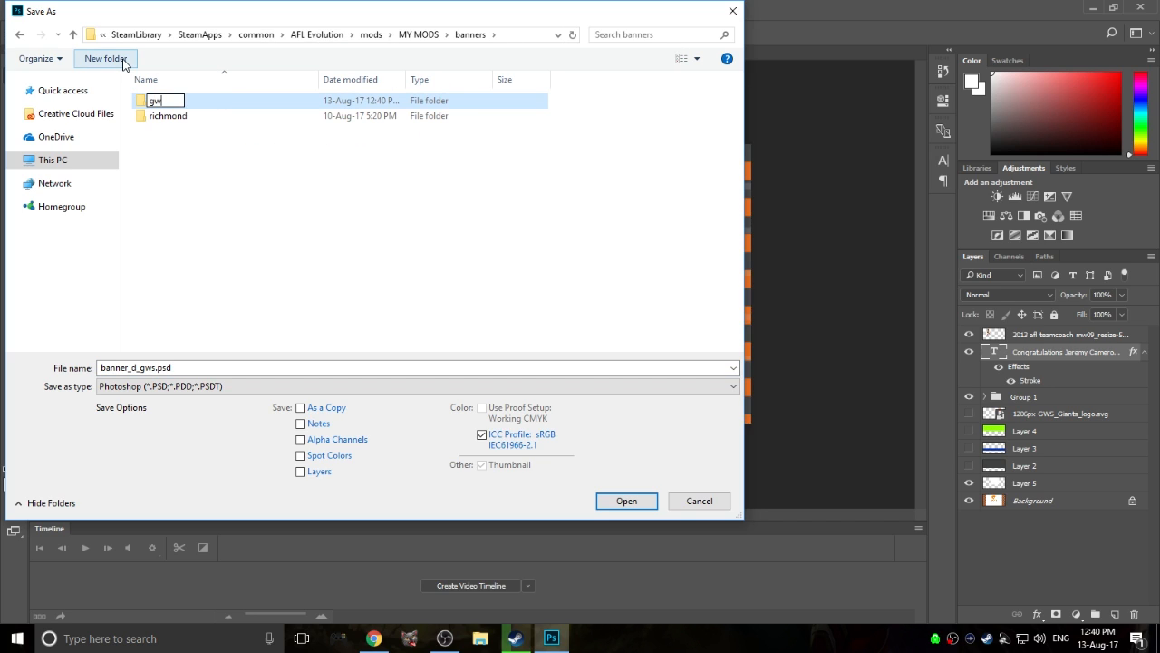
{"action": "double_click", "coordinate": [154, 101]}
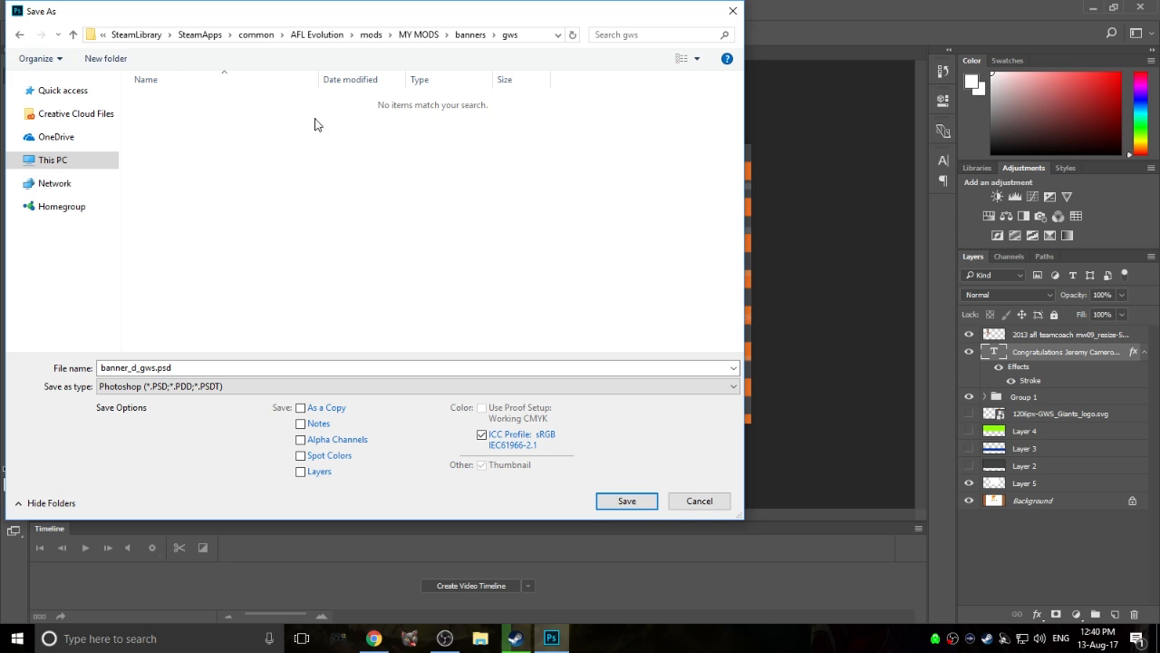
{"action": "left_click", "coordinate": [627, 500]}
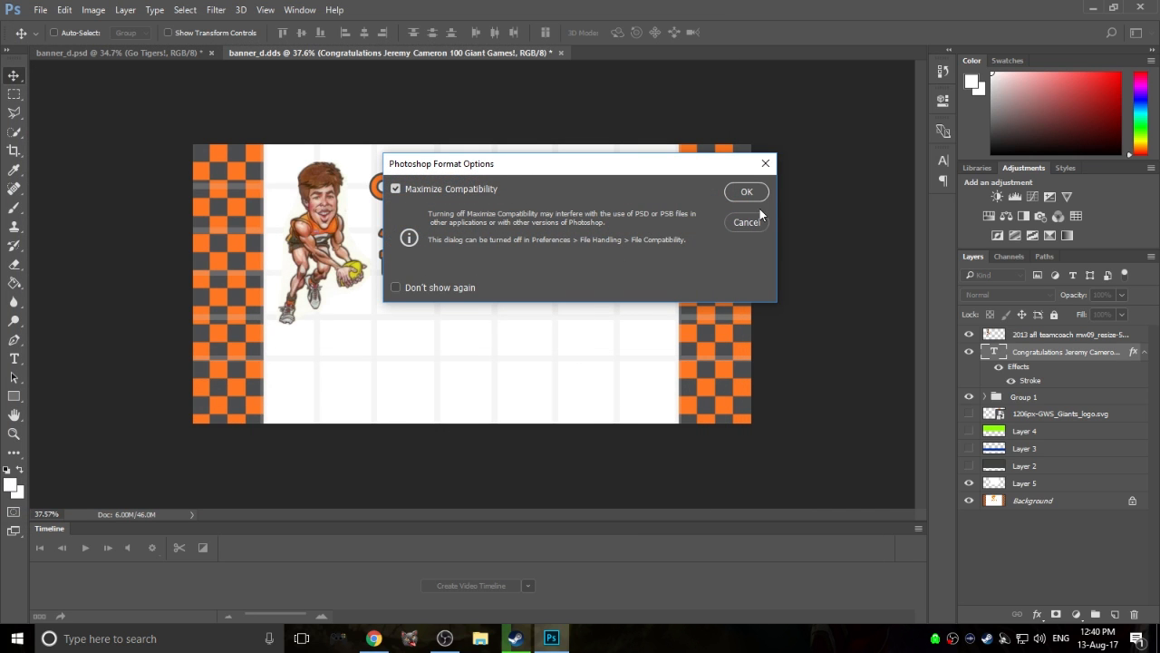
{"action": "left_click", "coordinate": [747, 192]}
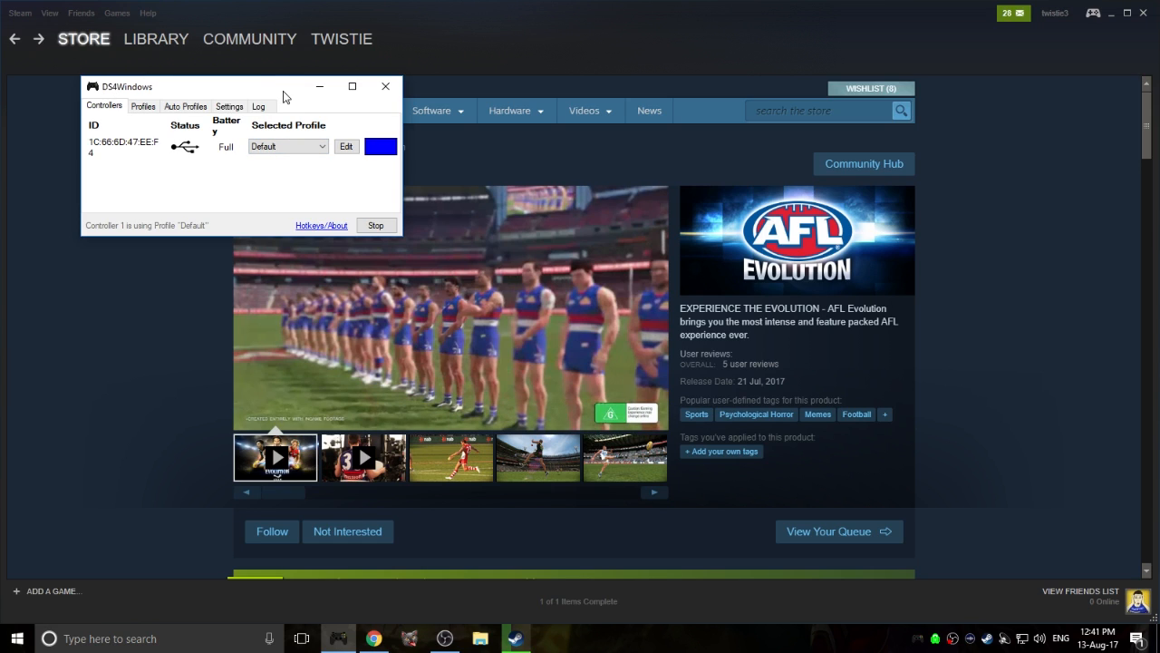
{"action": "mouse_move", "coordinate": [319, 87]}
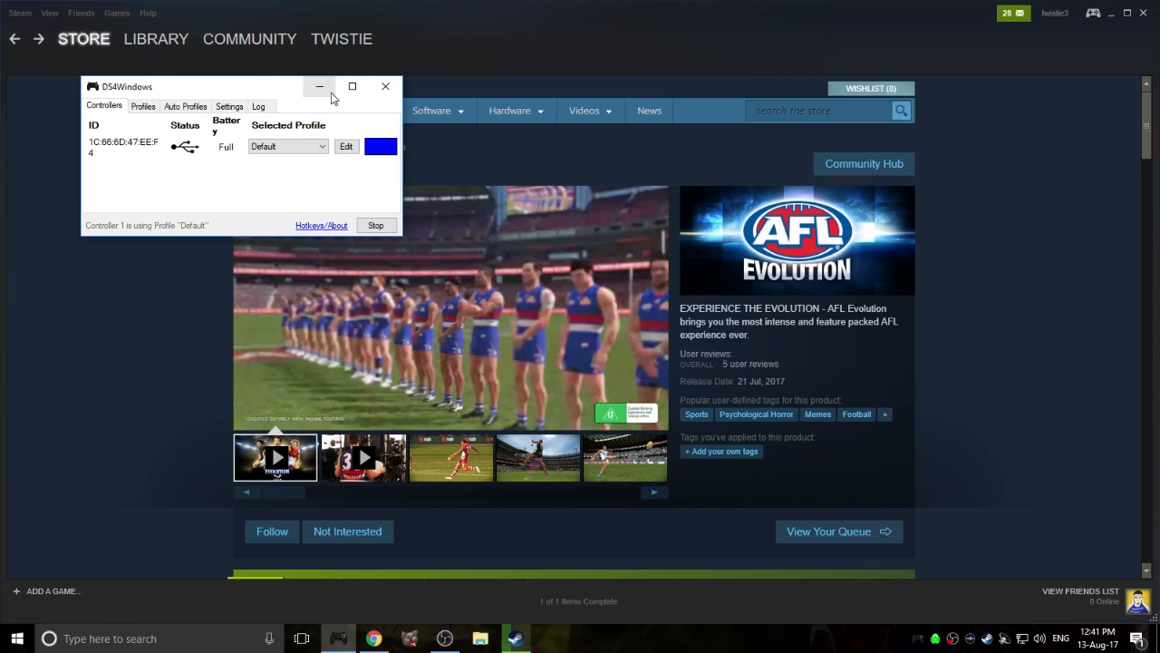
{"action": "mouse_move", "coordinate": [319, 87]}
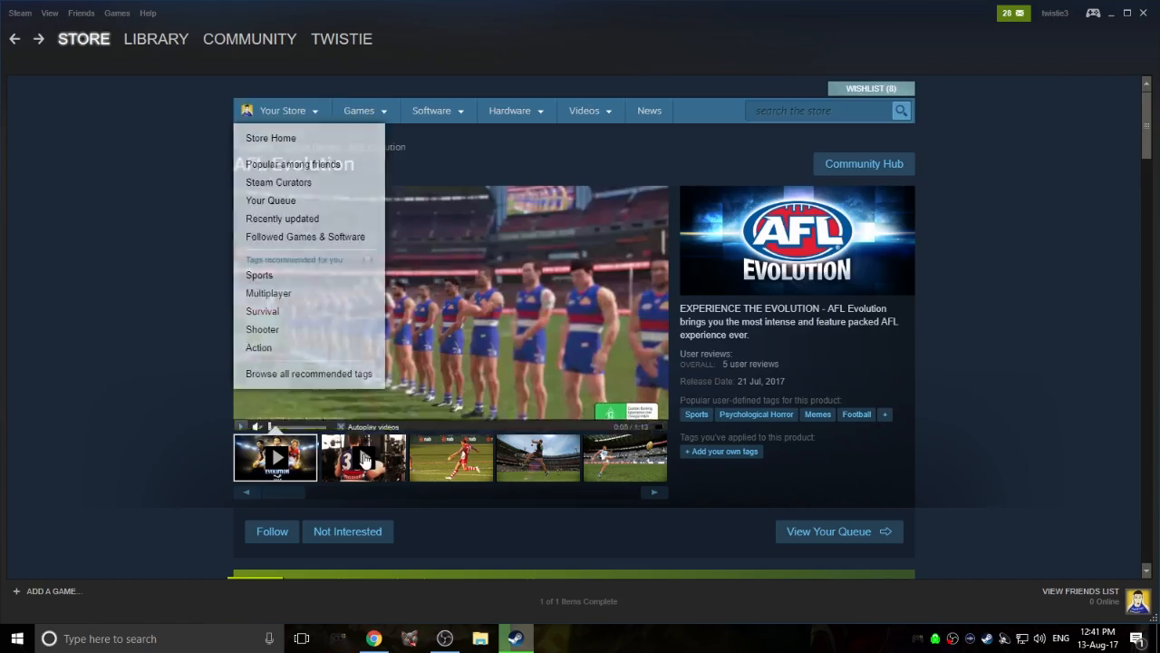
Launch AFL Evolution via Play Now on its Steam store page
{"action": "scroll", "scroll_direction": "down", "scroll_amount": 3}
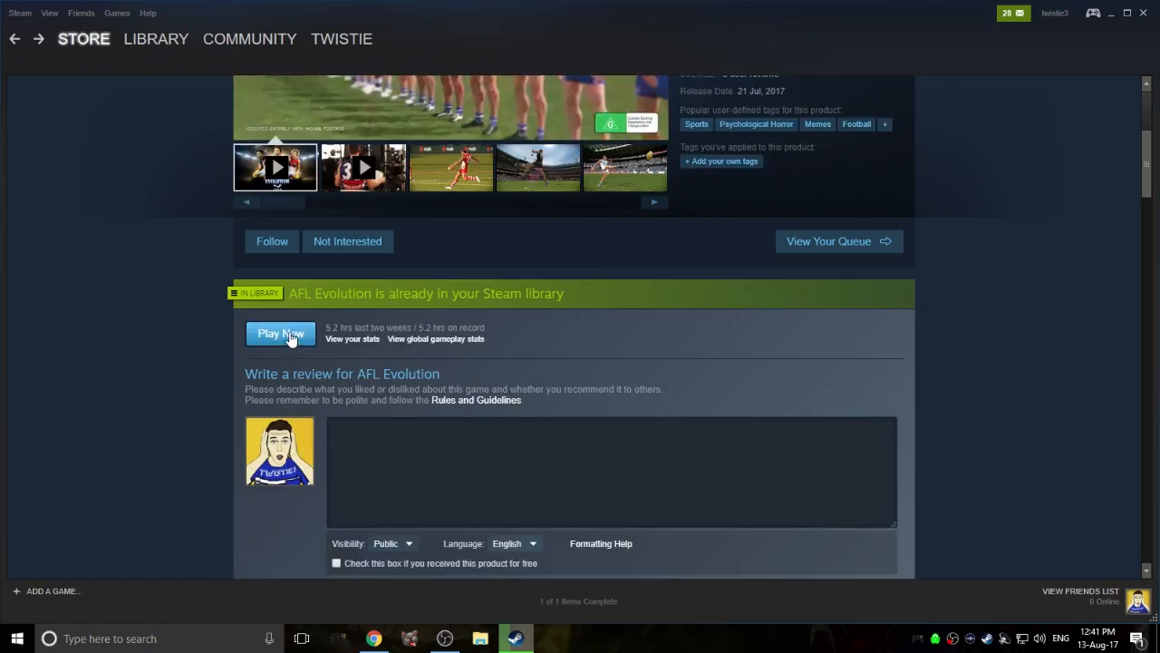
{"action": "left_click", "coordinate": [279, 334]}
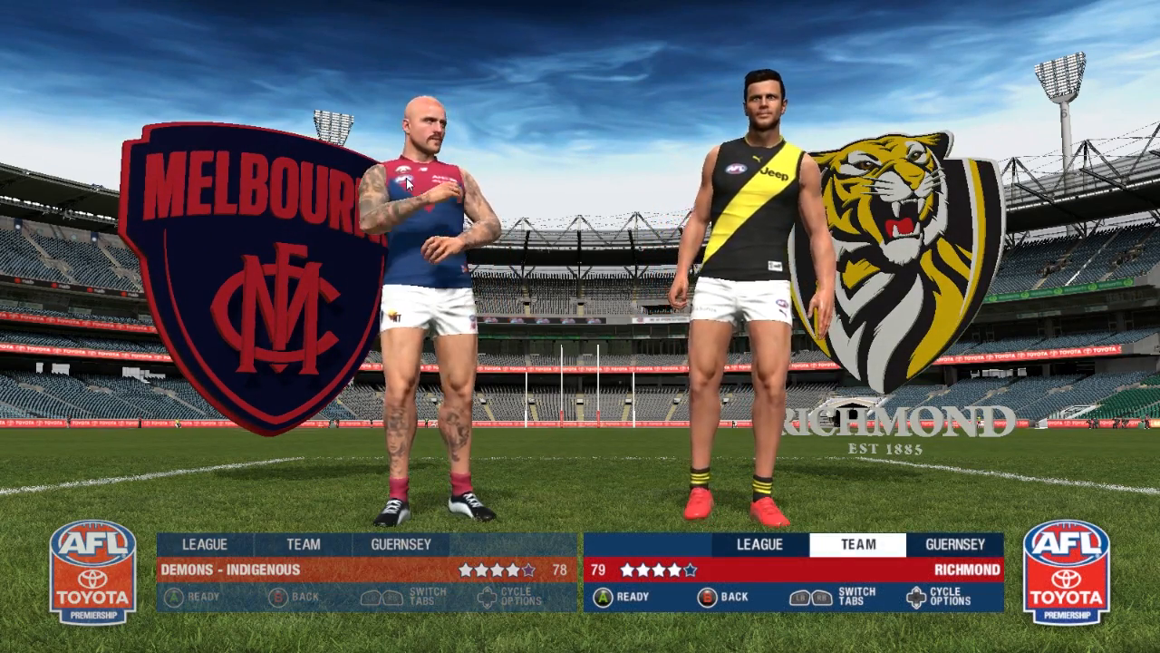
Advance through the game menus to the Melbourne versus Richmond team selection
{"action": "left_click", "coordinate": [954, 544]}
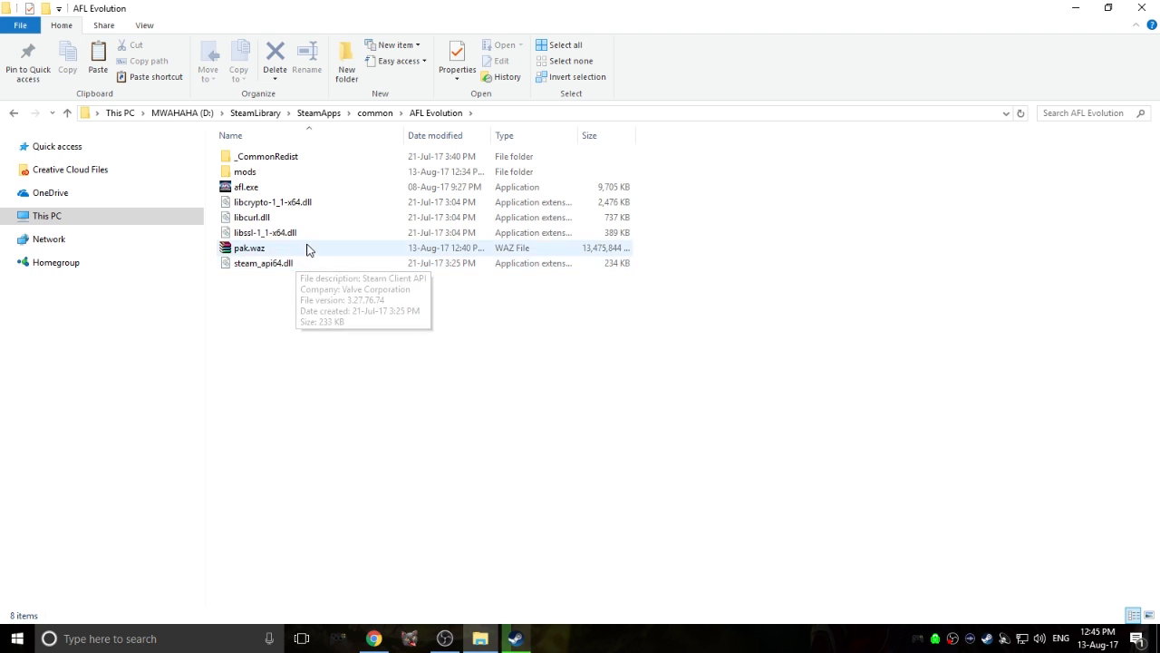
Browse pak.waz's data folder into audio commentary and the umpire sound files
{"action": "double_click", "coordinate": [250, 246]}
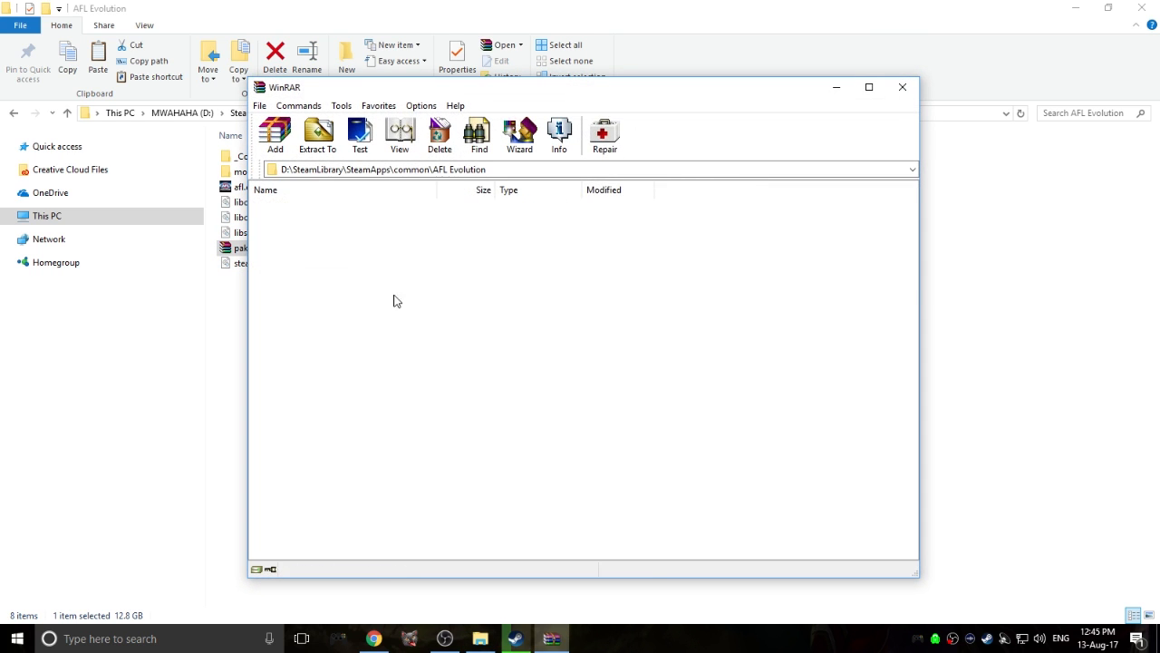
{"action": "double_click", "coordinate": [241, 247]}
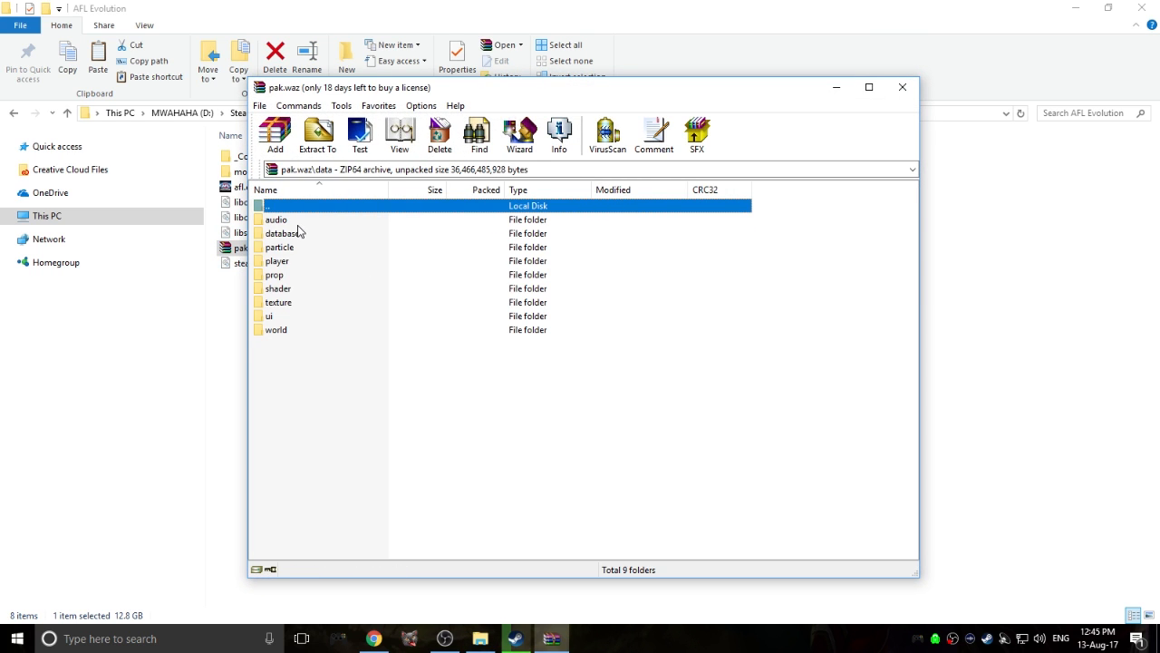
{"action": "double_click", "coordinate": [276, 220]}
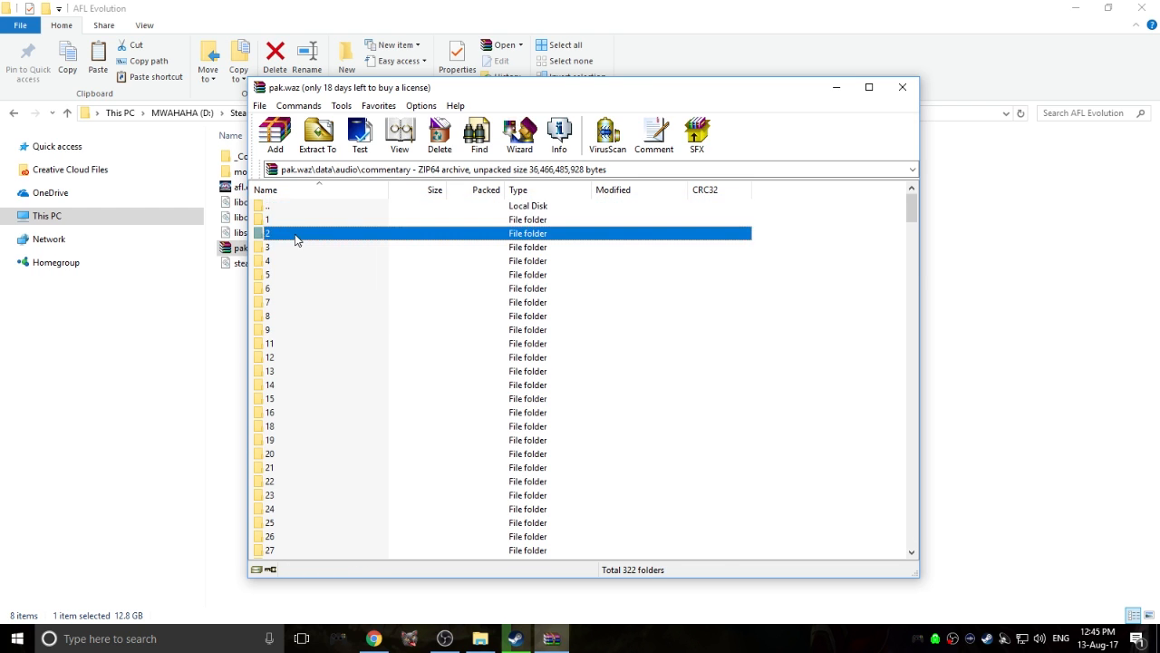
{"action": "double_click", "coordinate": [267, 232]}
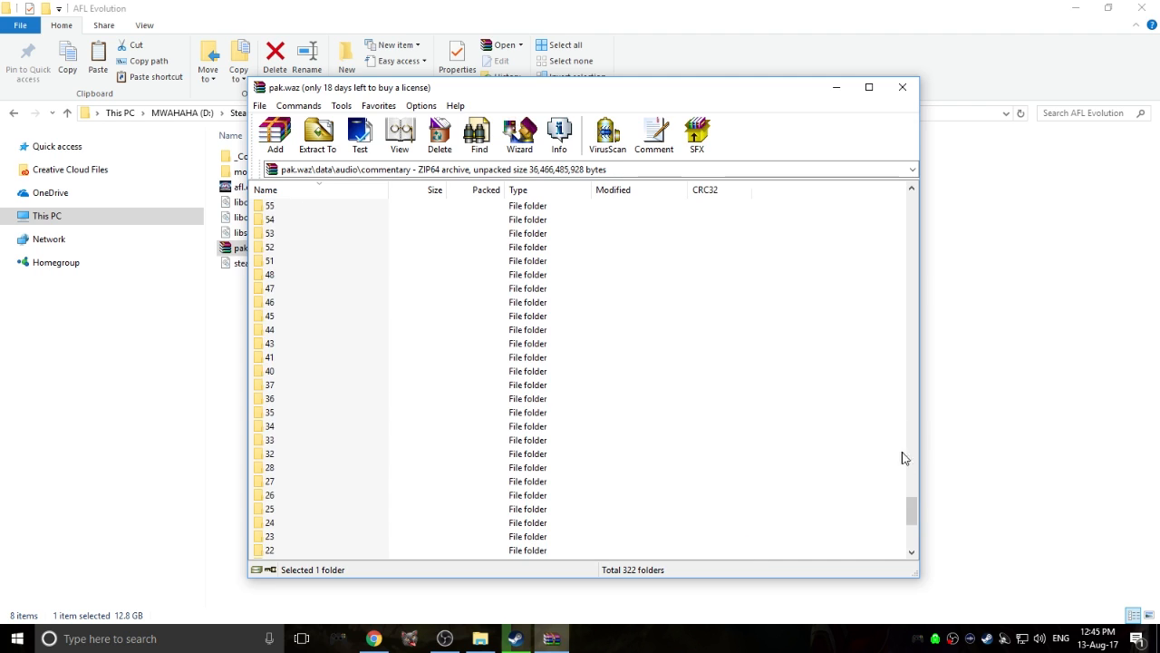
{"action": "left_click", "coordinate": [267, 191]}
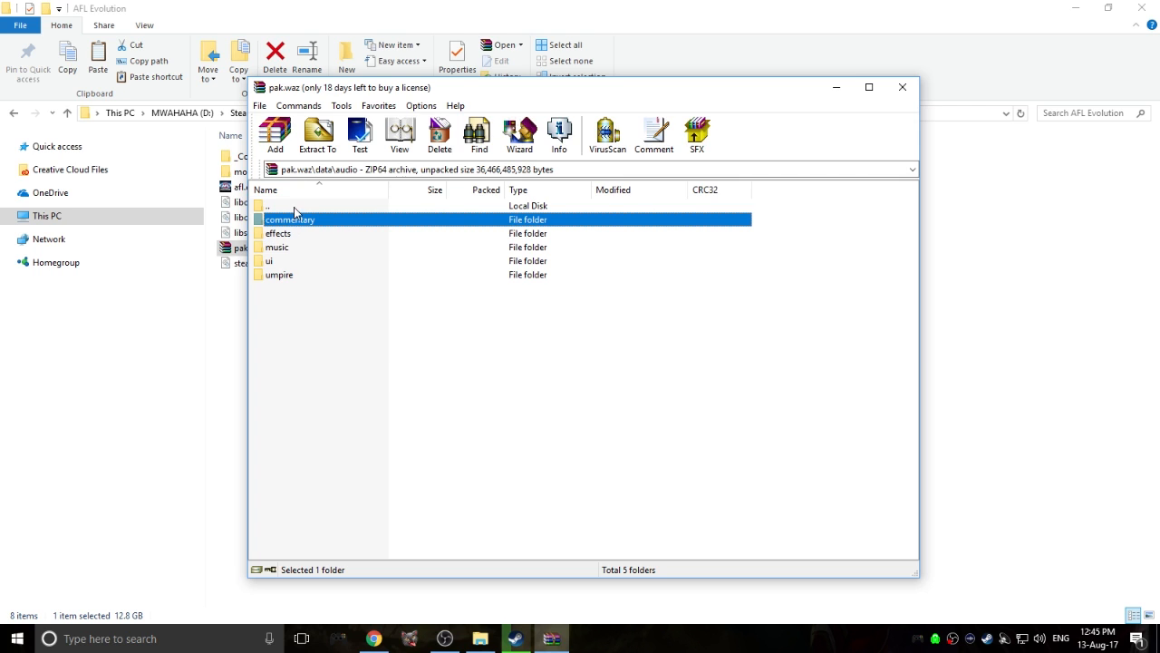
{"action": "left_click", "coordinate": [279, 275]}
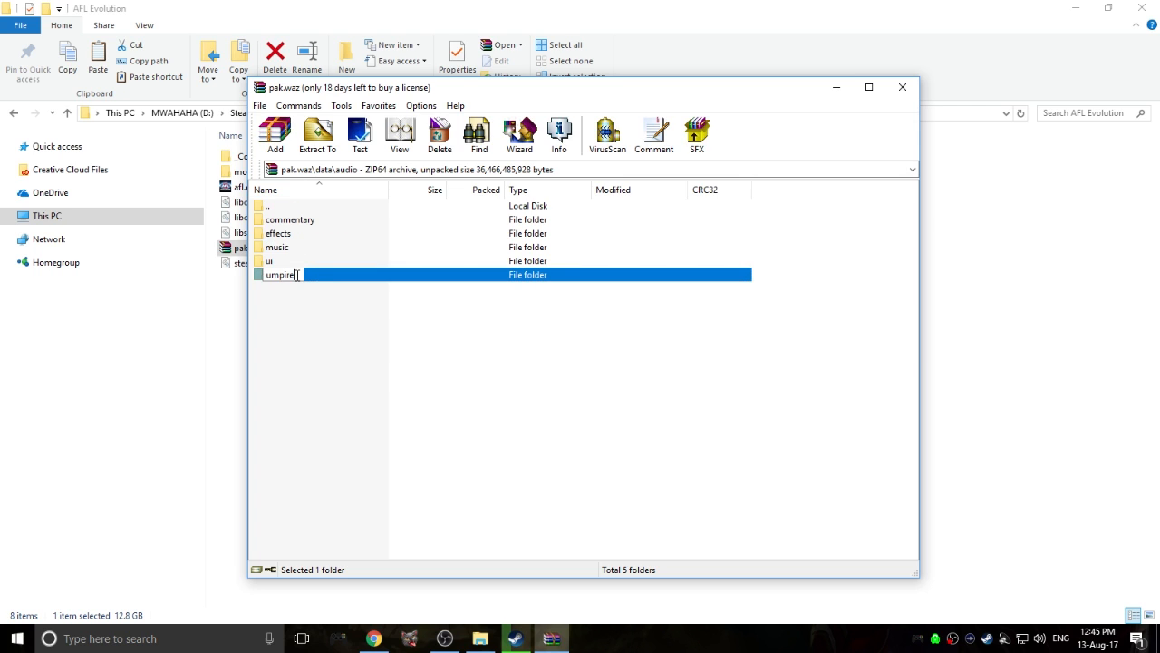
{"action": "double_click", "coordinate": [283, 275]}
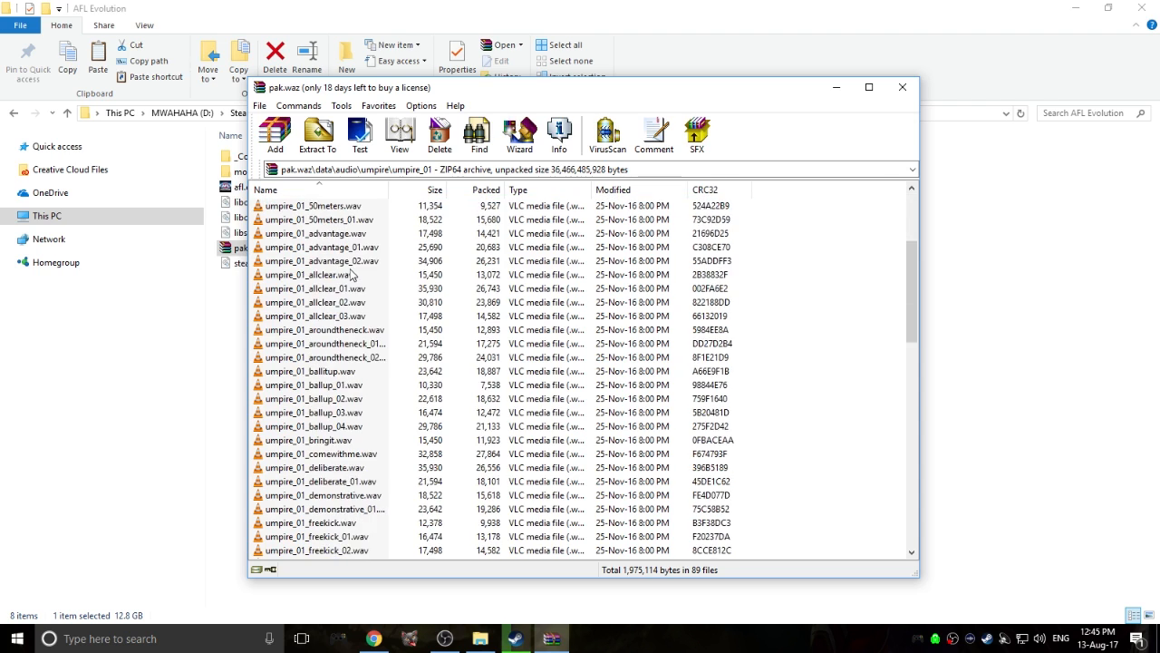
{"action": "scroll", "scroll_direction": "down", "scroll_amount": 3}
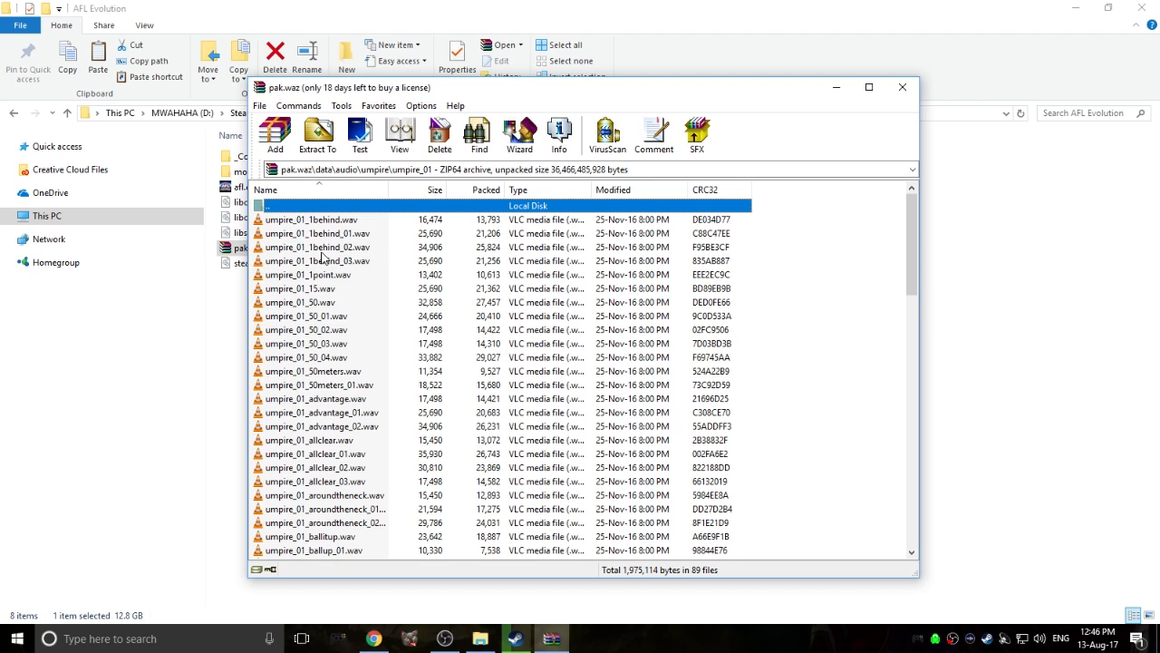
{"action": "mouse_move", "coordinate": [355, 334]}
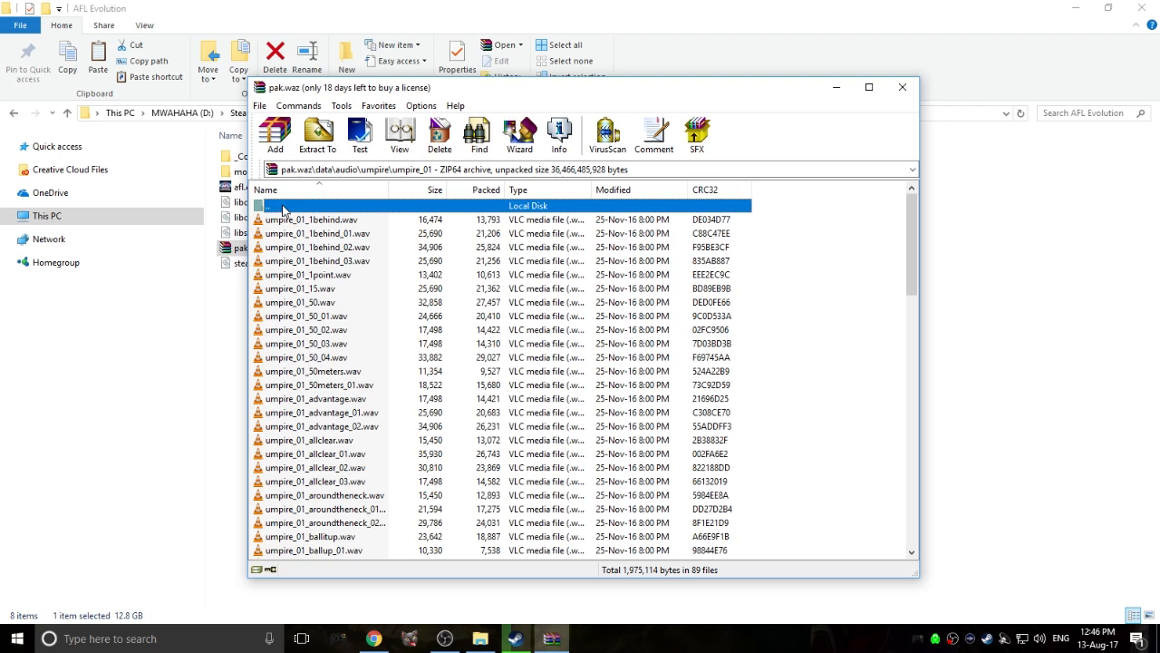
Return to data and look into the player texture and world texture adds folders
{"action": "double_click", "coordinate": [268, 205]}
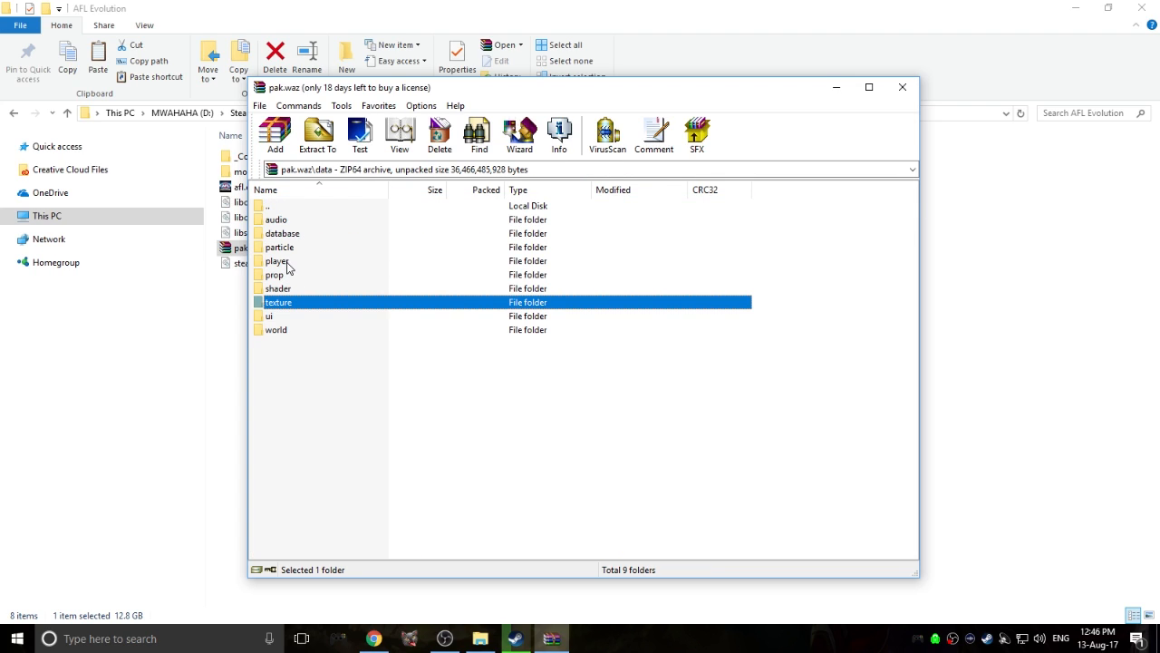
{"action": "double_click", "coordinate": [276, 262]}
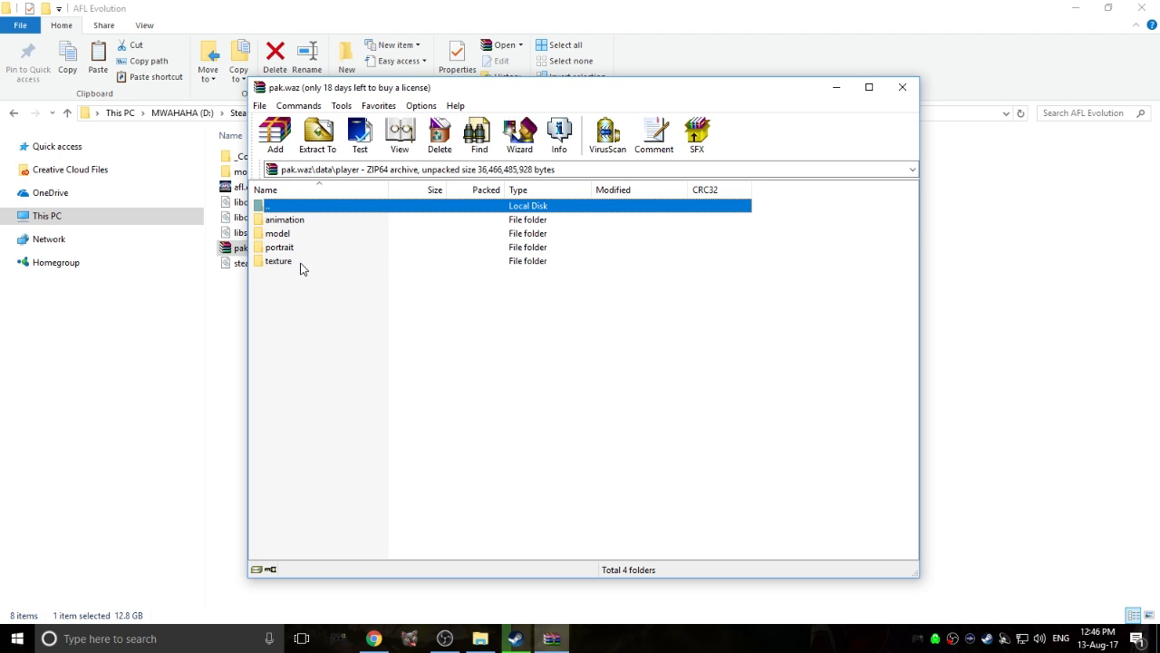
{"action": "double_click", "coordinate": [280, 261]}
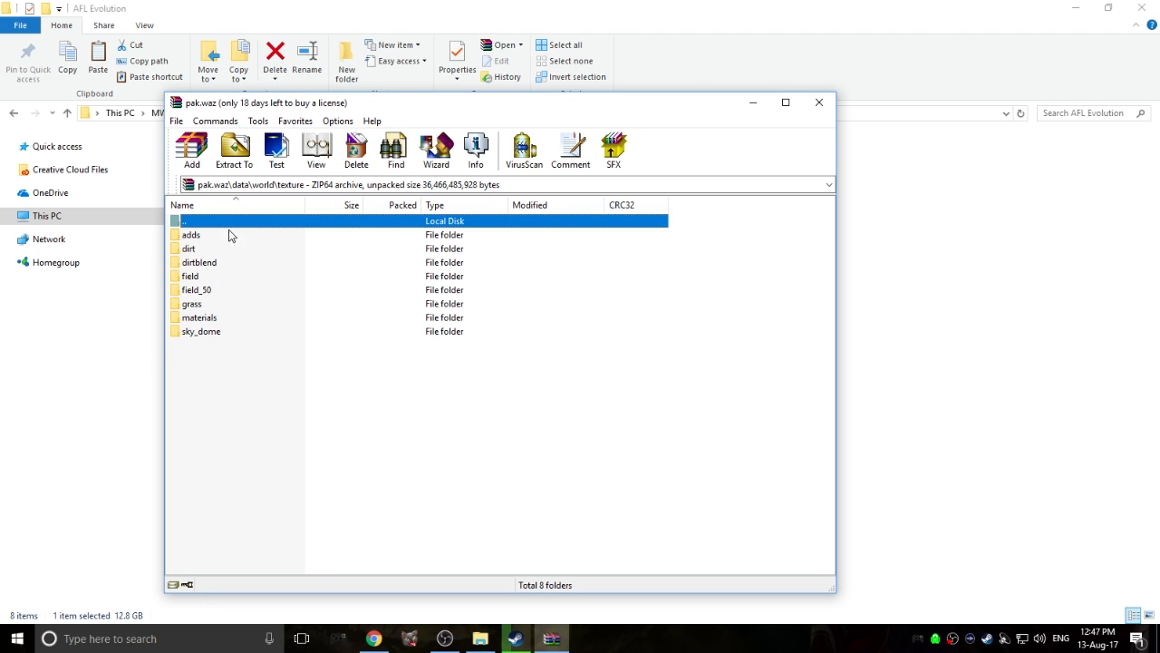
{"action": "mouse_move", "coordinate": [221, 241]}
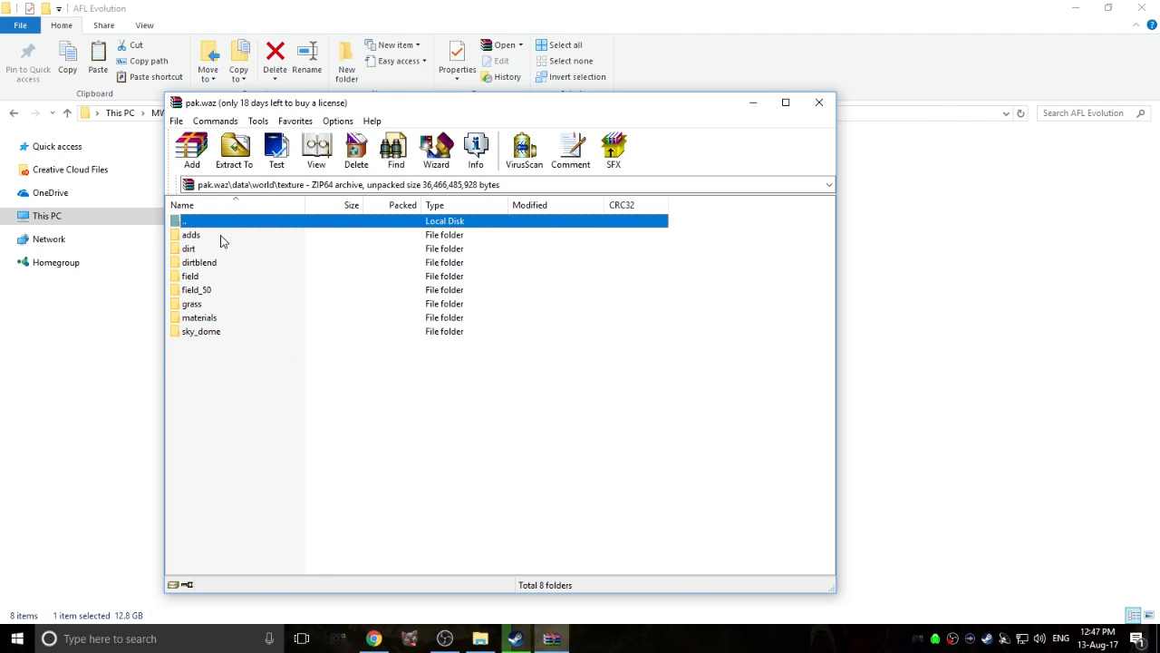
{"action": "double_click", "coordinate": [190, 234]}
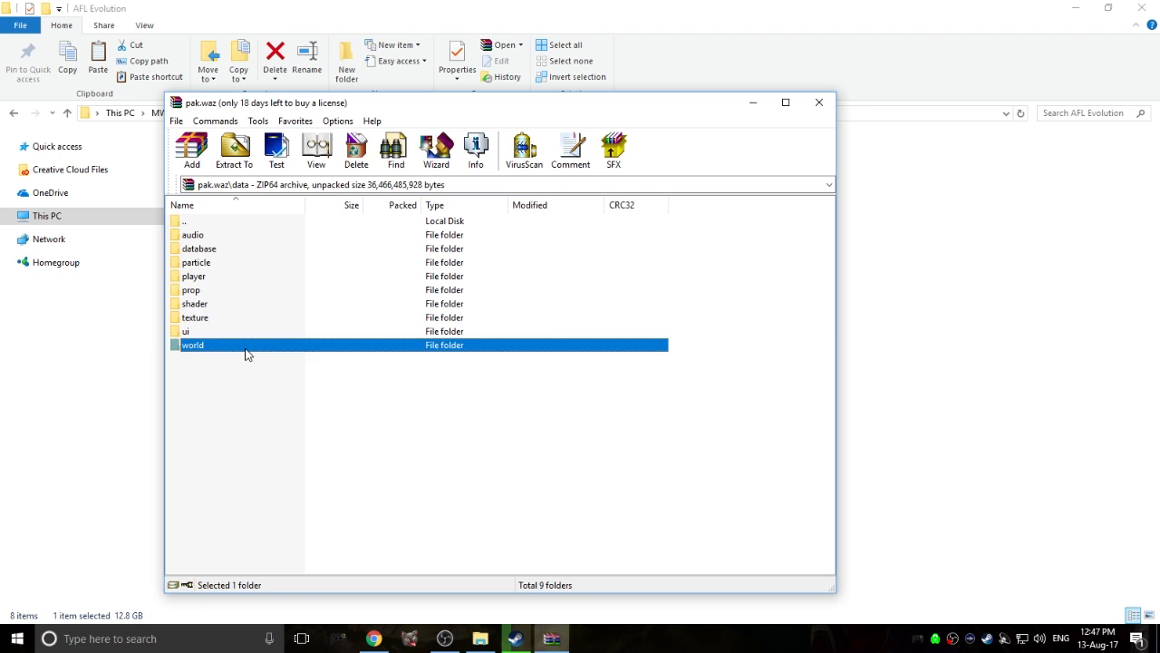
Drill down world\texture\adds to the MCG AFL banner and electronic ad DDS files
{"action": "double_click", "coordinate": [193, 344]}
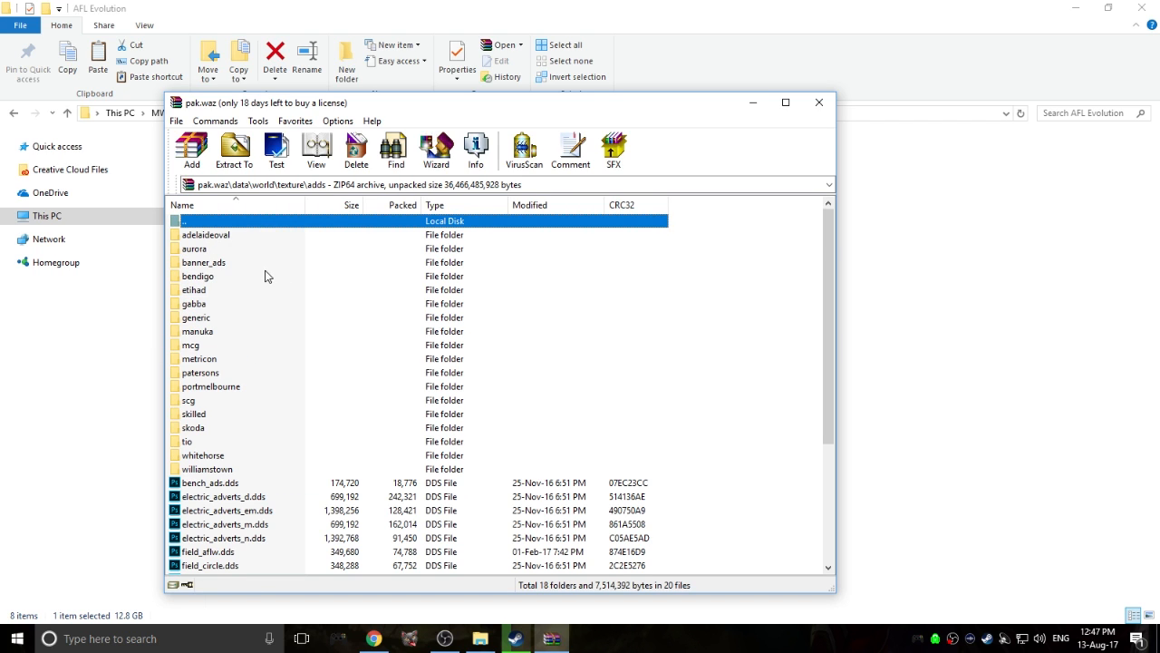
{"action": "mouse_move", "coordinate": [229, 290]}
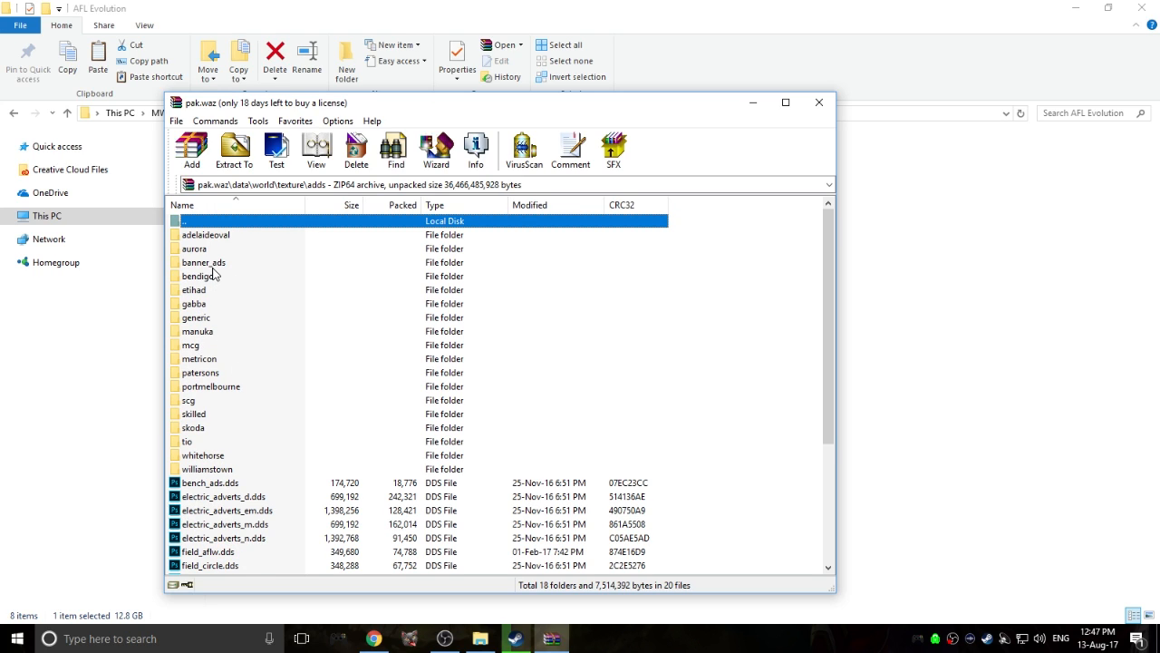
{"action": "mouse_move", "coordinate": [221, 365]}
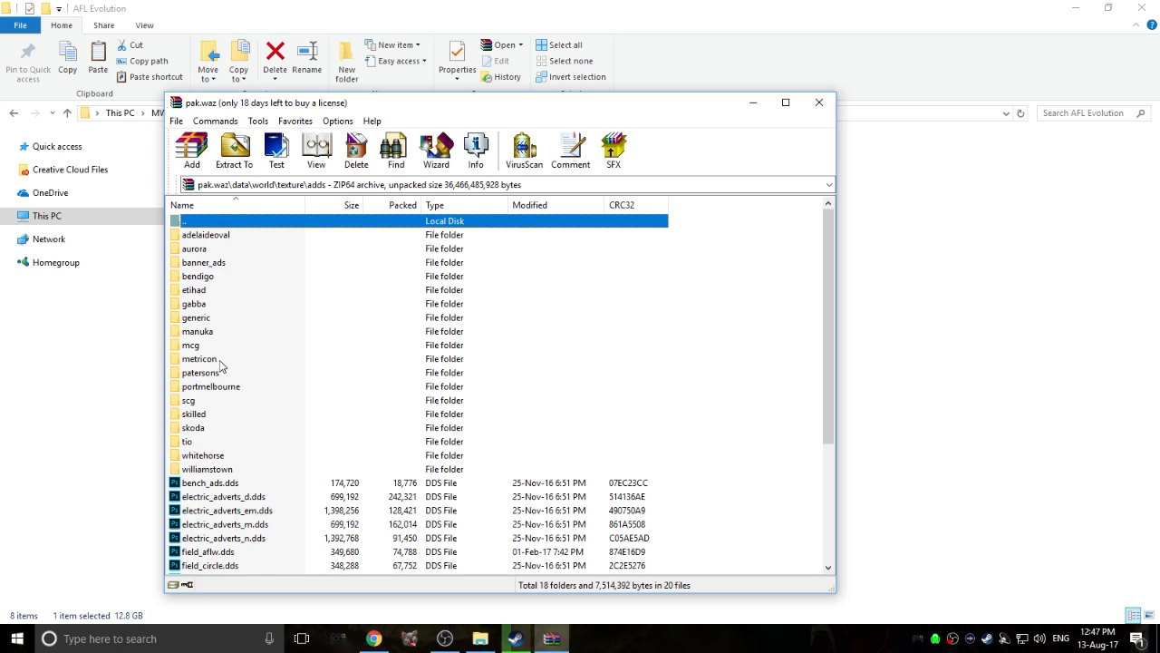
{"action": "double_click", "coordinate": [190, 344]}
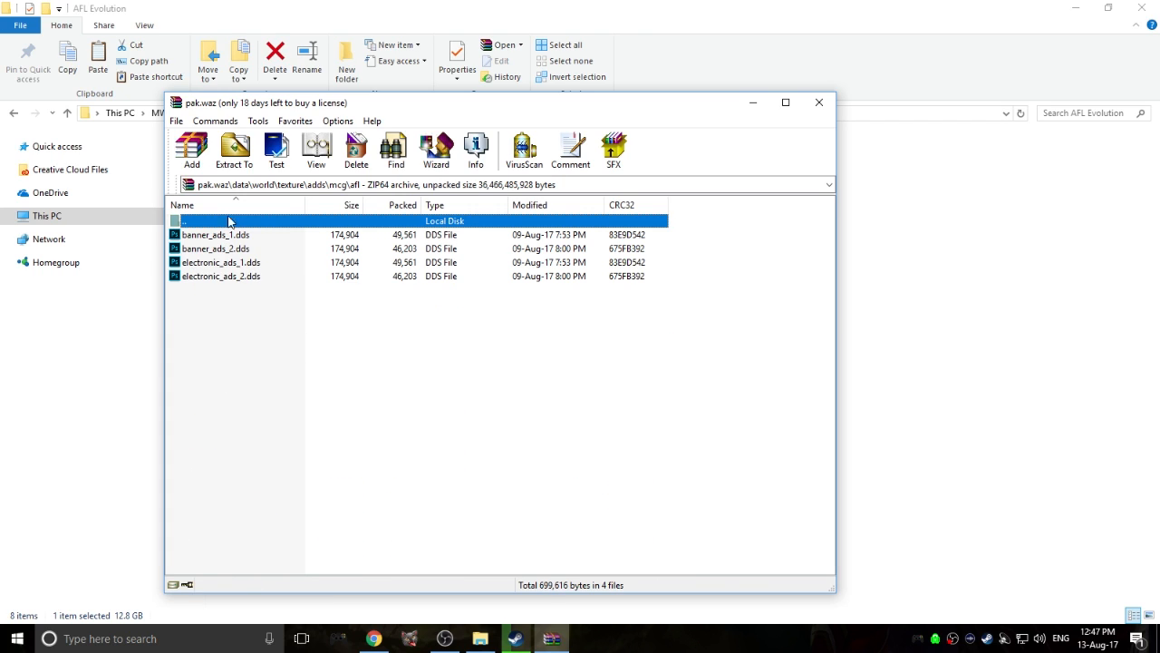
{"action": "mouse_move", "coordinate": [263, 261]}
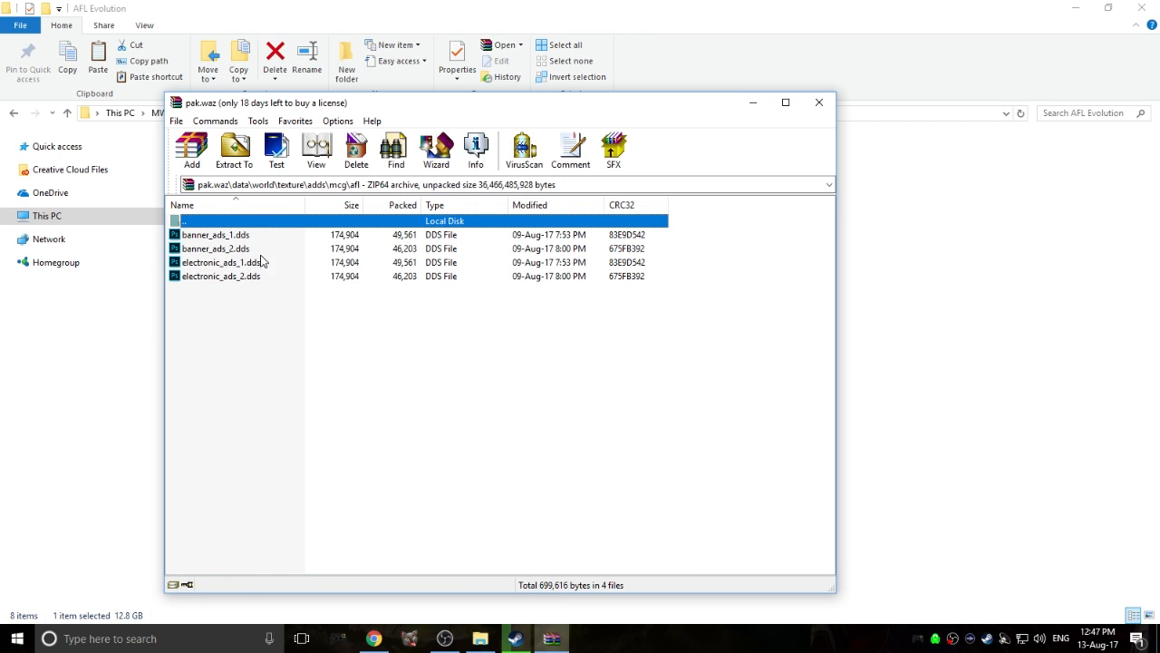
{"action": "mouse_move", "coordinate": [218, 229]}
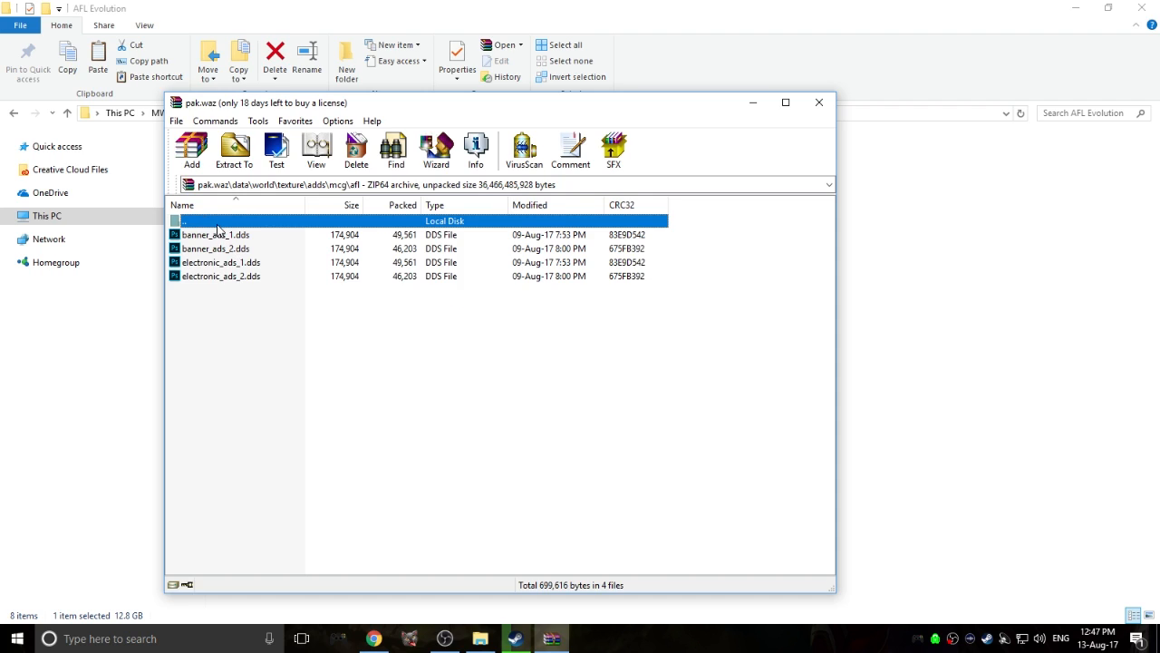
{"action": "mouse_move", "coordinate": [234, 254]}
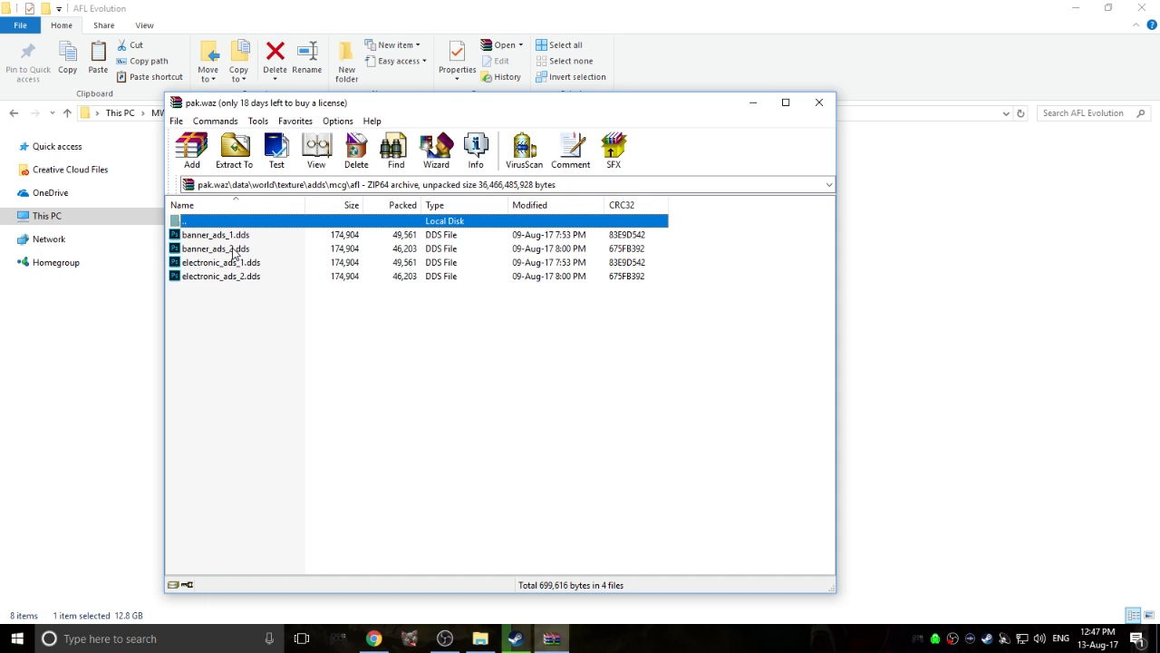
{"action": "mouse_move", "coordinate": [276, 297]}
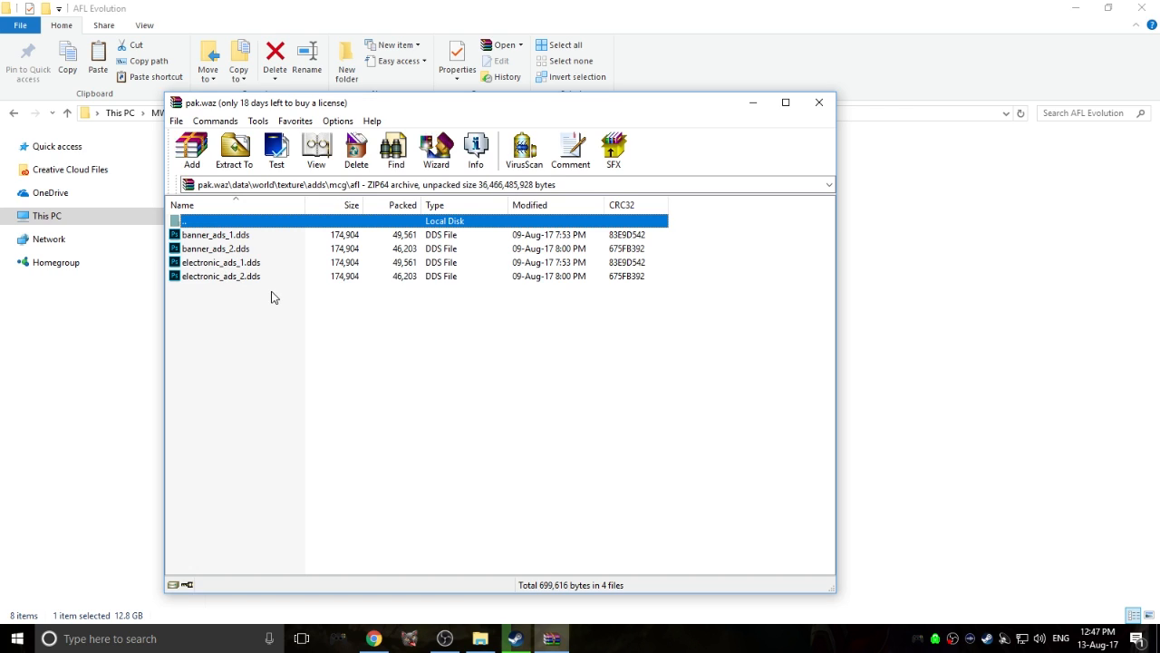
{"action": "mouse_move", "coordinate": [252, 265]}
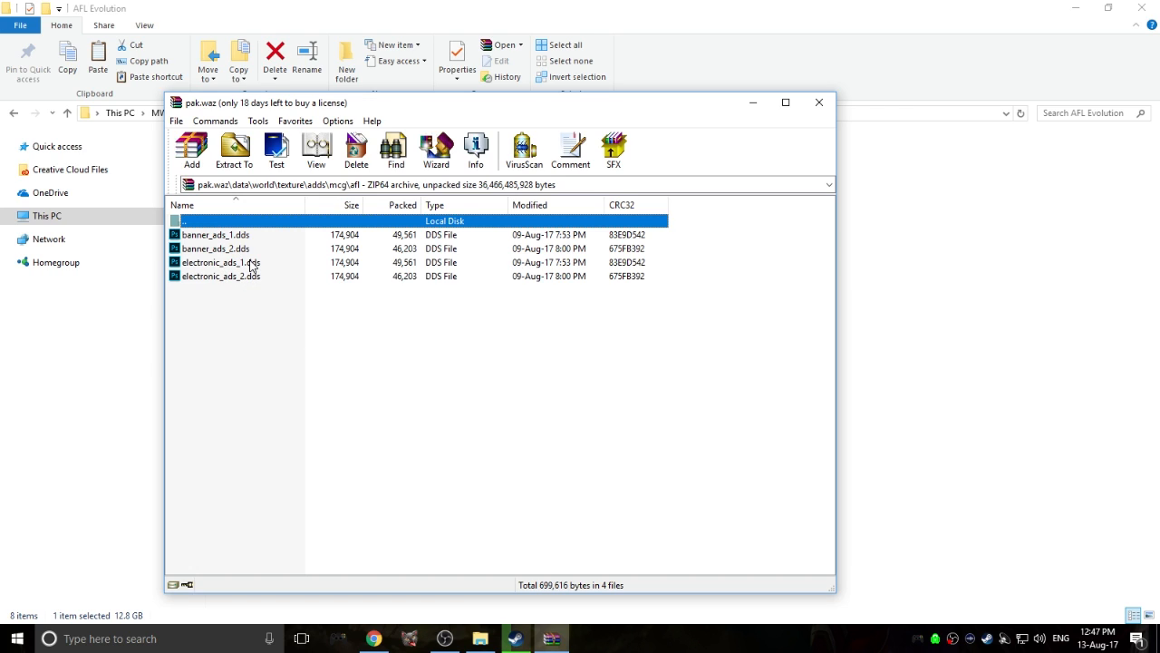
{"action": "mouse_move", "coordinate": [245, 288]}
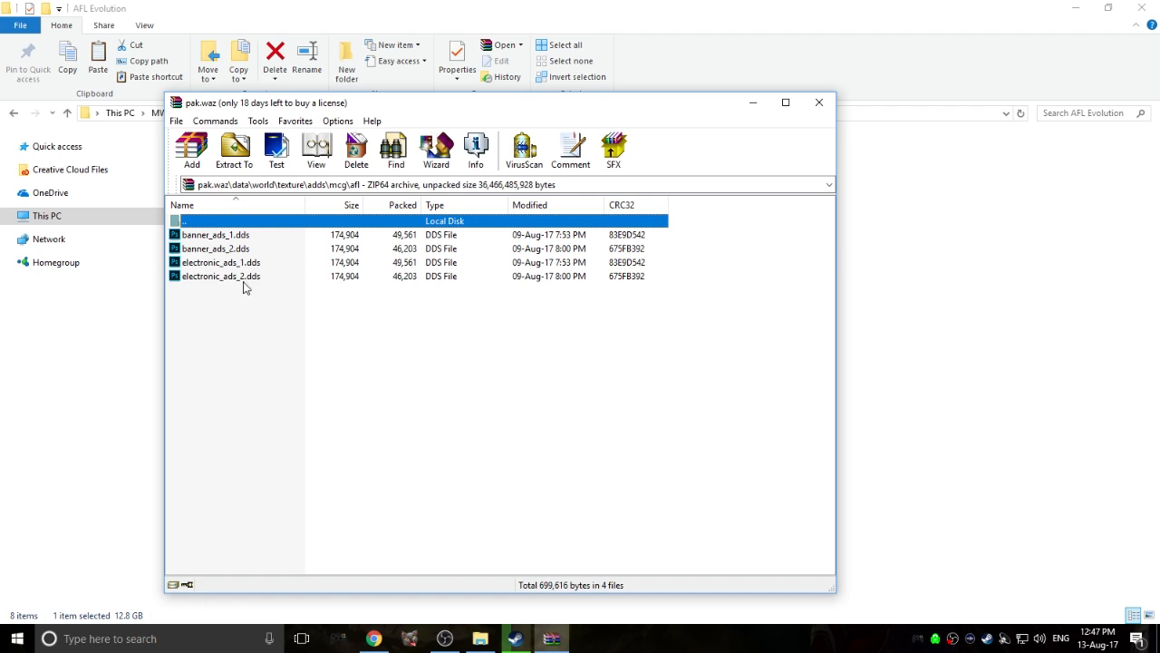
{"action": "mouse_move", "coordinate": [250, 285]}
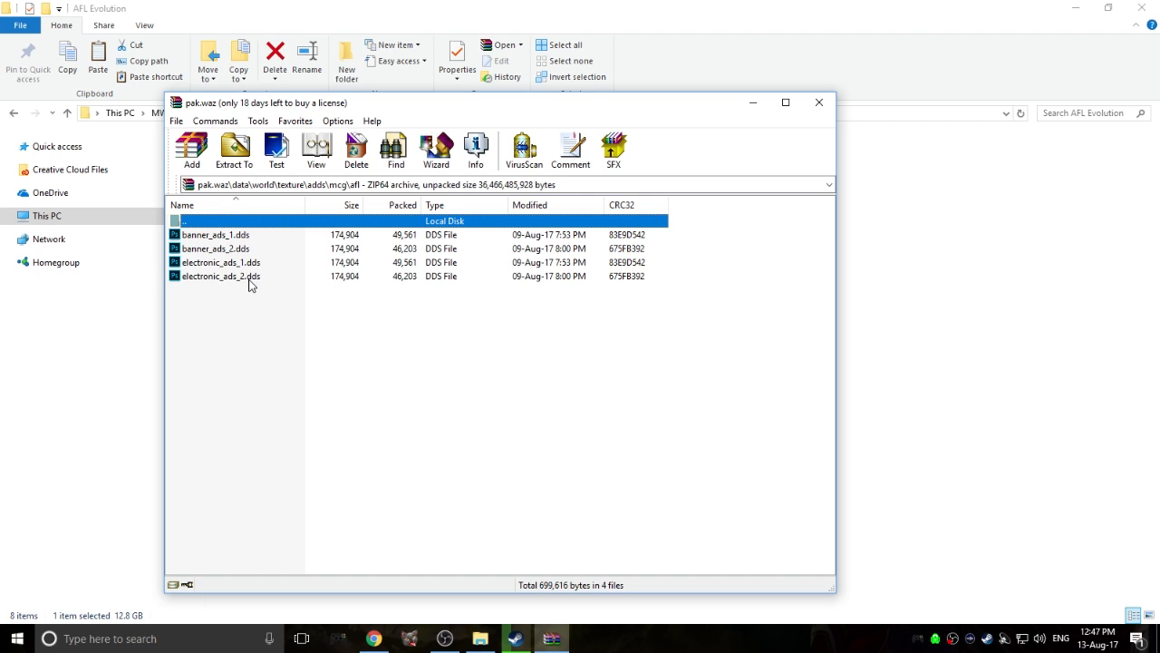
{"action": "mouse_move", "coordinate": [239, 303]}
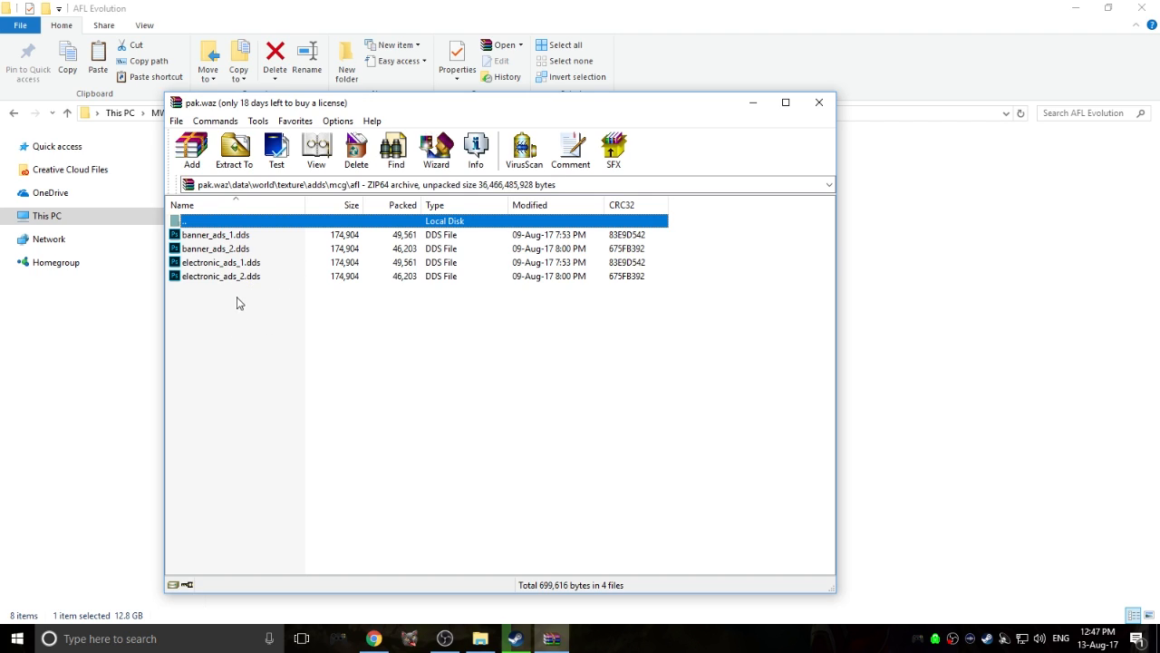
{"action": "mouse_move", "coordinate": [211, 227]}
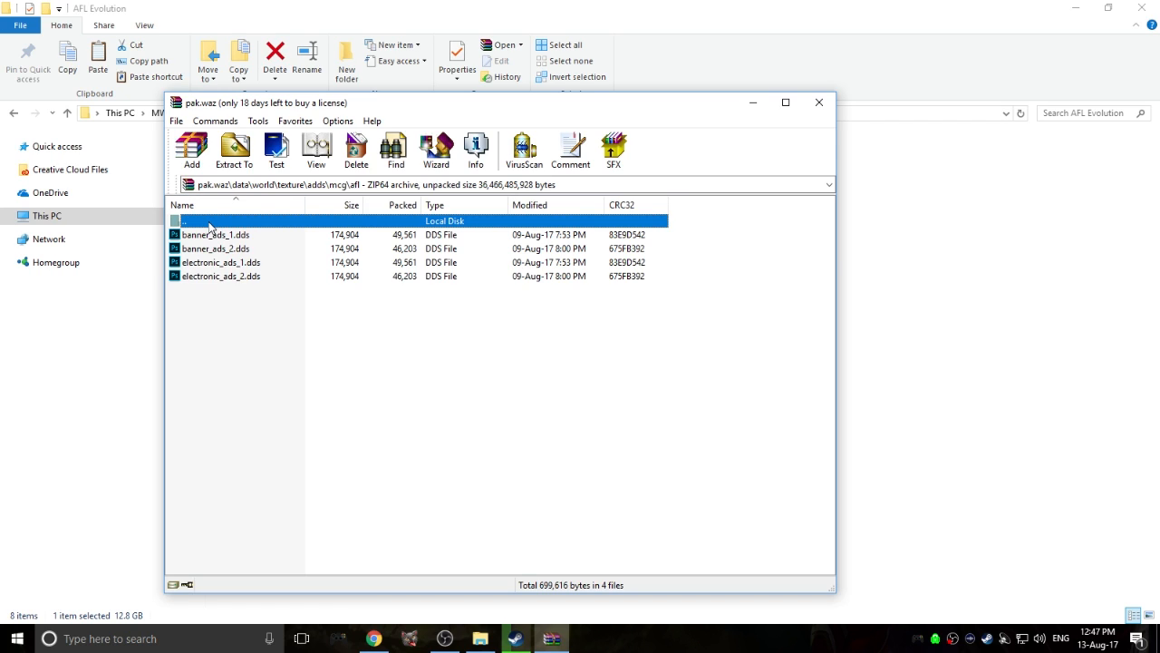
{"action": "mouse_move", "coordinate": [232, 223]}
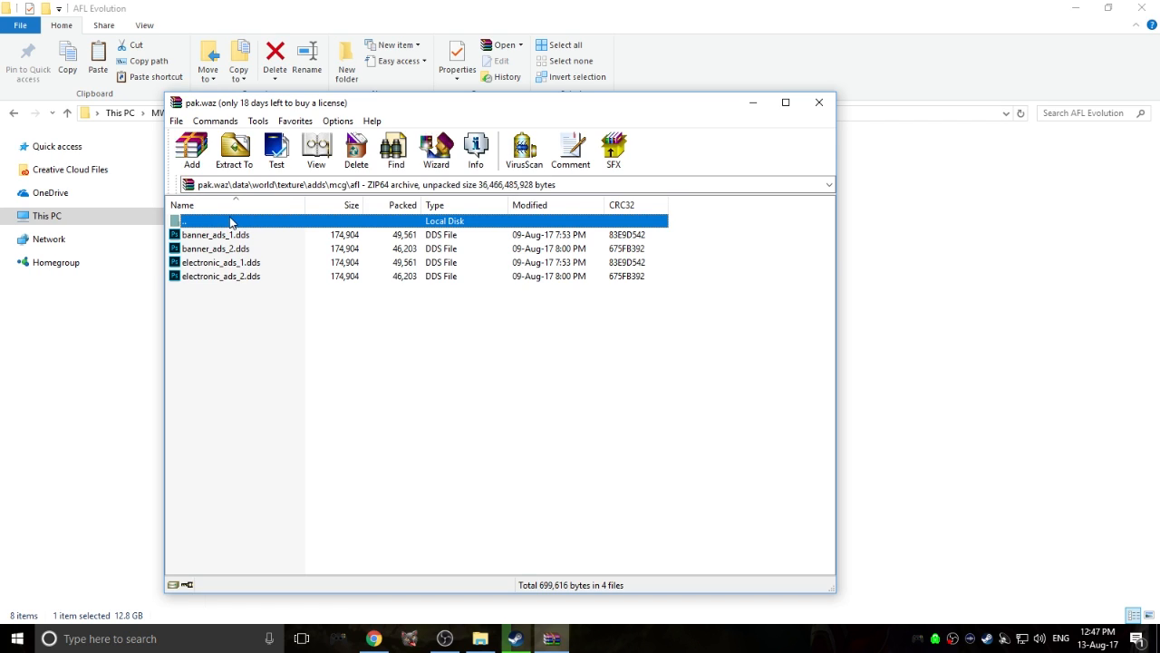
{"action": "mouse_move", "coordinate": [225, 242]}
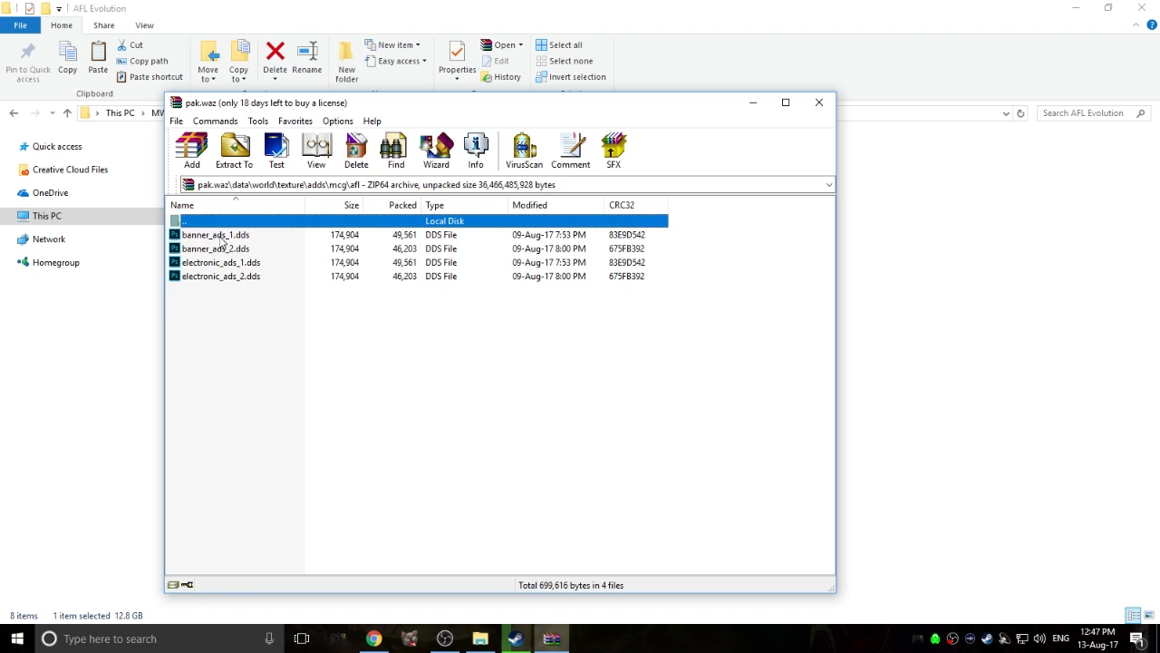
{"action": "mouse_move", "coordinate": [257, 236]}
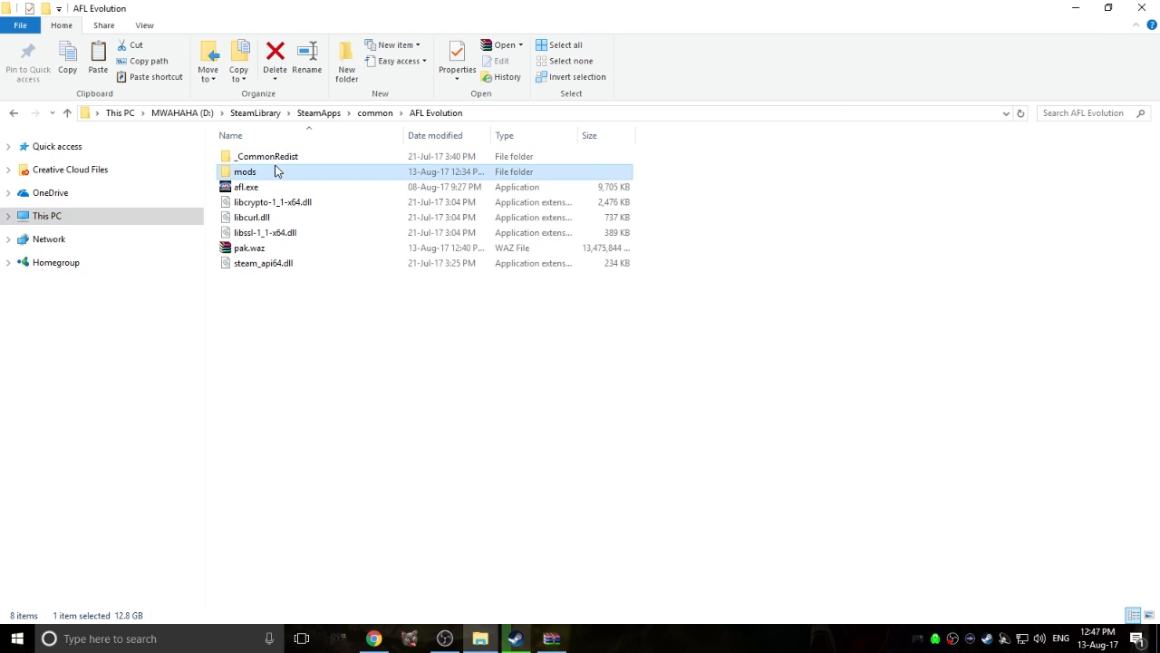
Show the four custom advert DDS textures in MY MODS\electronic signs
{"action": "double_click", "coordinate": [244, 170]}
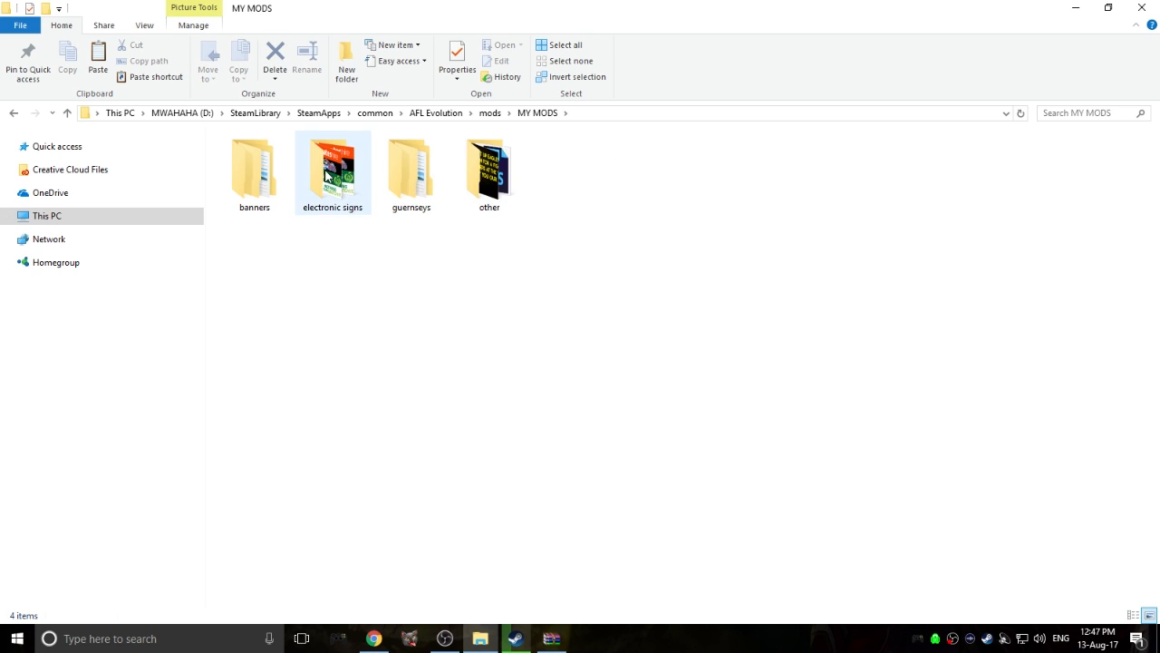
{"action": "double_click", "coordinate": [331, 167]}
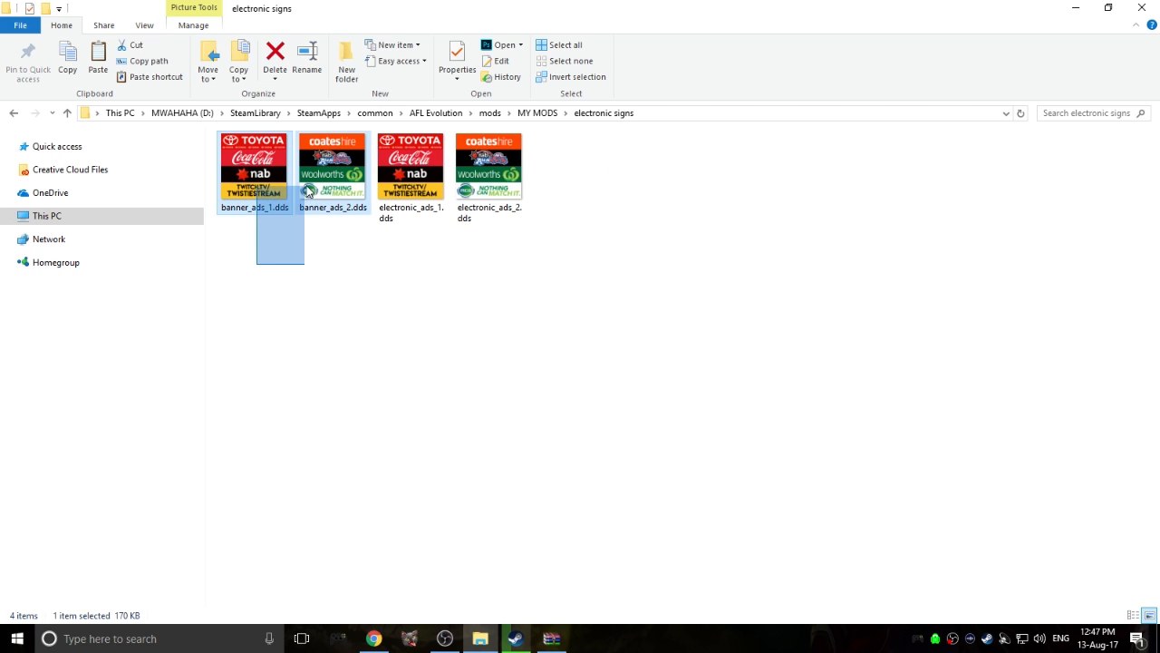
{"action": "left_click", "coordinate": [275, 221]}
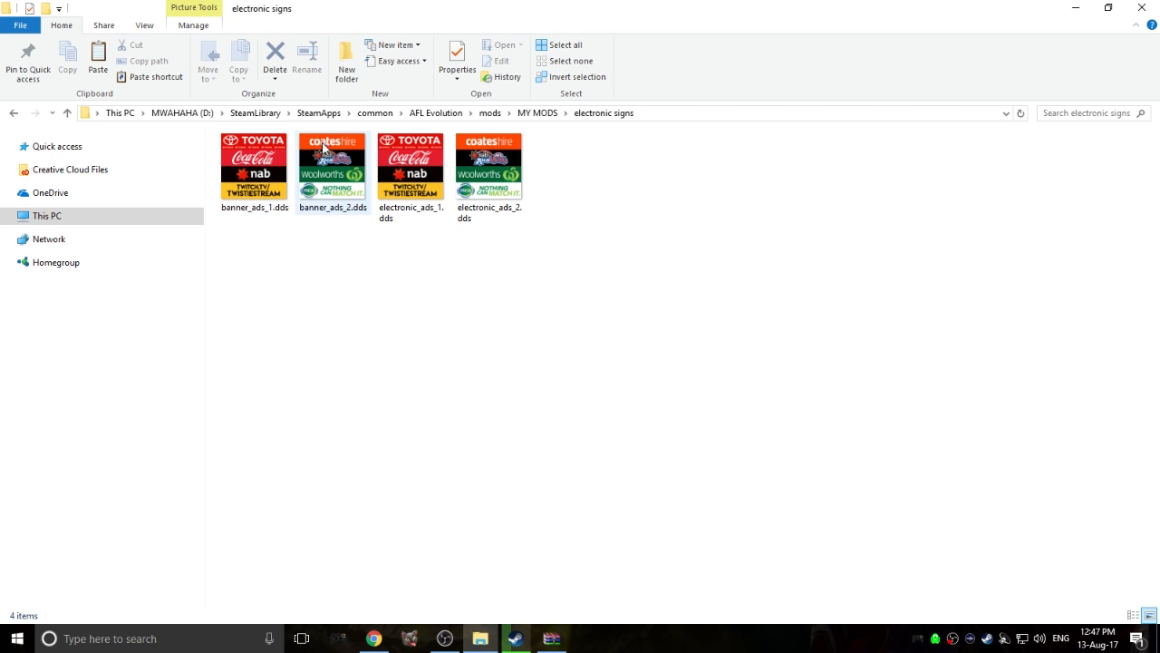
{"action": "mouse_move", "coordinate": [254, 163]}
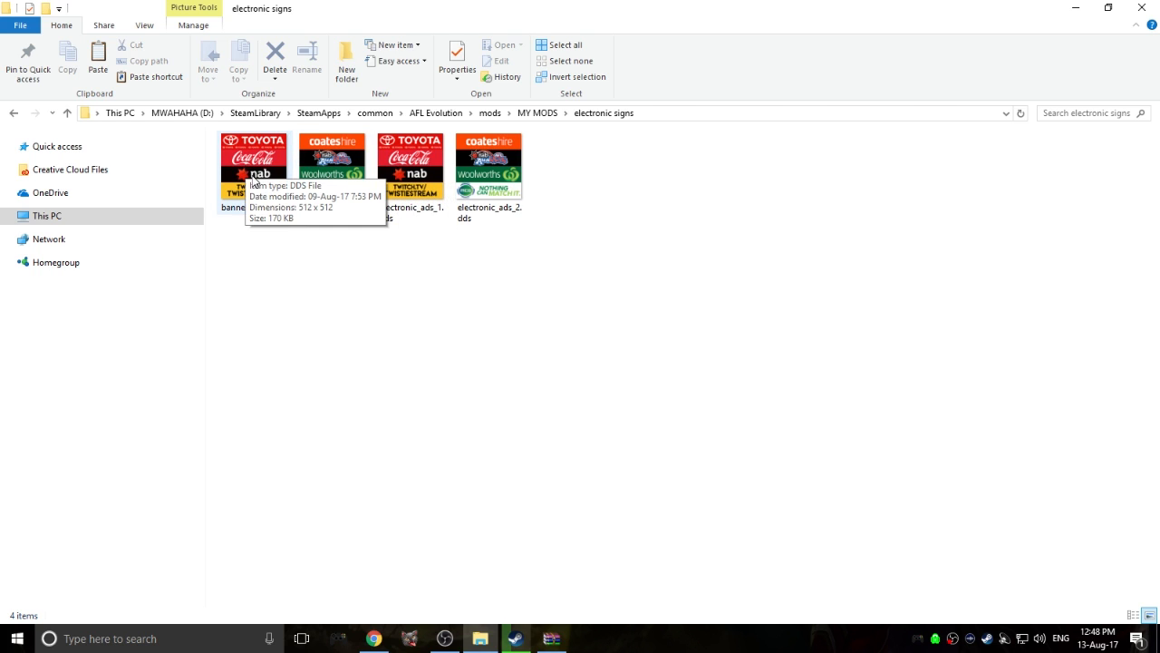
{"action": "mouse_move", "coordinate": [272, 297]}
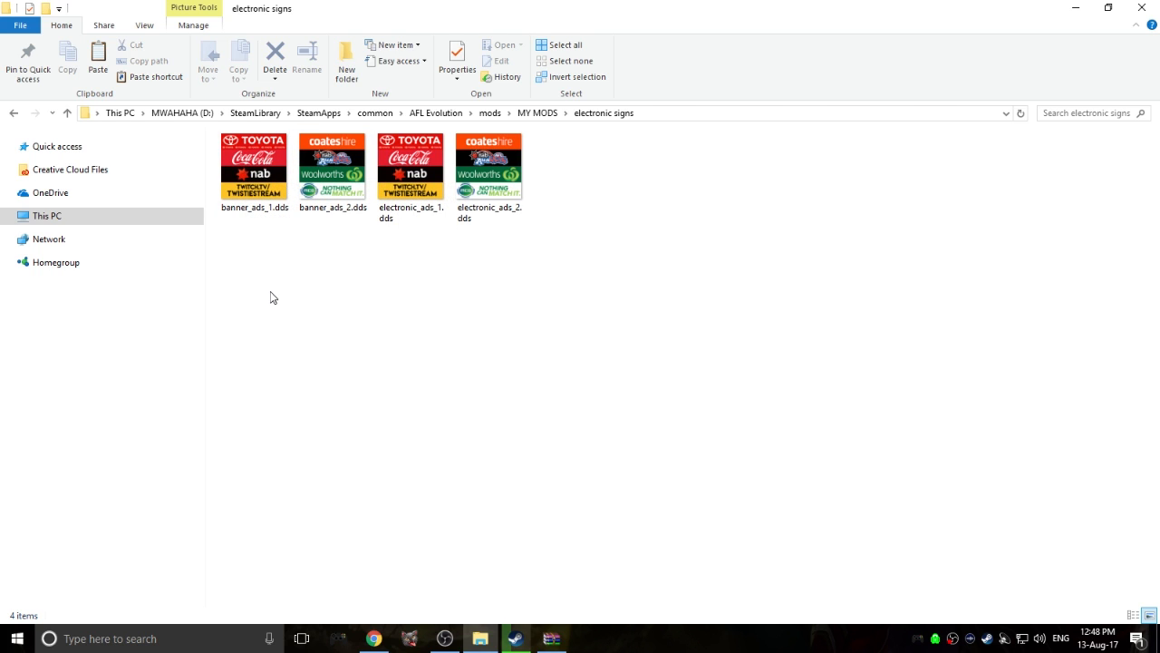
{"action": "mouse_move", "coordinate": [297, 335]}
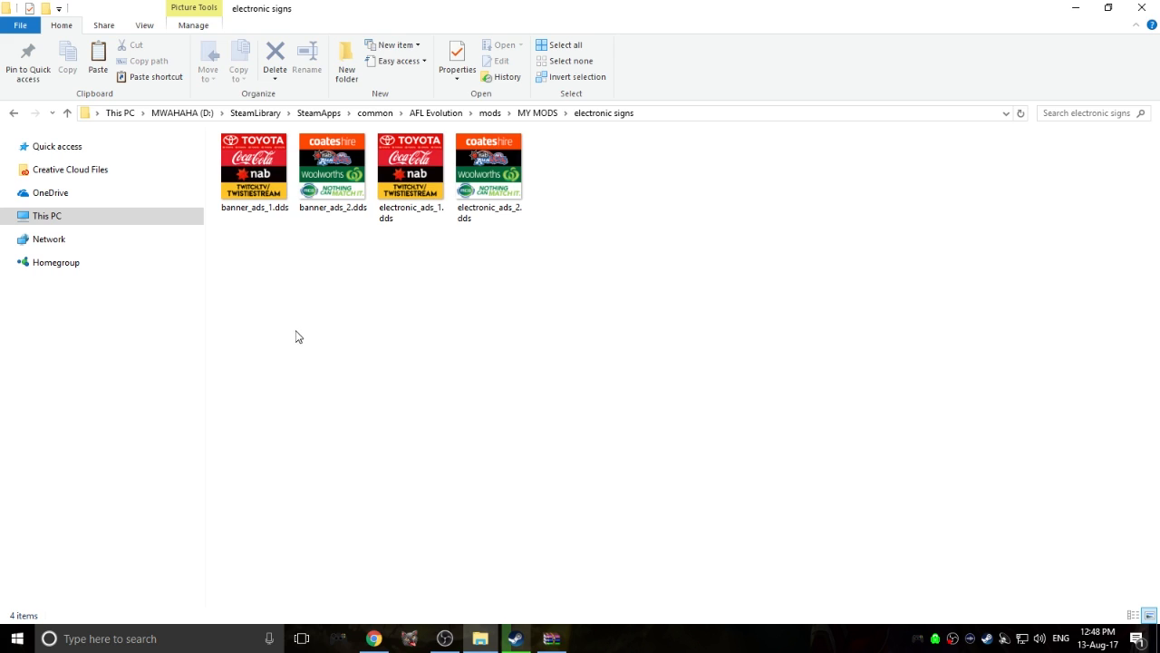
{"action": "mouse_move", "coordinate": [290, 341]}
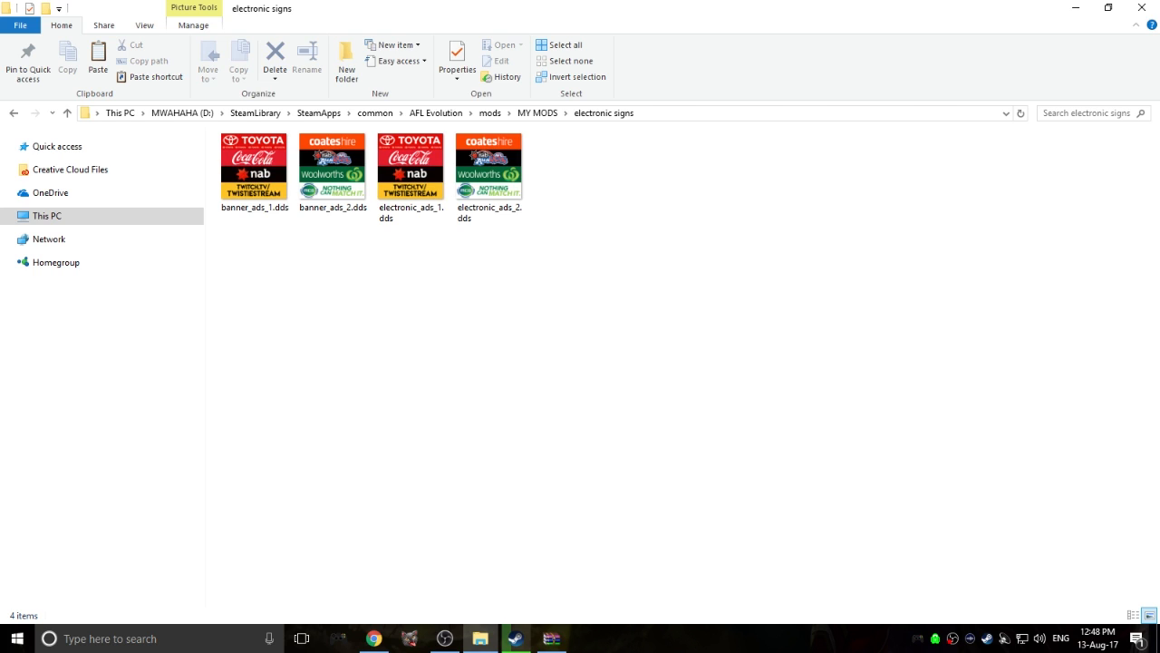
{"action": "mouse_move", "coordinate": [785, 544]}
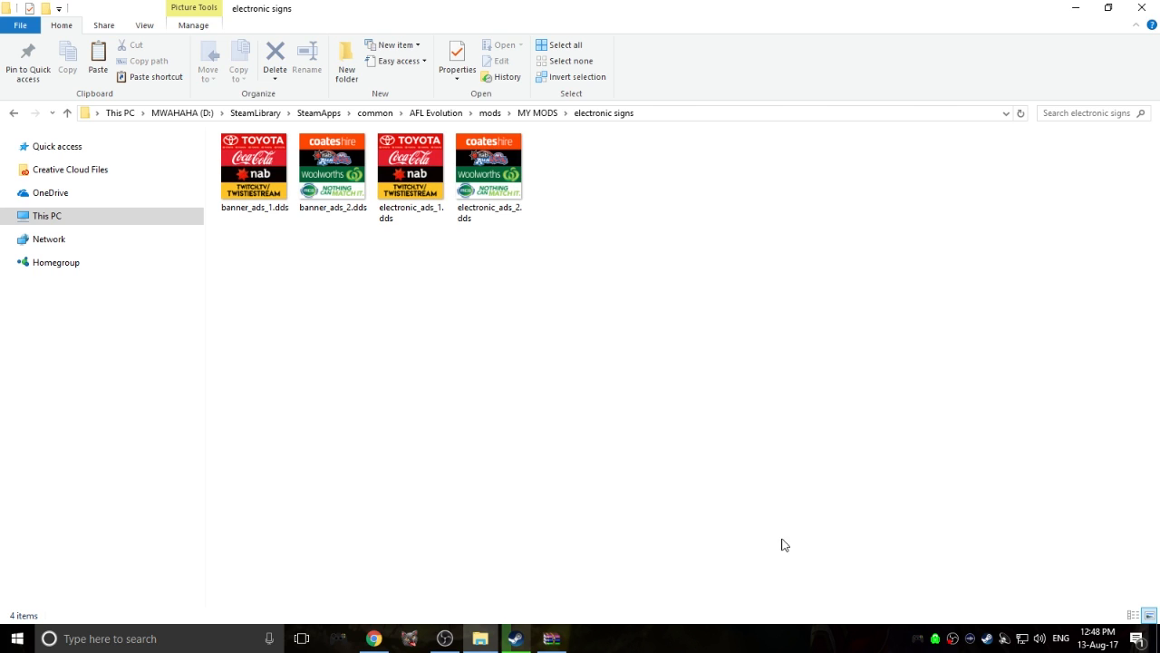
{"action": "mouse_move", "coordinate": [518, 622]}
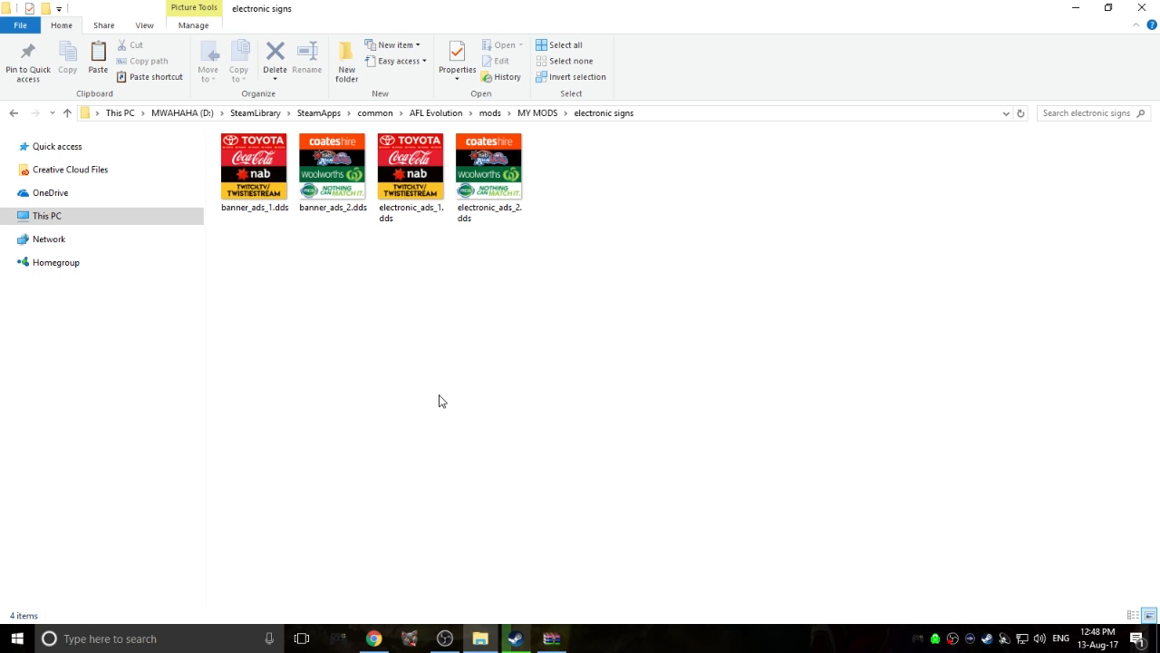
{"action": "mouse_move", "coordinate": [317, 403]}
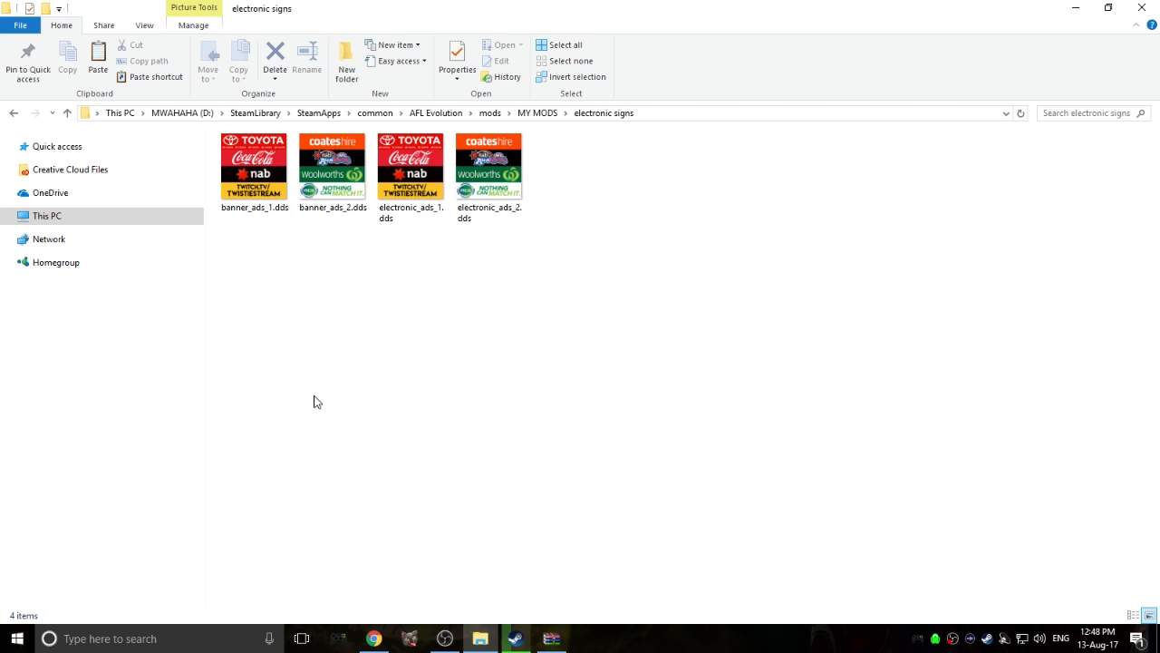